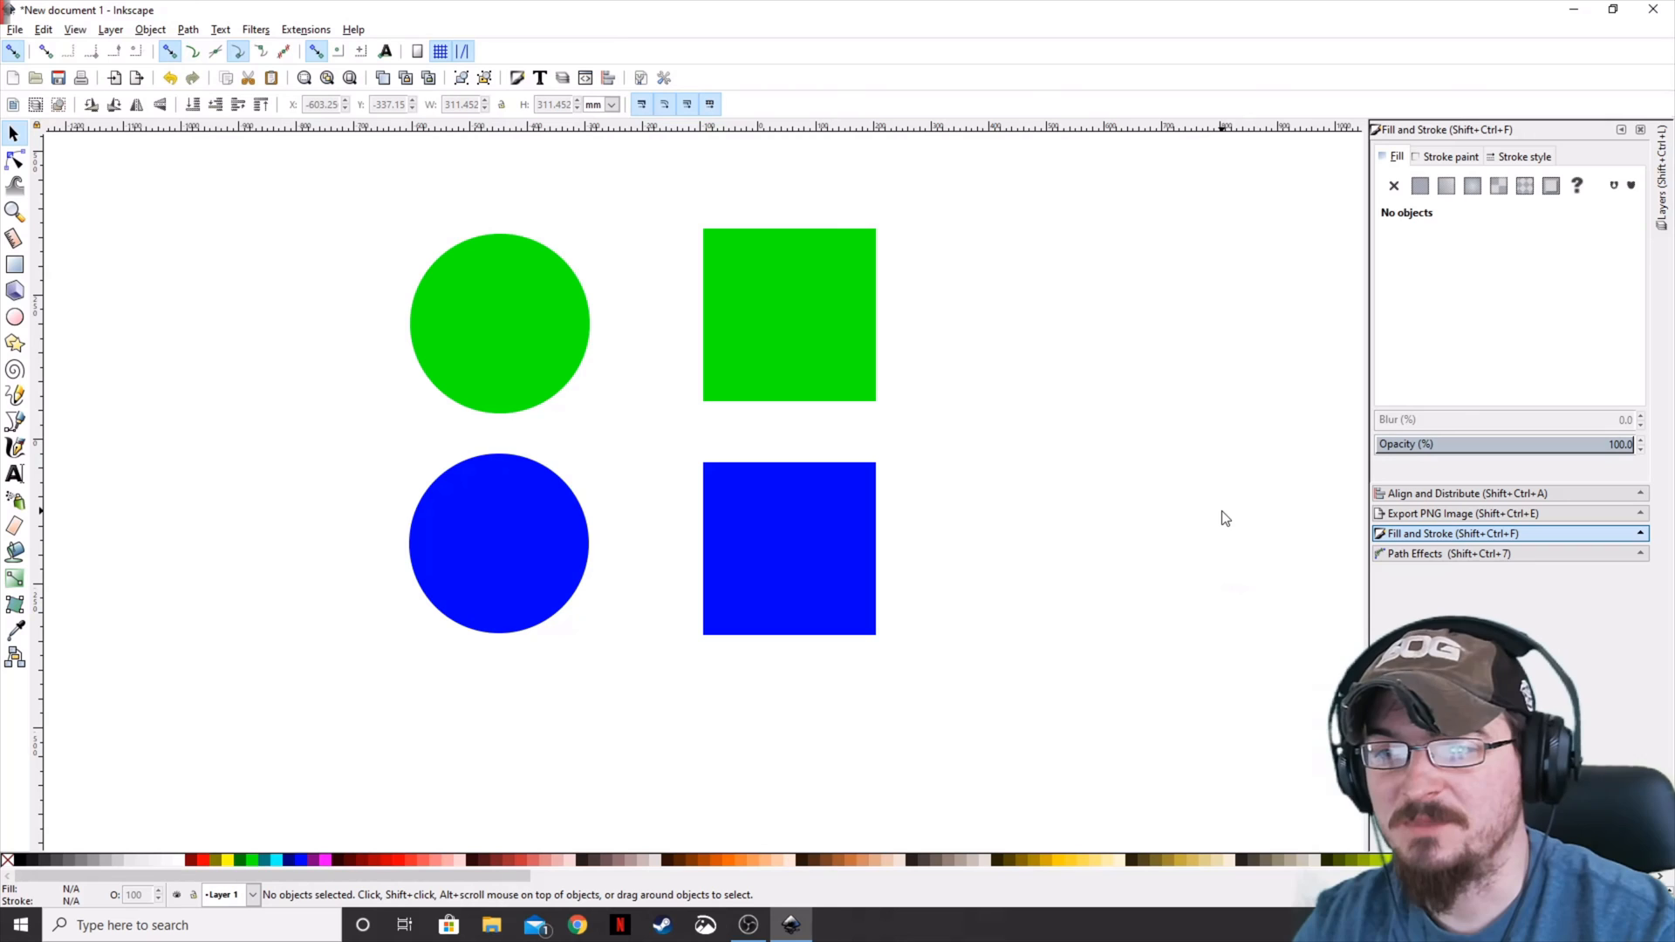
{"action": "mouse_move", "coordinate": [1110, 453]}
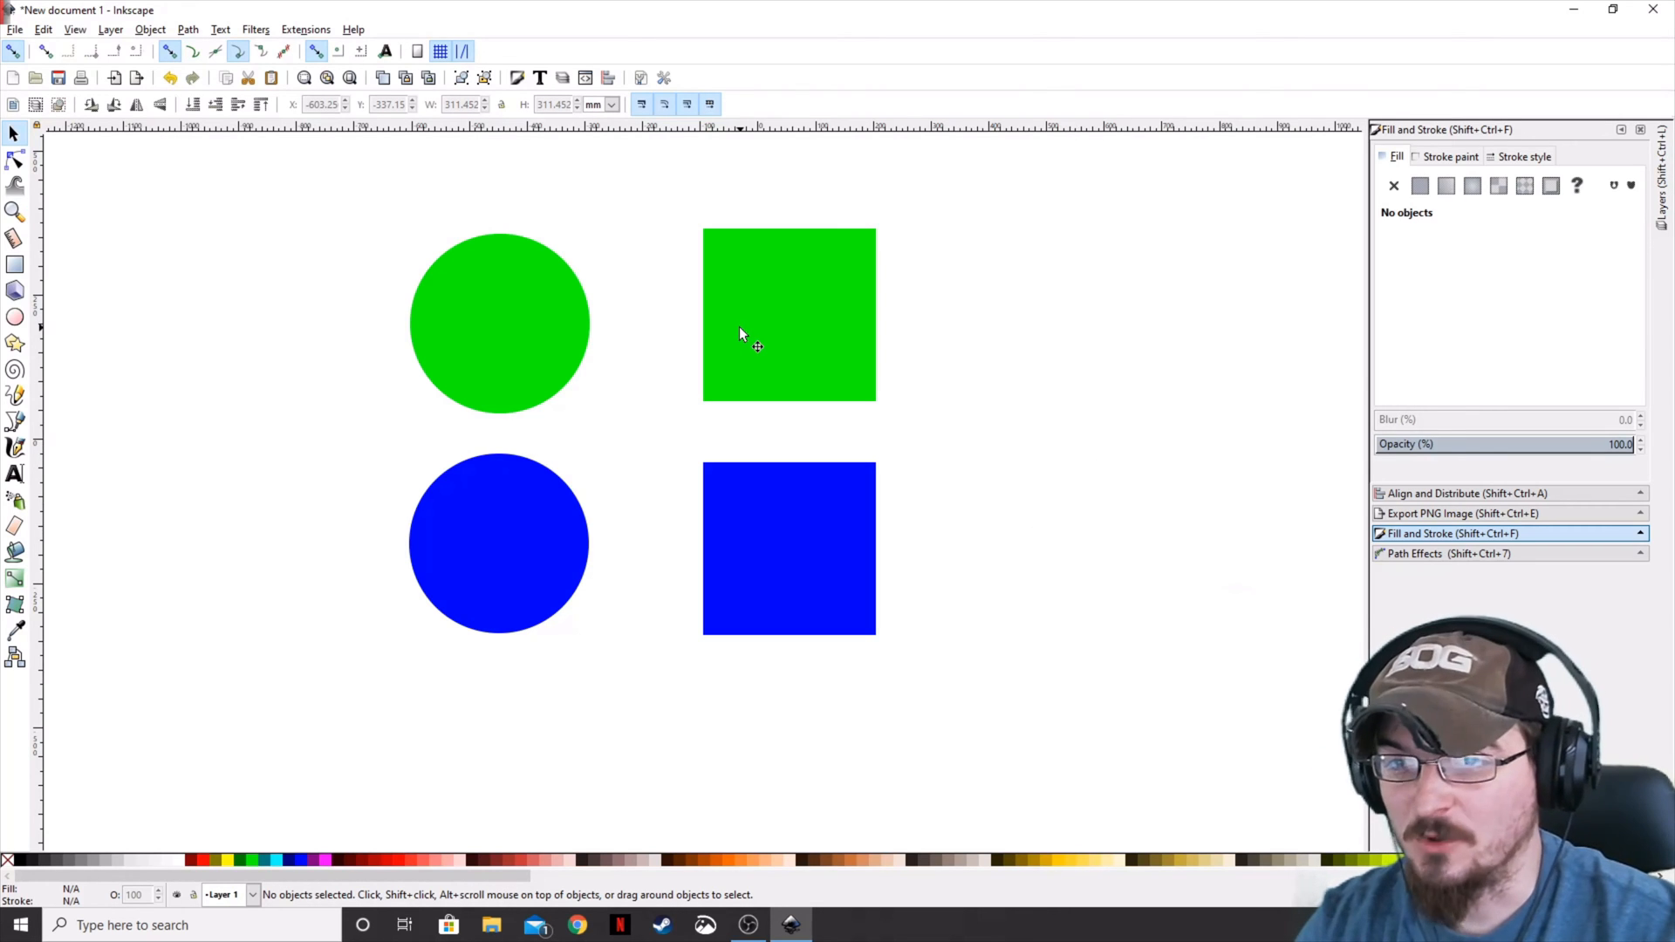
{"action": "mouse_move", "coordinate": [1047, 505]}
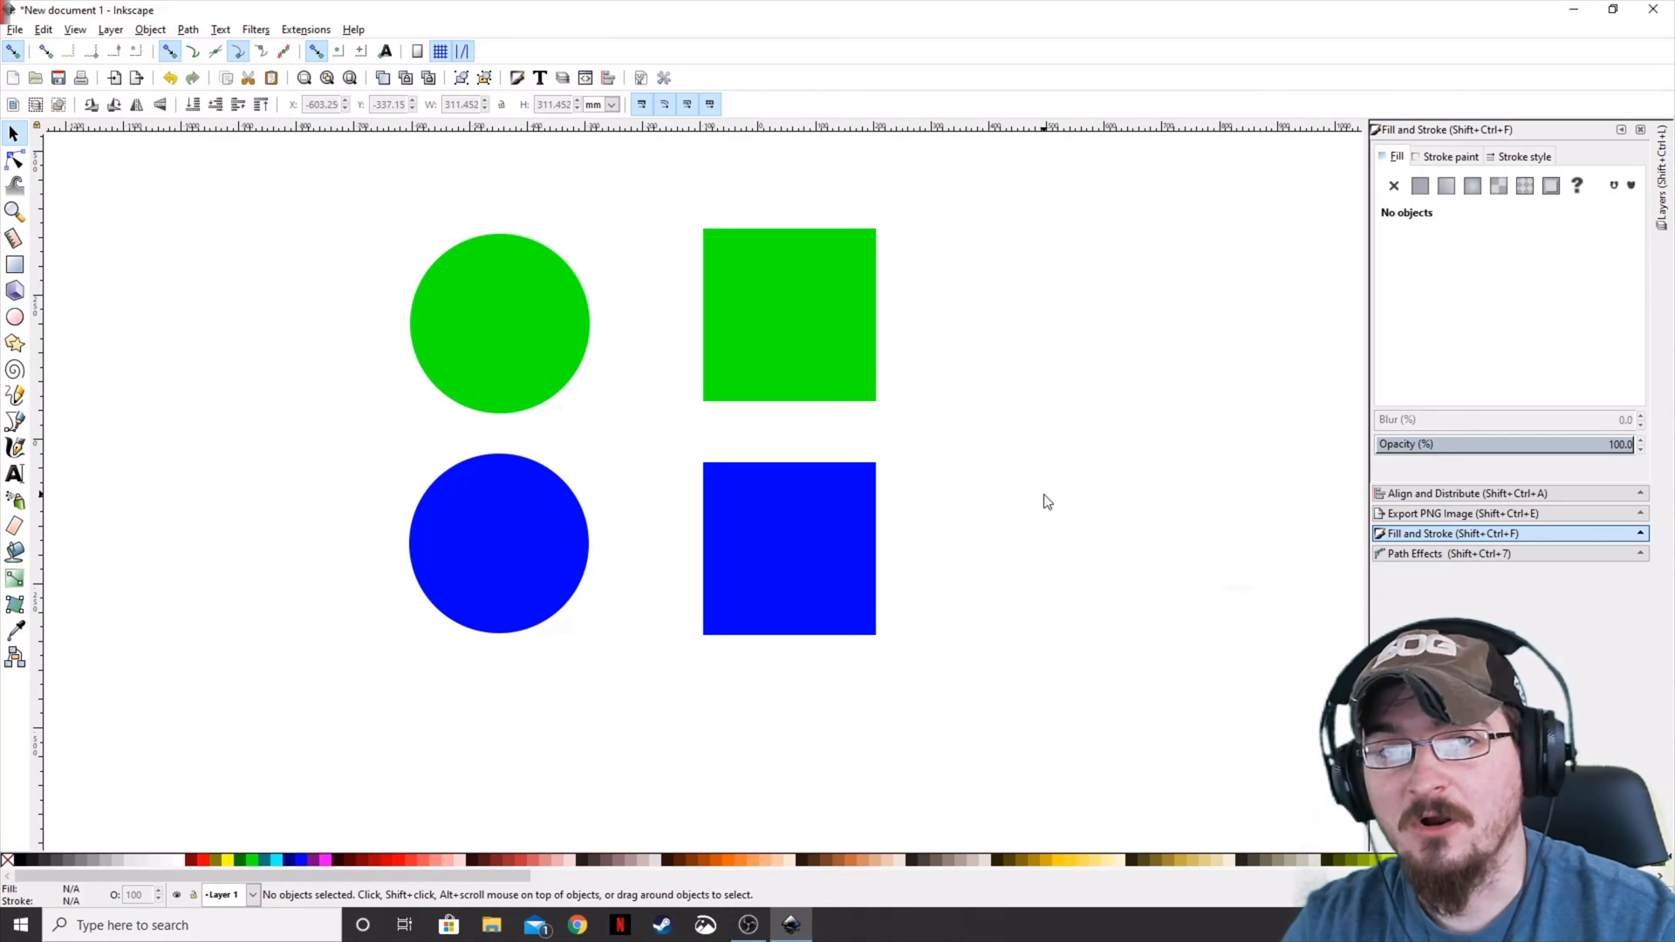
{"action": "mouse_move", "coordinate": [1046, 494]}
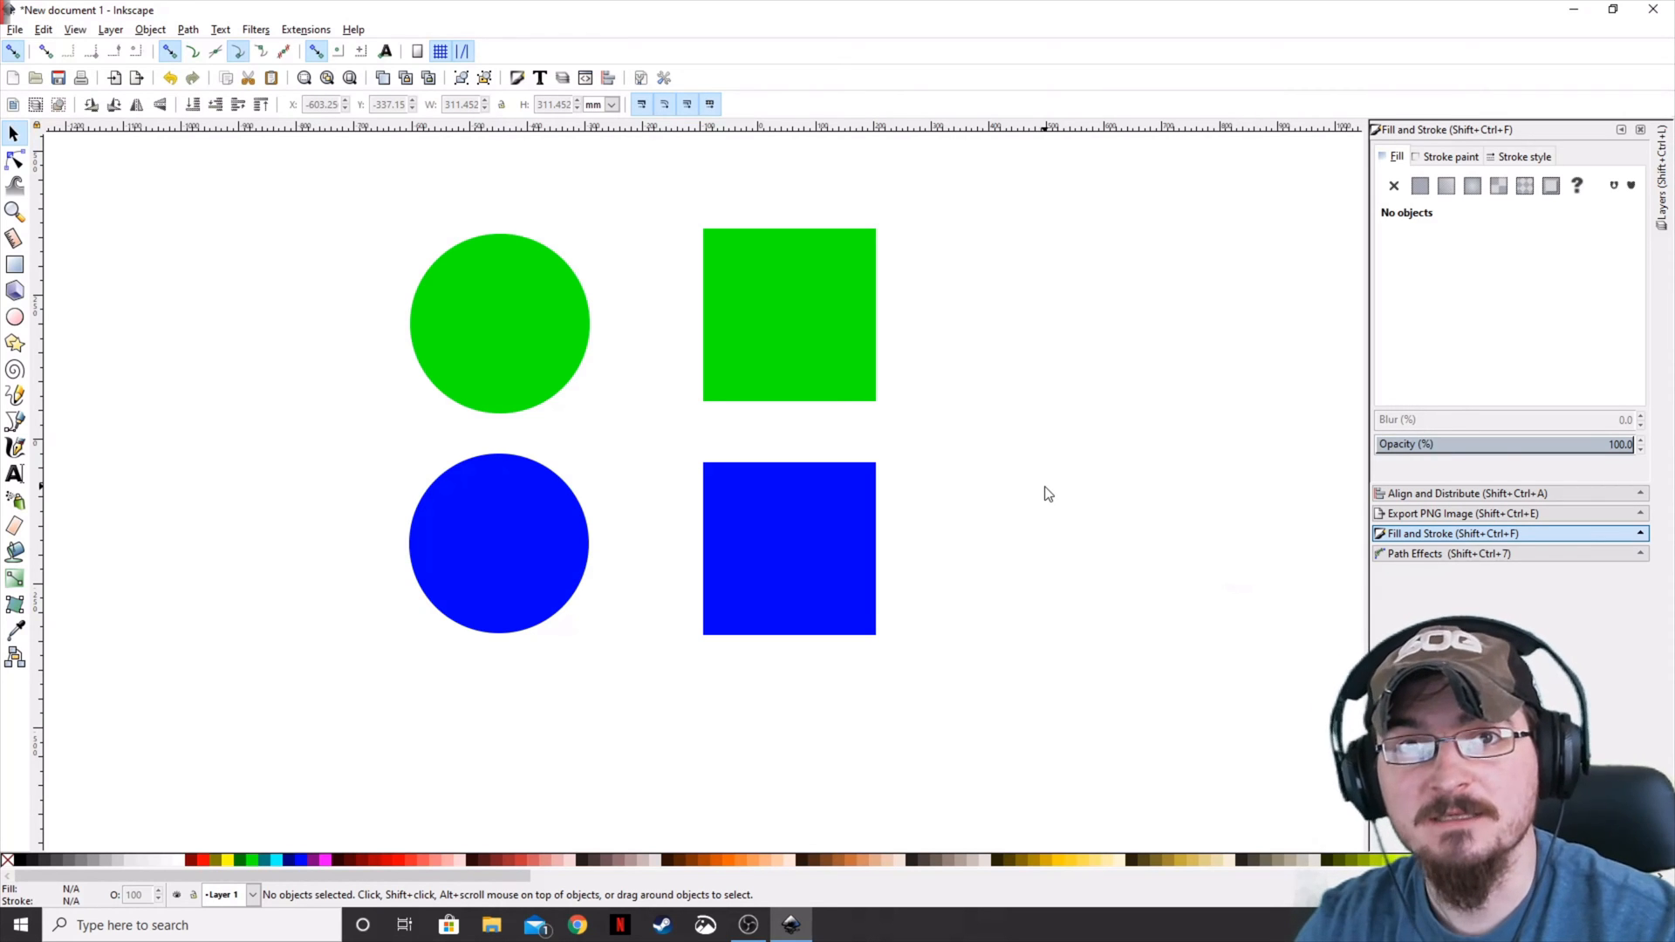
{"action": "mouse_move", "coordinate": [1042, 487]}
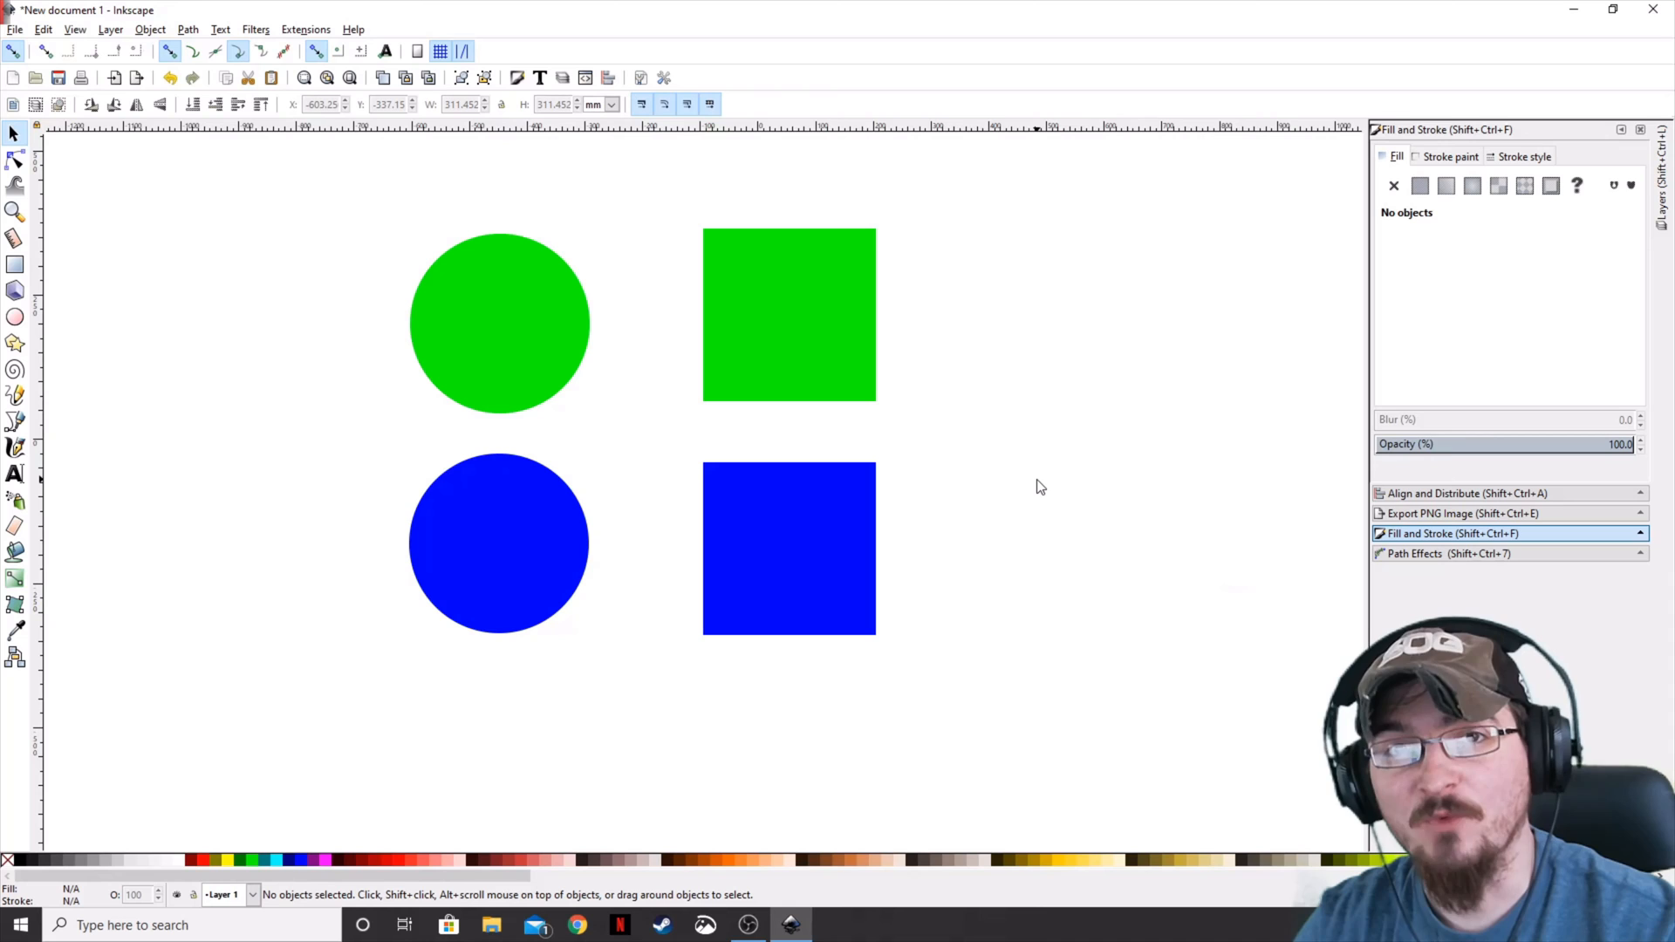
{"action": "mouse_move", "coordinate": [1042, 476]}
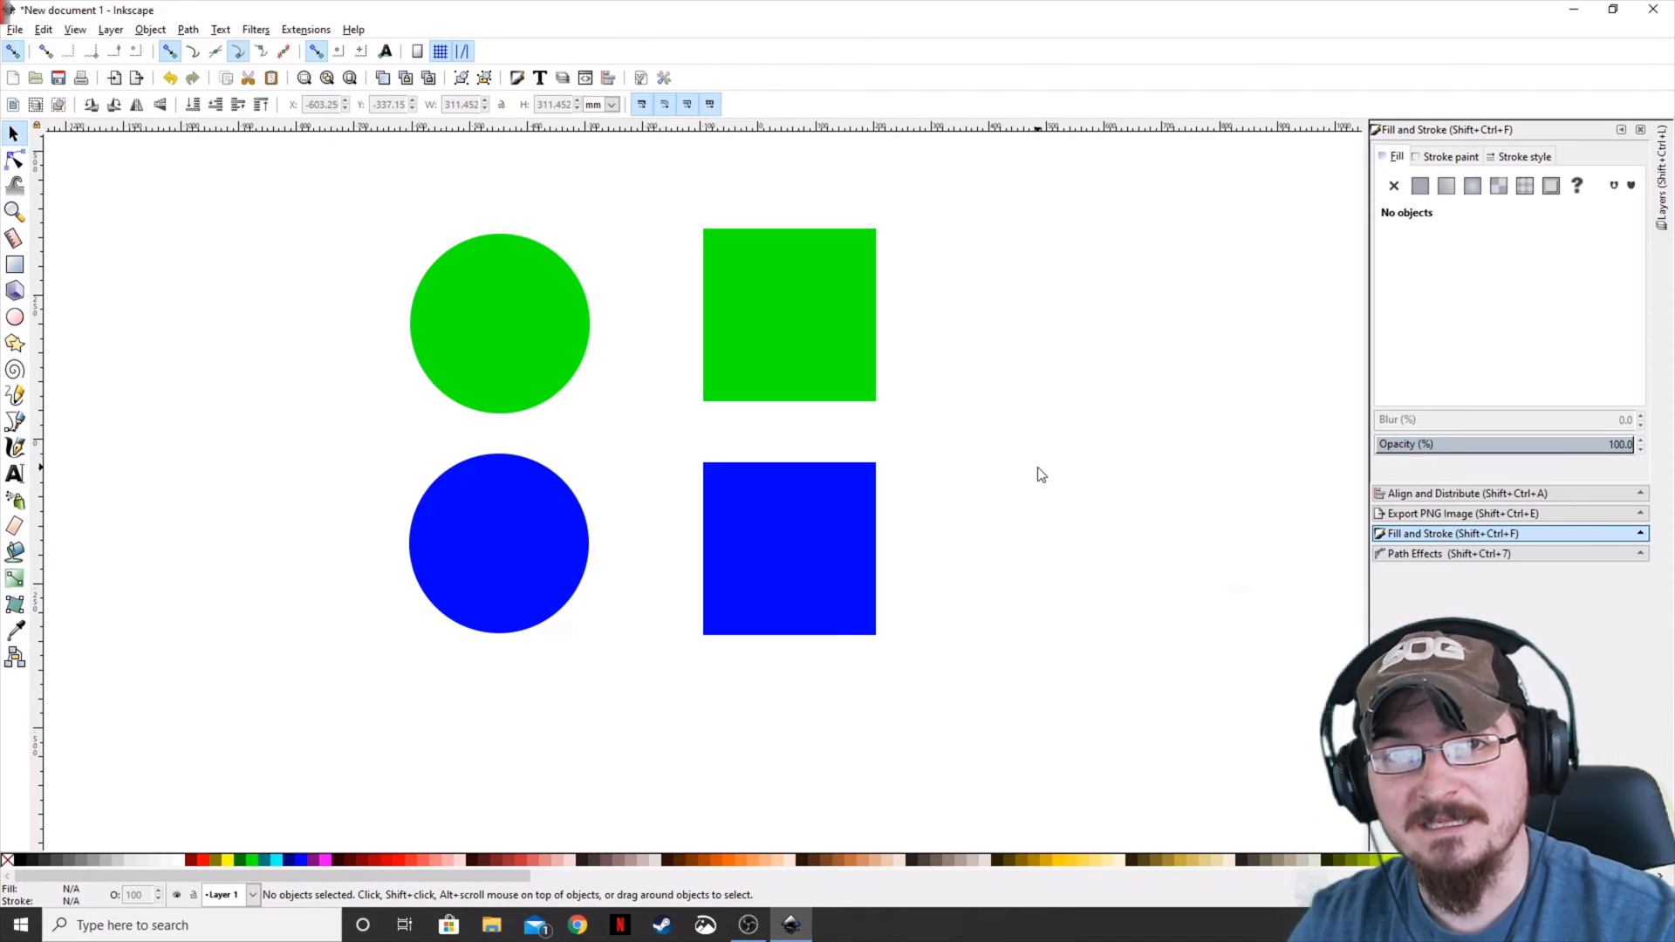
{"action": "mouse_move", "coordinate": [941, 417]}
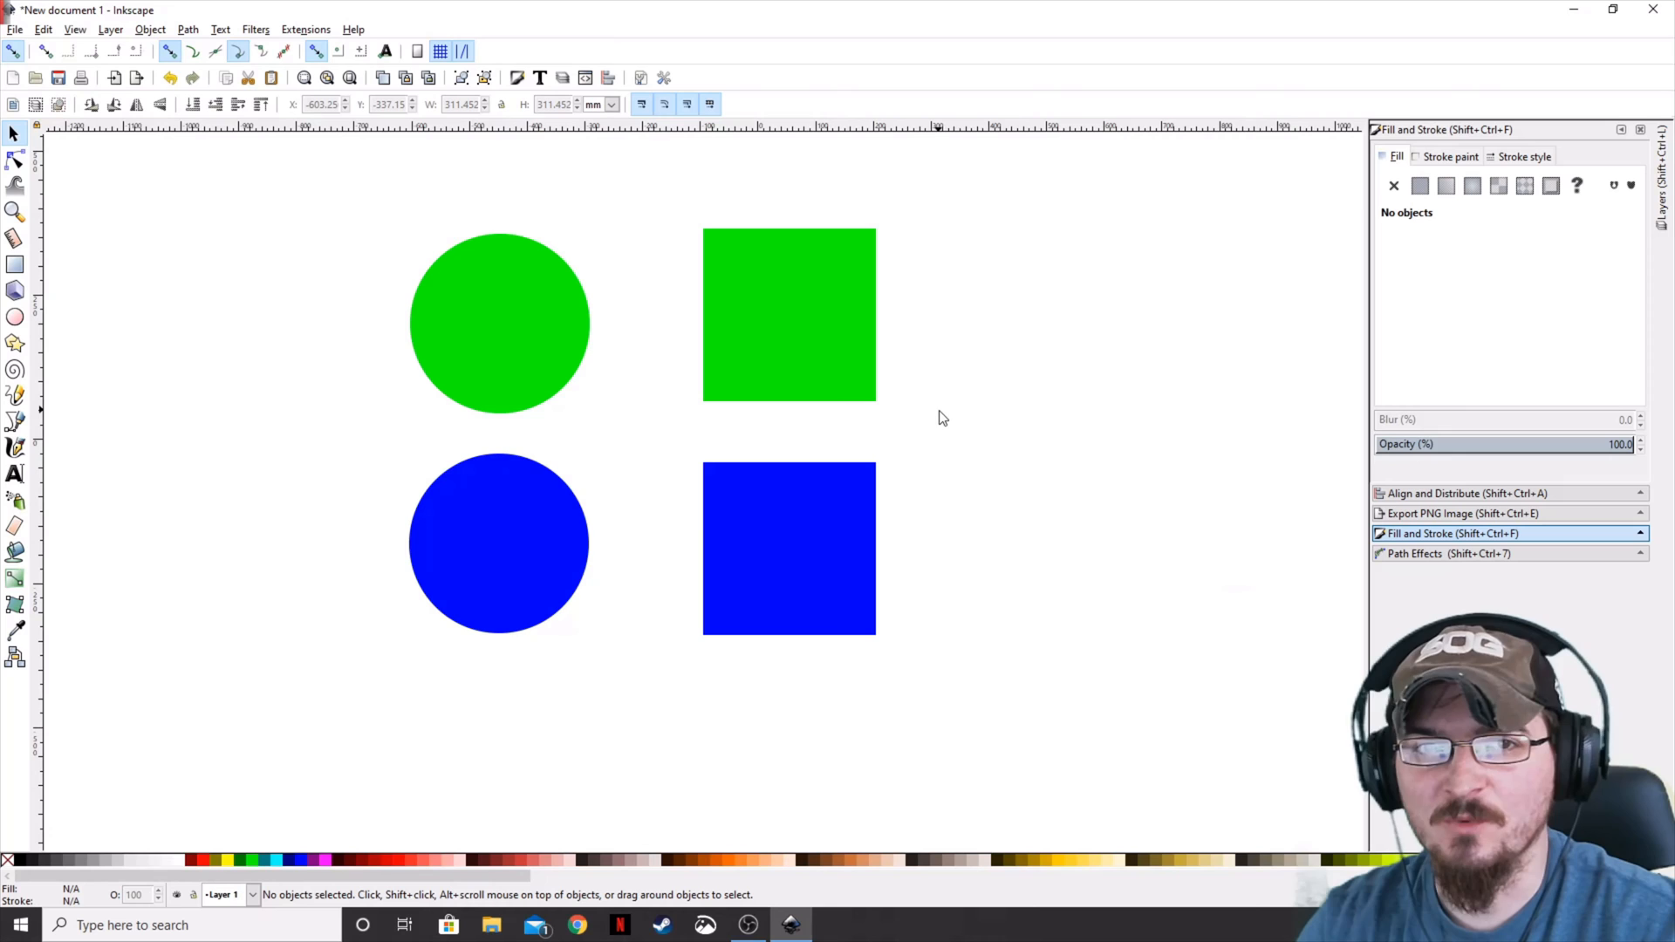
Select the green square to show its flat green fill in Fill and Stroke.
{"action": "left_click", "coordinate": [789, 315]}
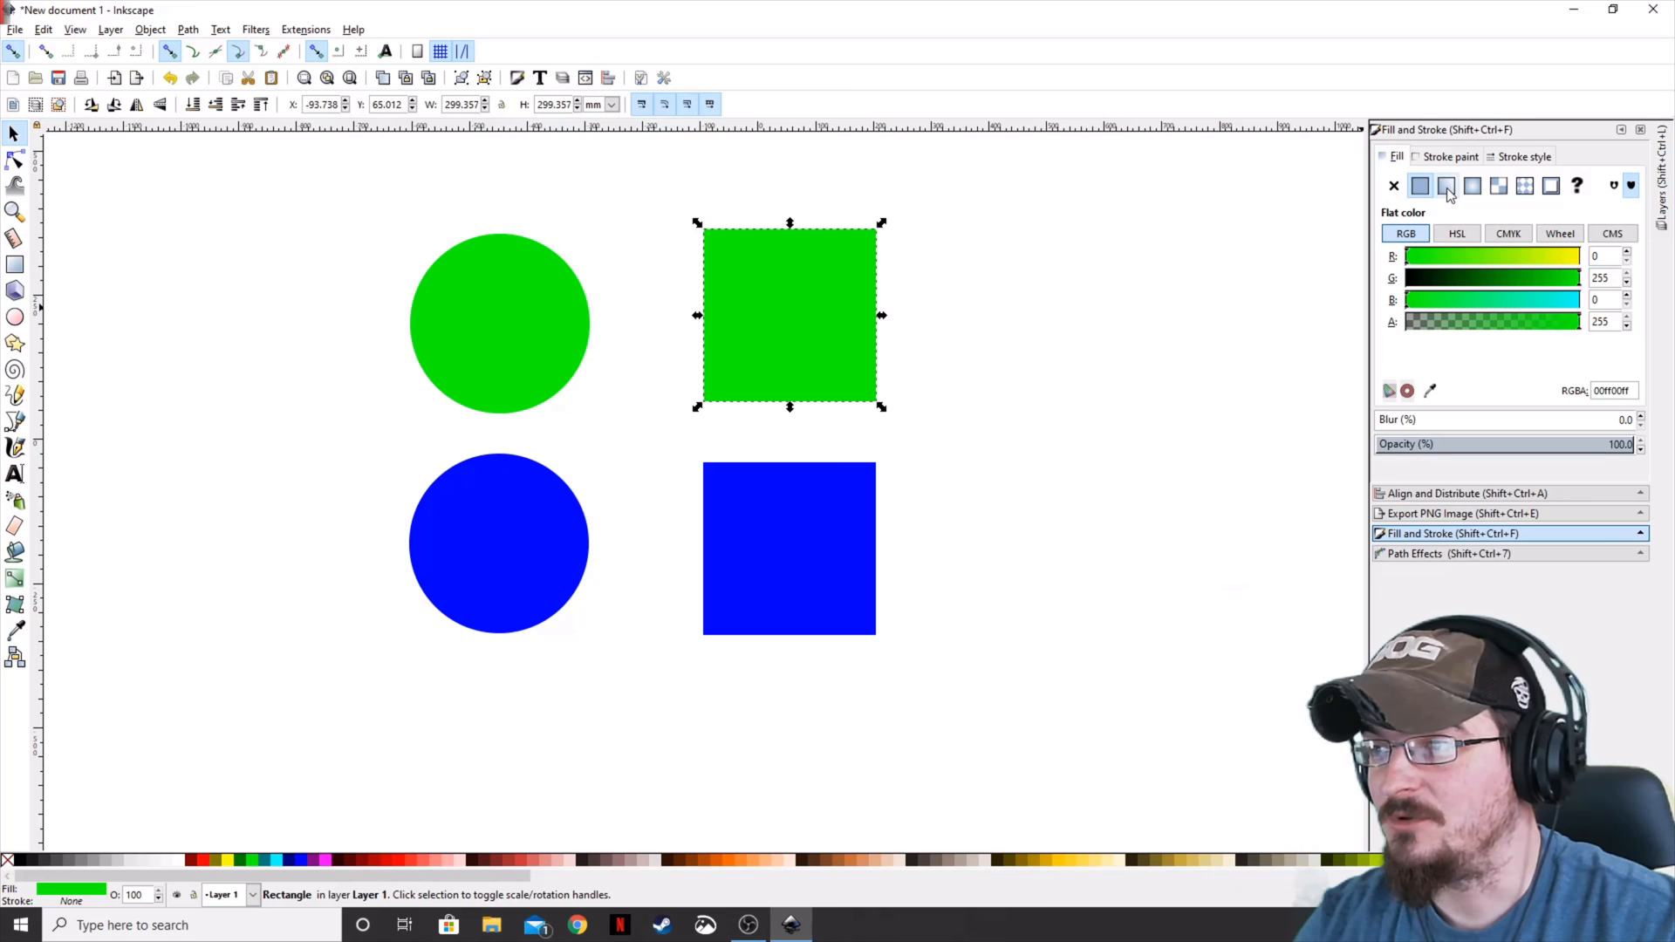
Fill the green square with a linear gradient fading diagonally from top-left green to transparent.
{"action": "left_click", "coordinate": [1472, 186]}
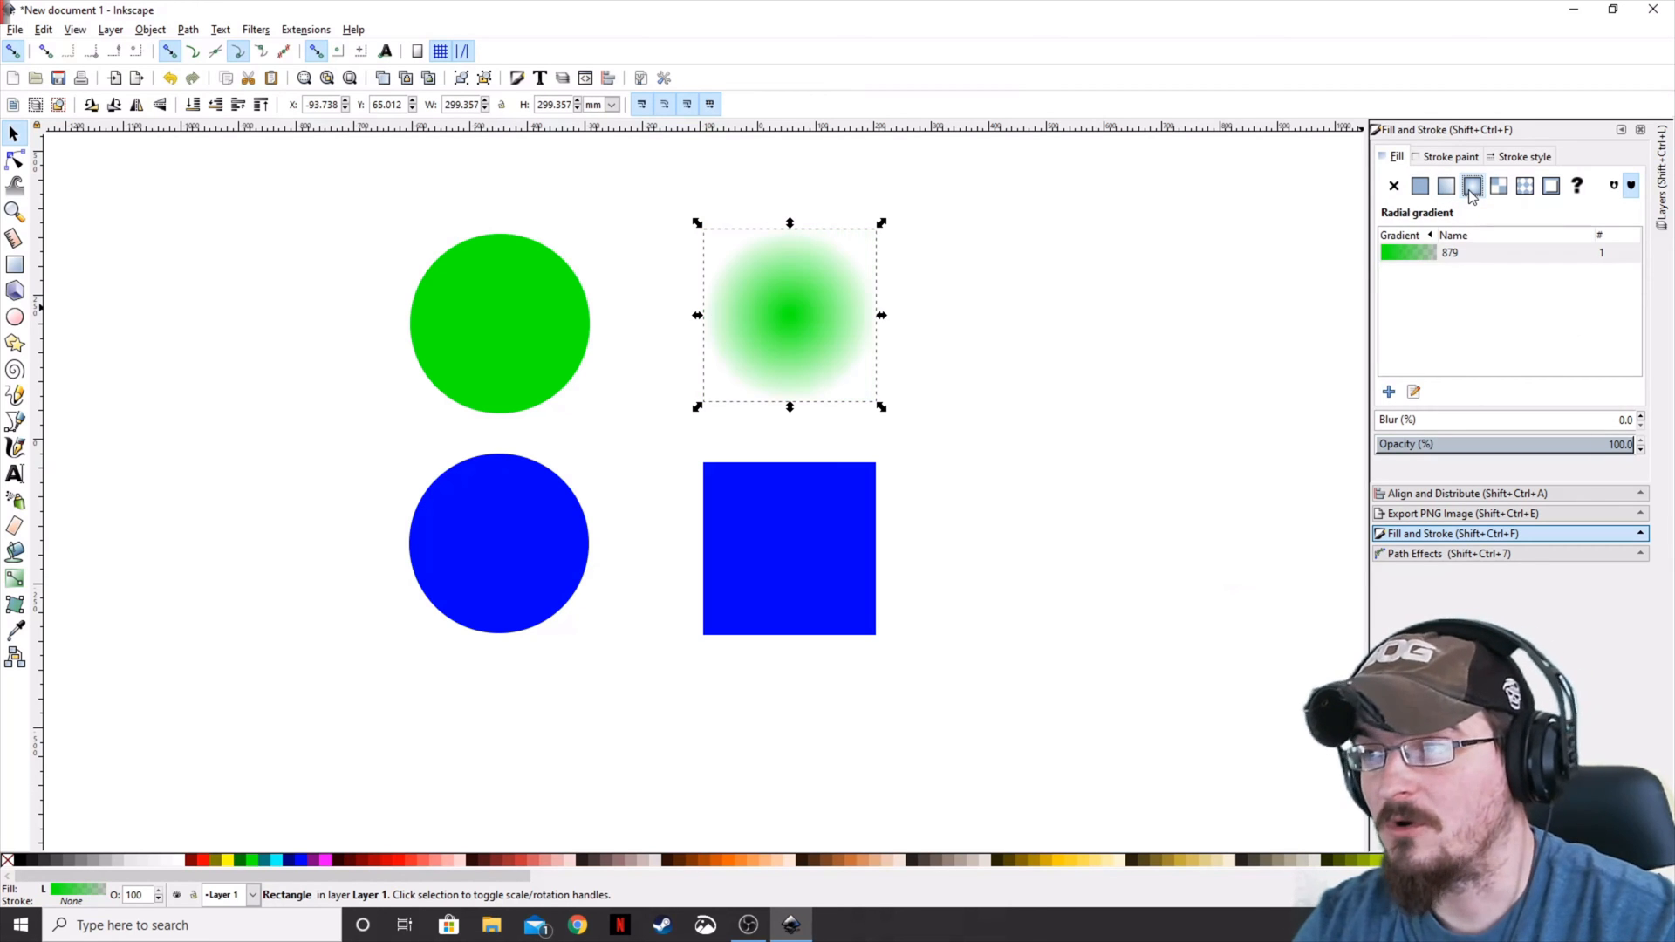
{"action": "left_click", "coordinate": [1447, 186]}
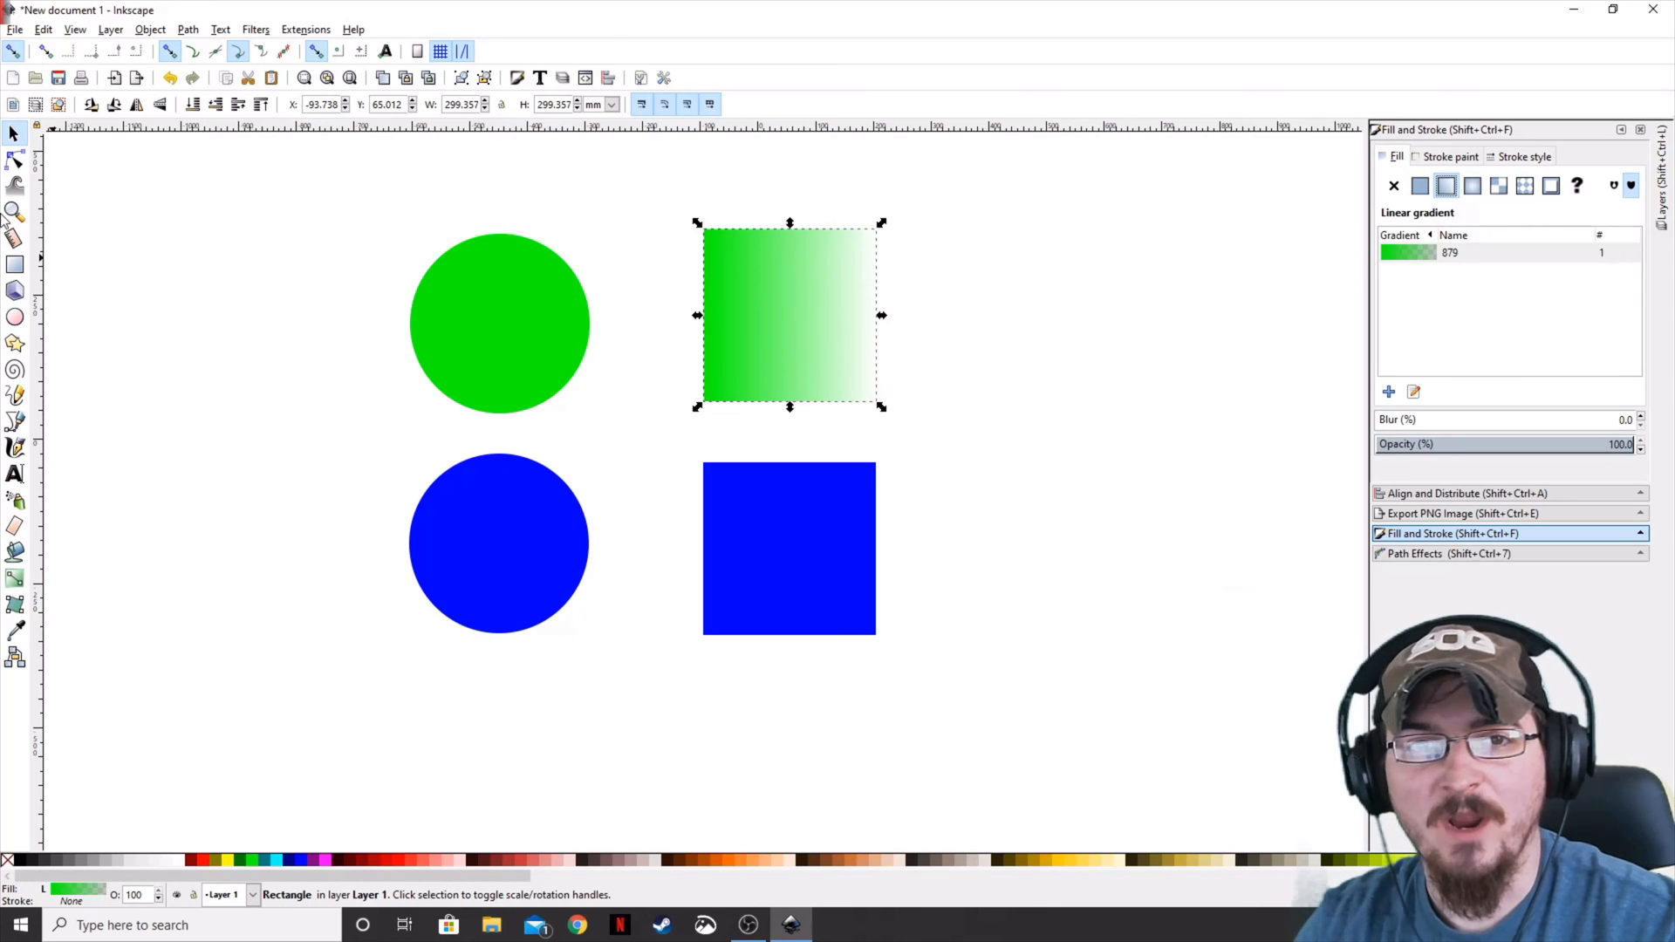
{"action": "mouse_move", "coordinate": [16, 160]}
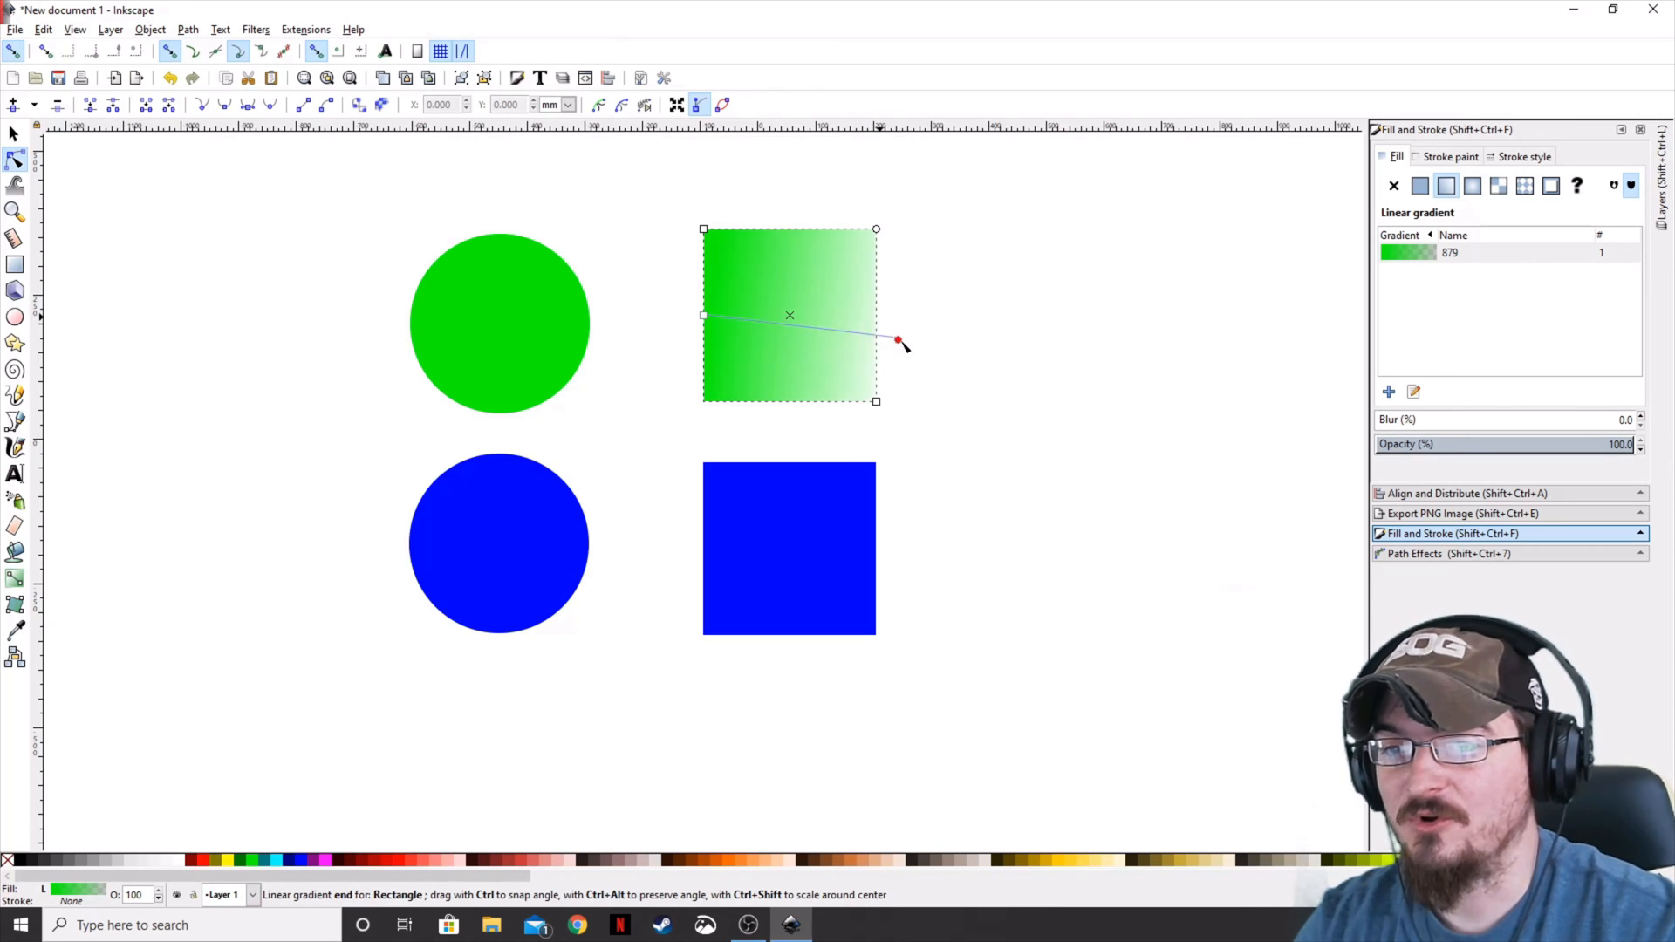
{"action": "left_click_drag", "start_coordinate": [898, 342], "coordinate": [817, 318]}
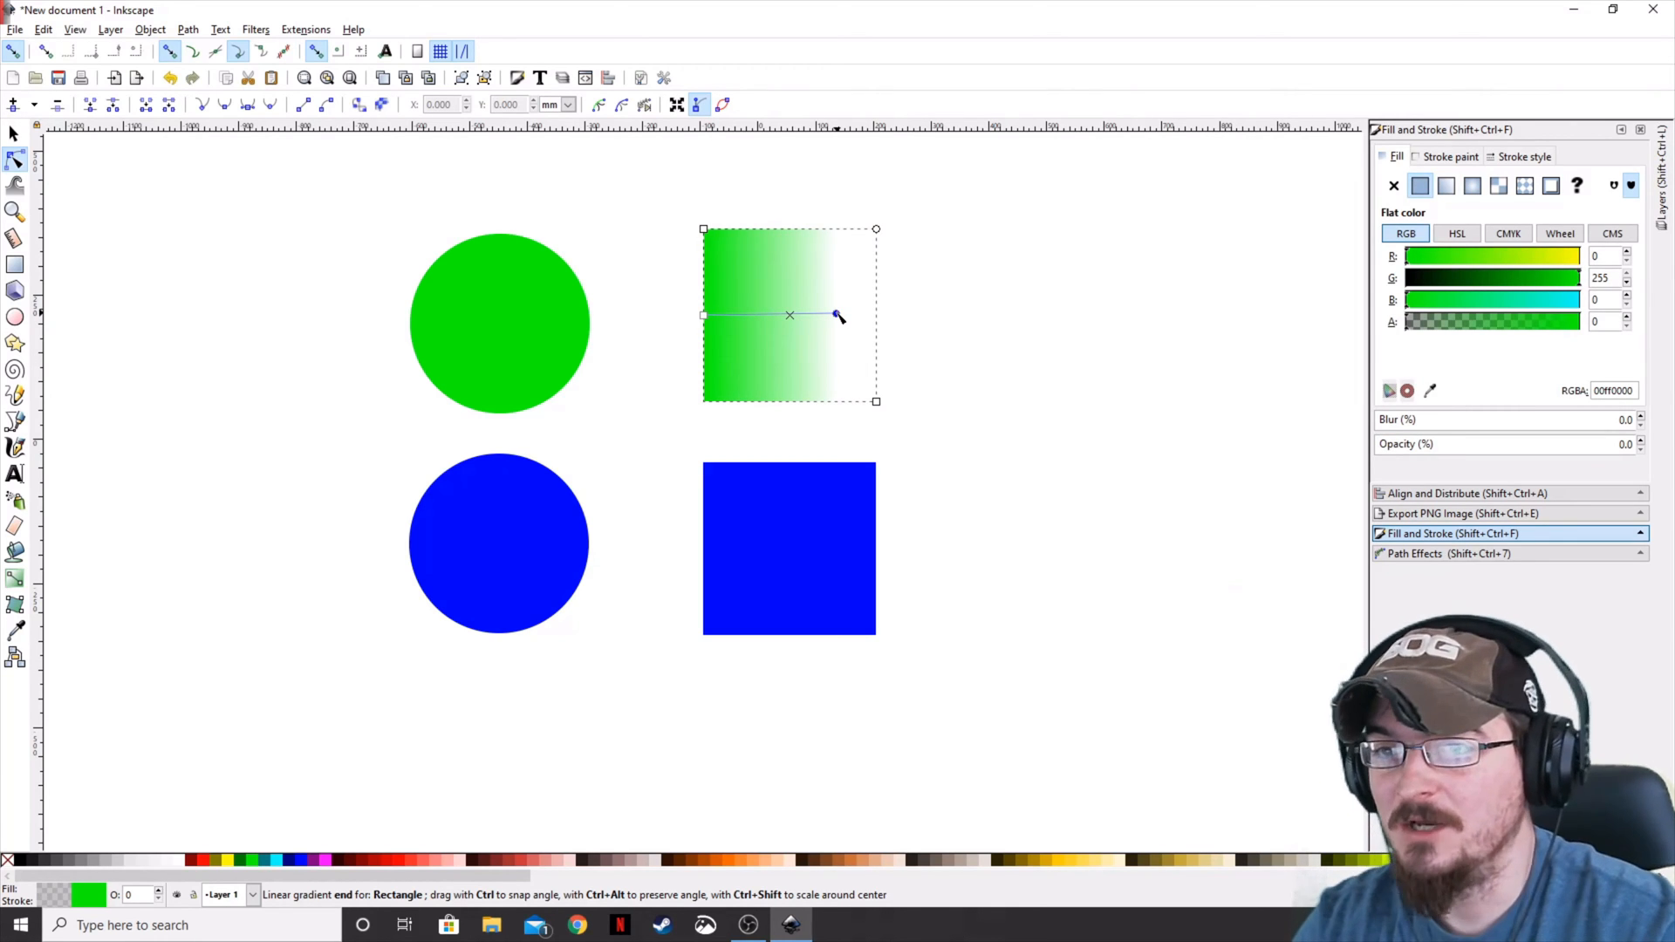
{"action": "left_click_drag", "start_coordinate": [839, 316], "coordinate": [1290, 324]}
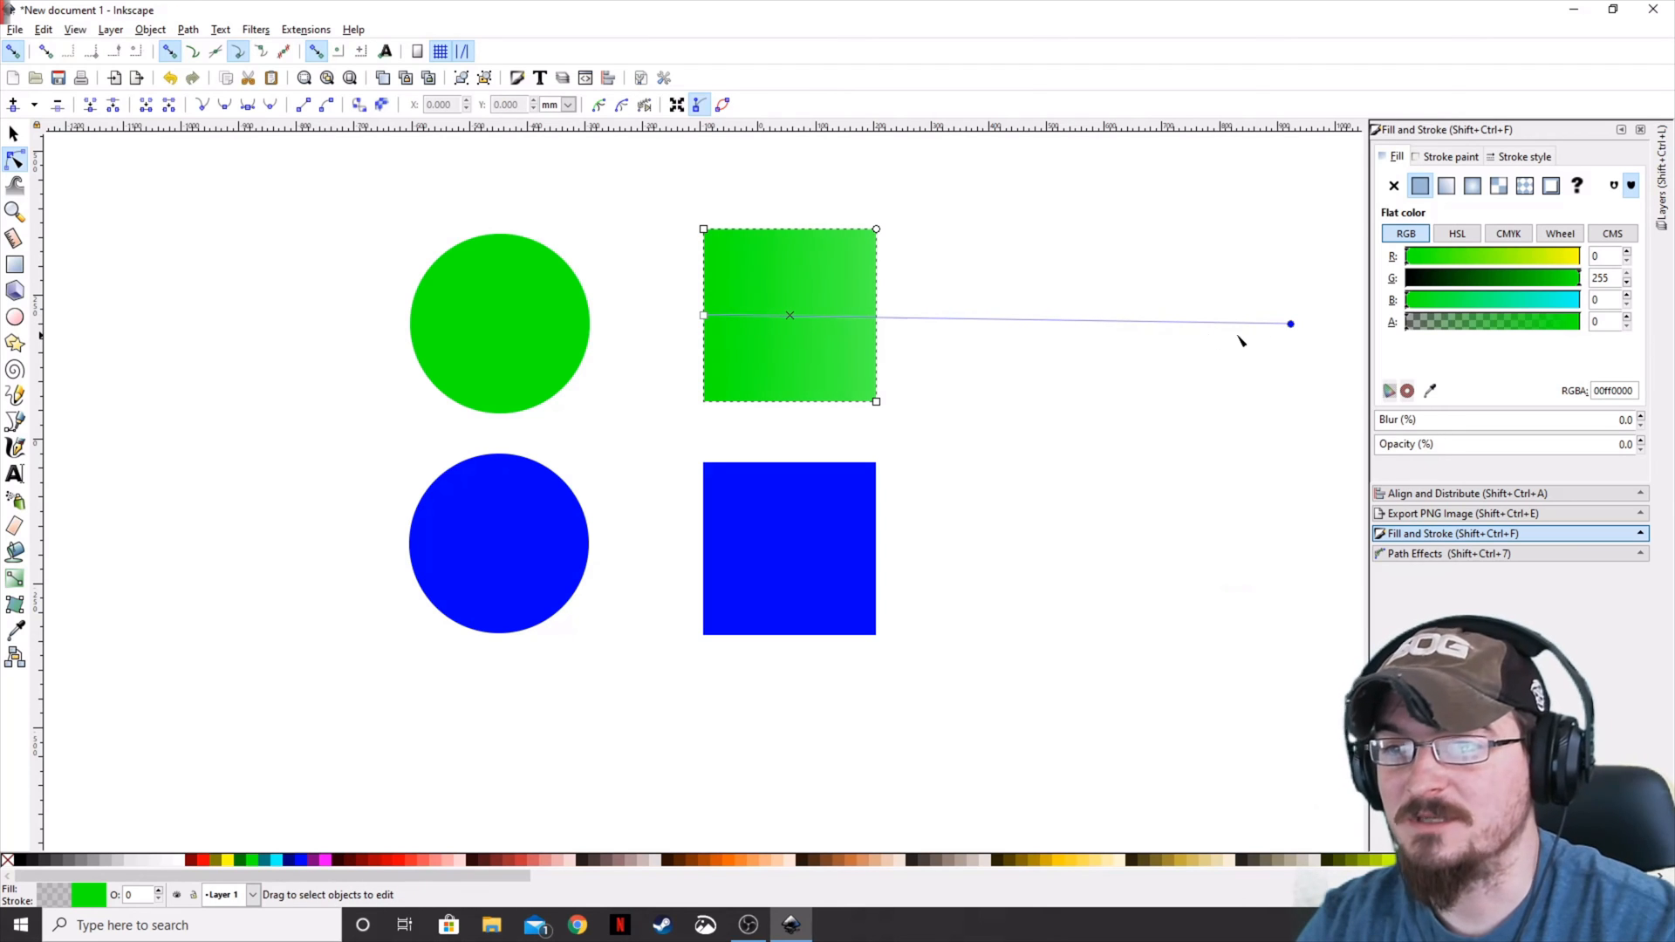
{"action": "left_click_drag", "start_coordinate": [1289, 324], "coordinate": [834, 324]}
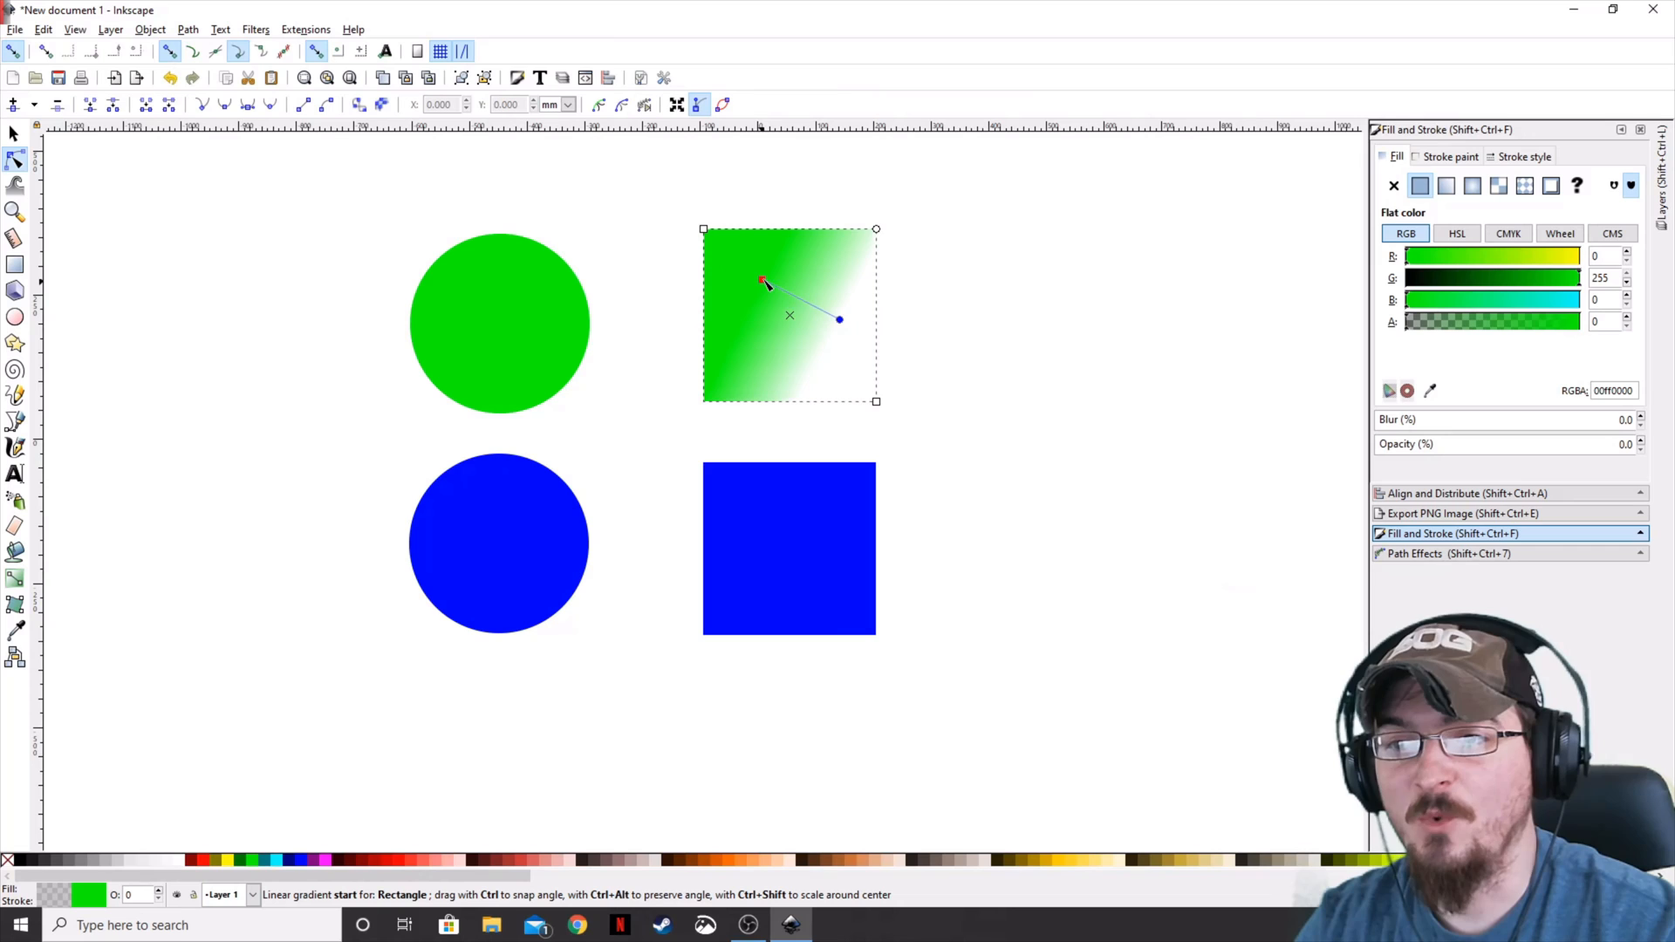
{"action": "left_click_drag", "start_coordinate": [764, 280], "coordinate": [737, 297]}
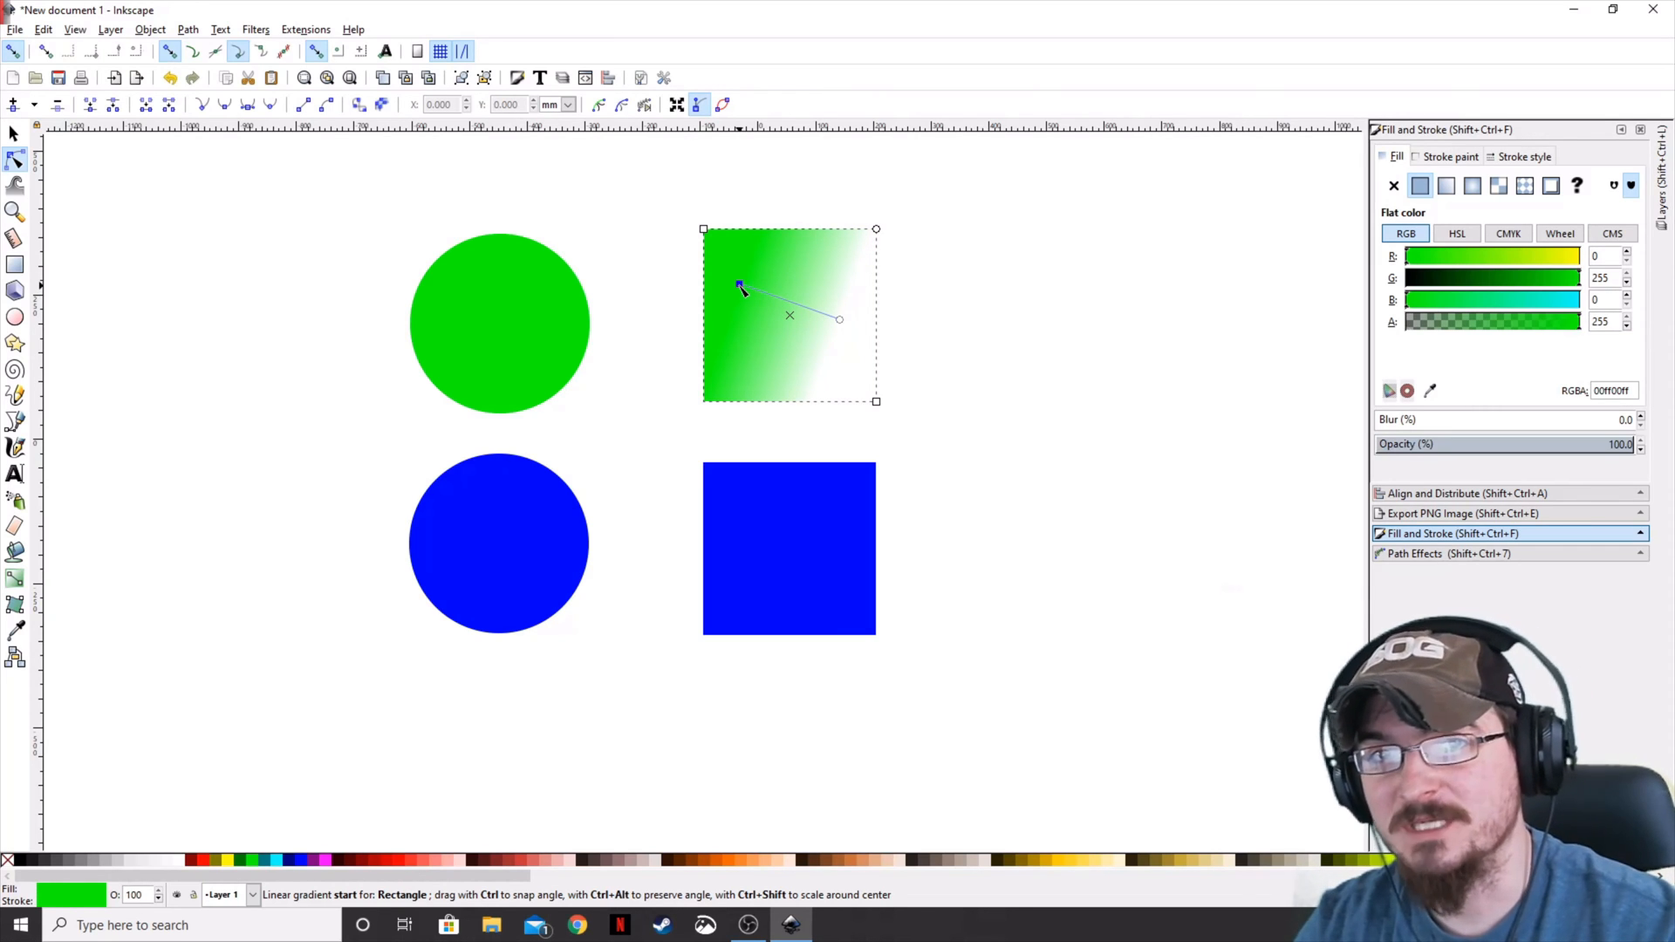
{"action": "left_click_drag", "start_coordinate": [743, 289], "coordinate": [771, 265]}
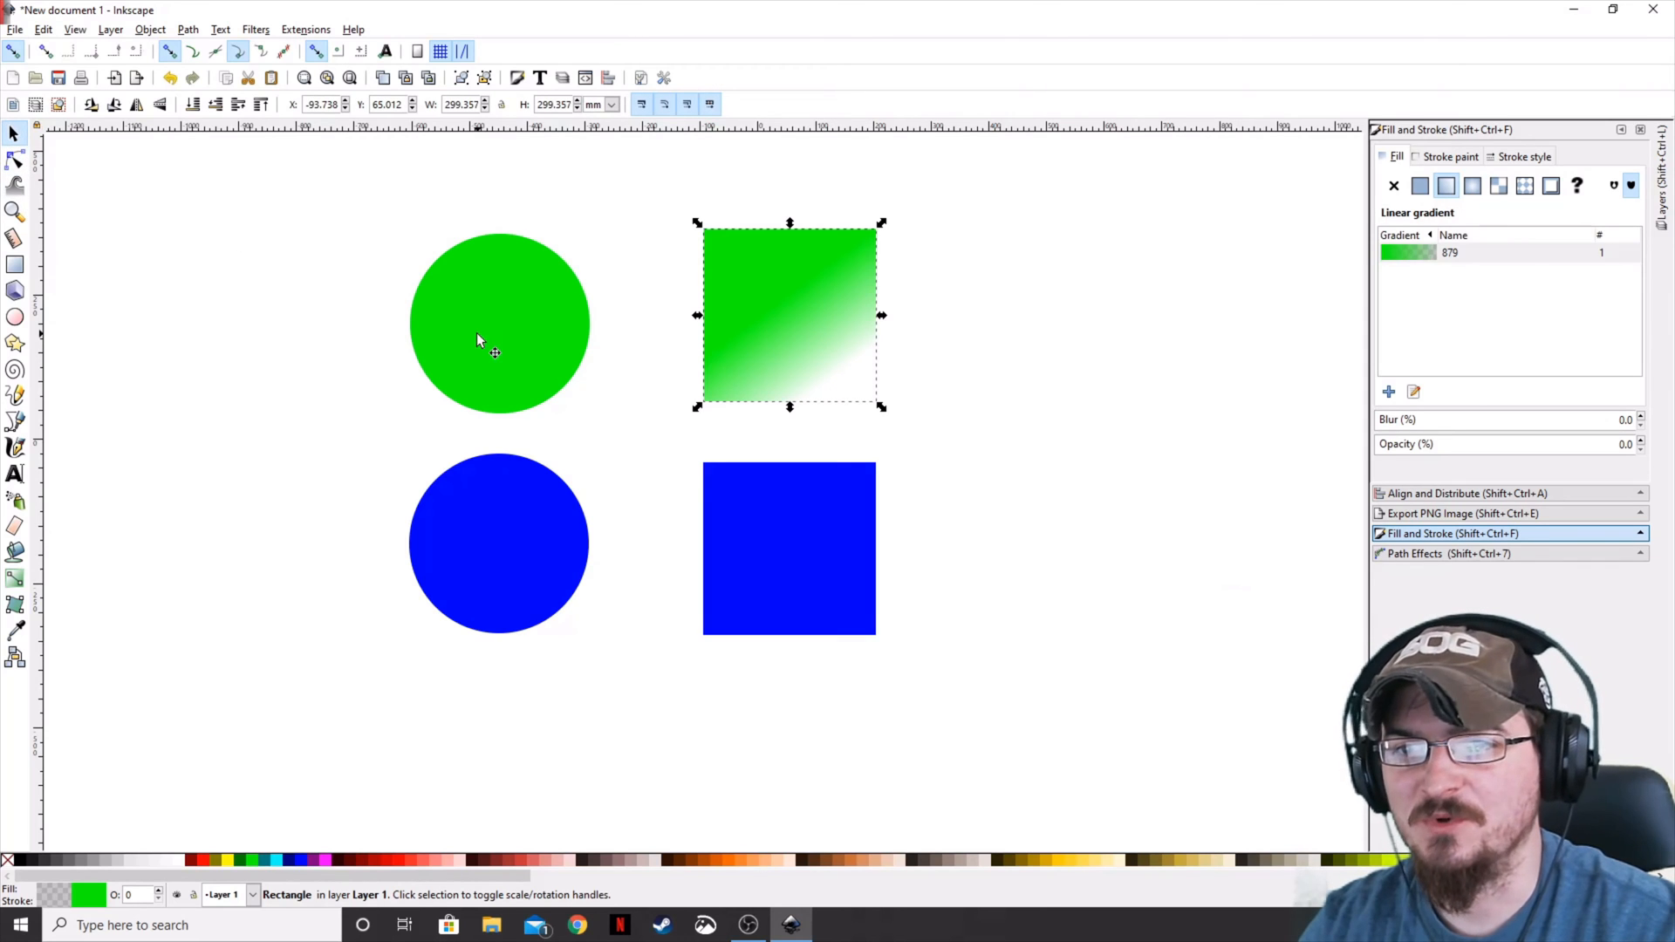
Give the green circle a radial gradient centred in its middle, fading to transparent at edges.
{"action": "left_click", "coordinate": [499, 324]}
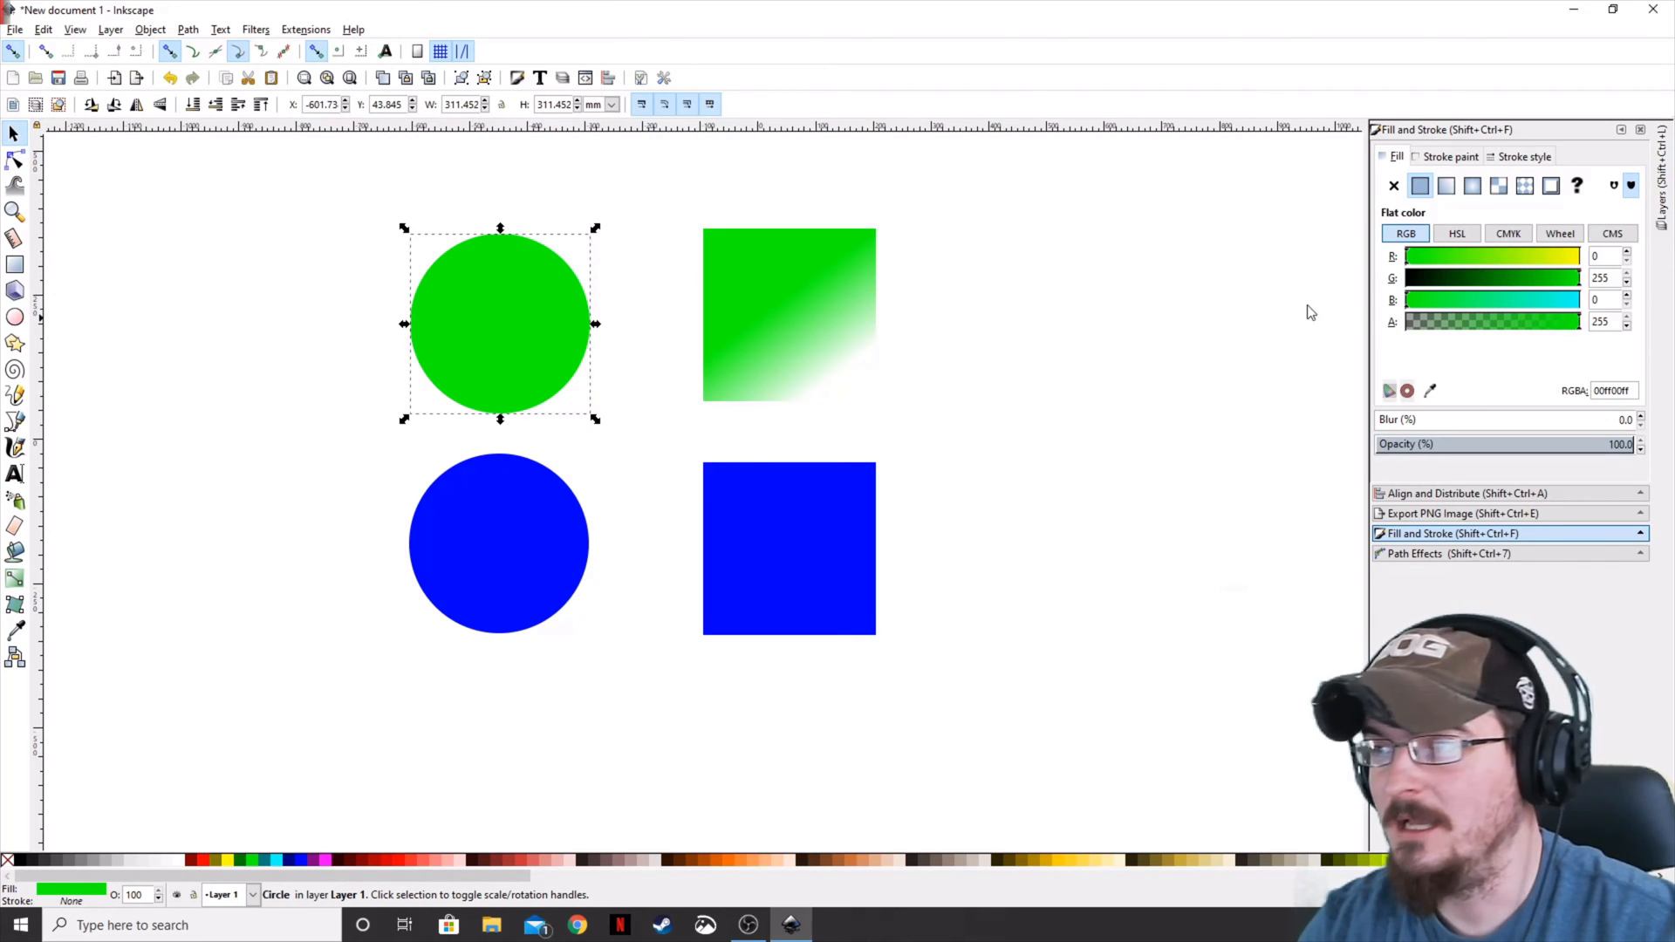
{"action": "left_click", "coordinate": [1472, 185]}
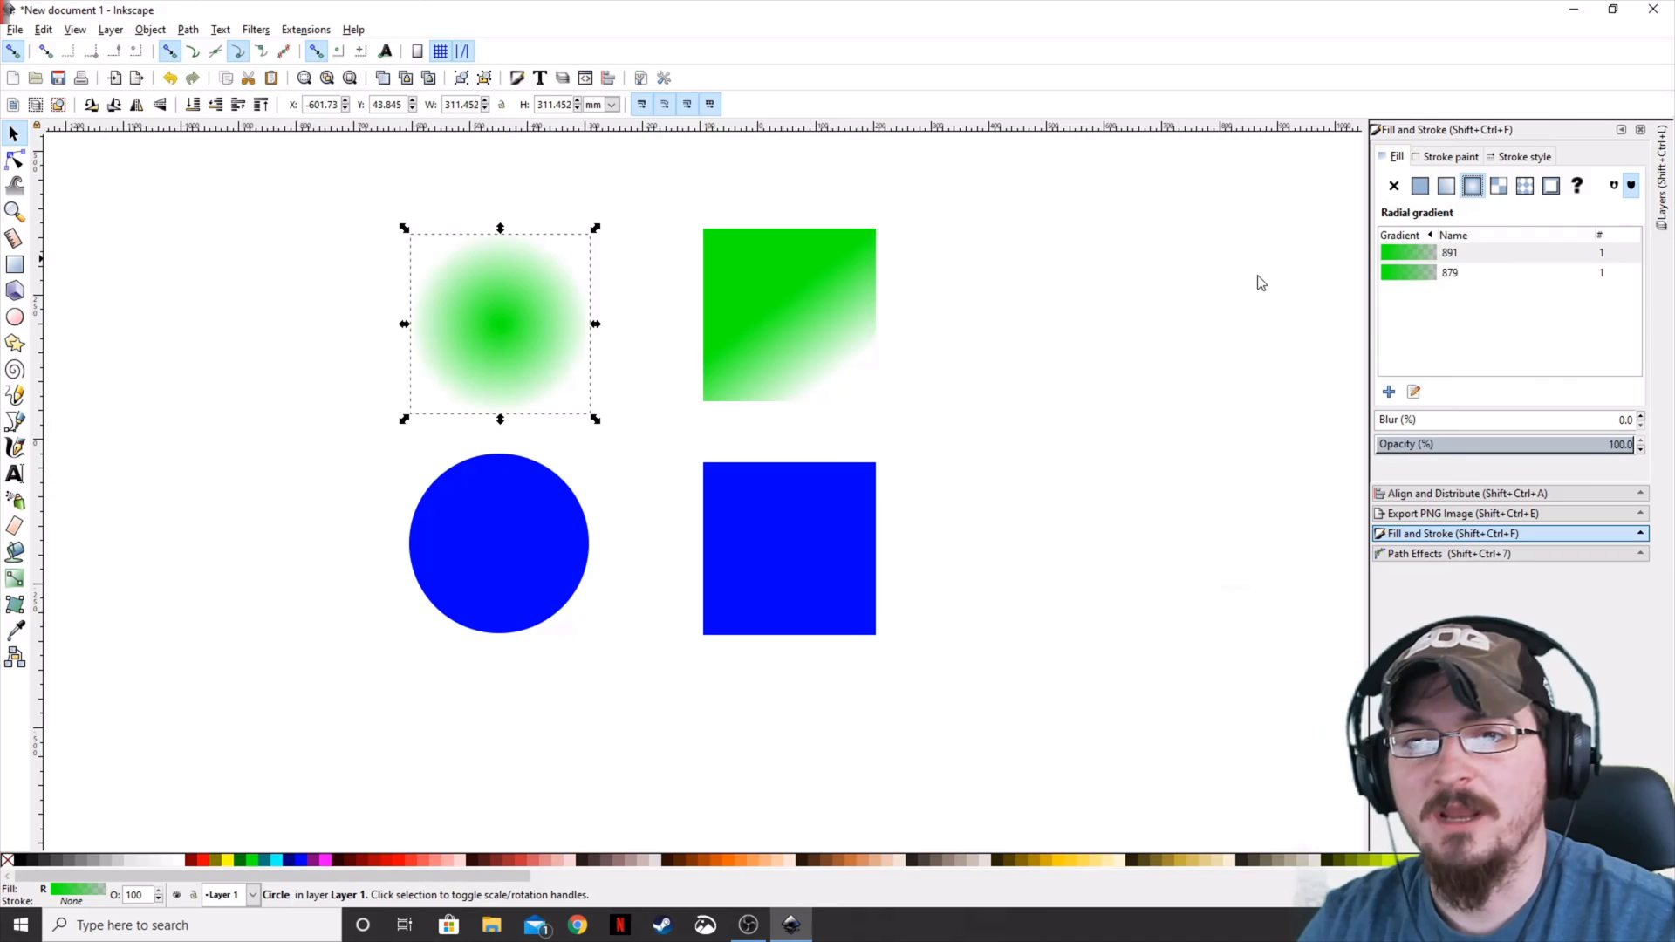
{"action": "mouse_move", "coordinate": [567, 359]}
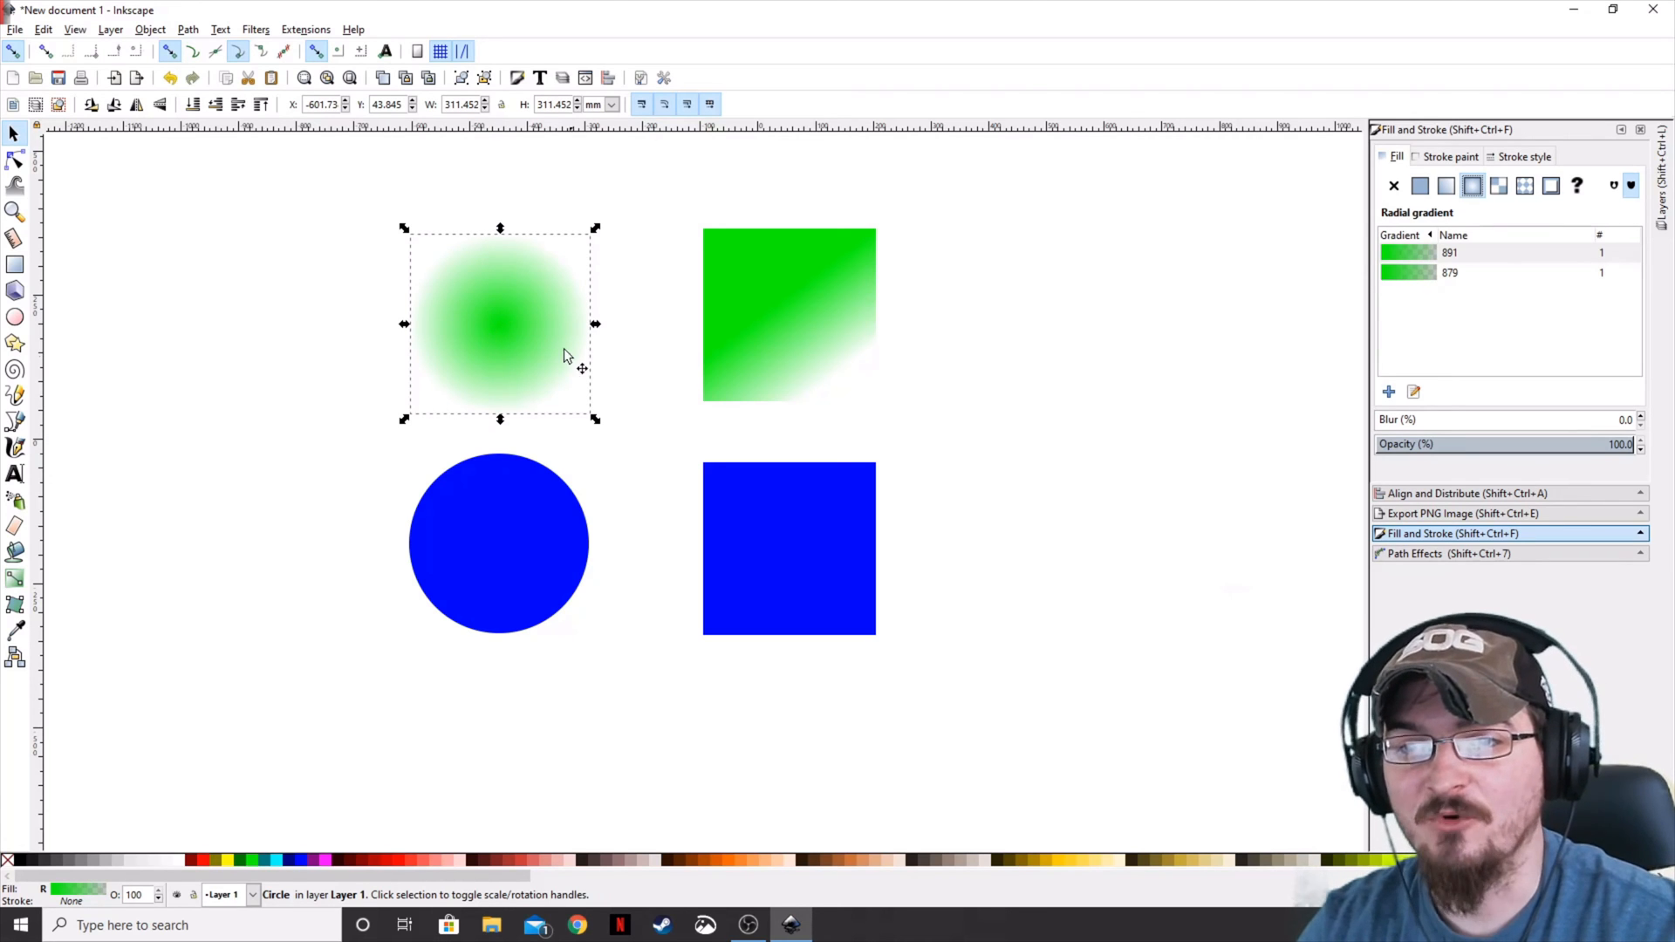
{"action": "mouse_move", "coordinate": [596, 472]}
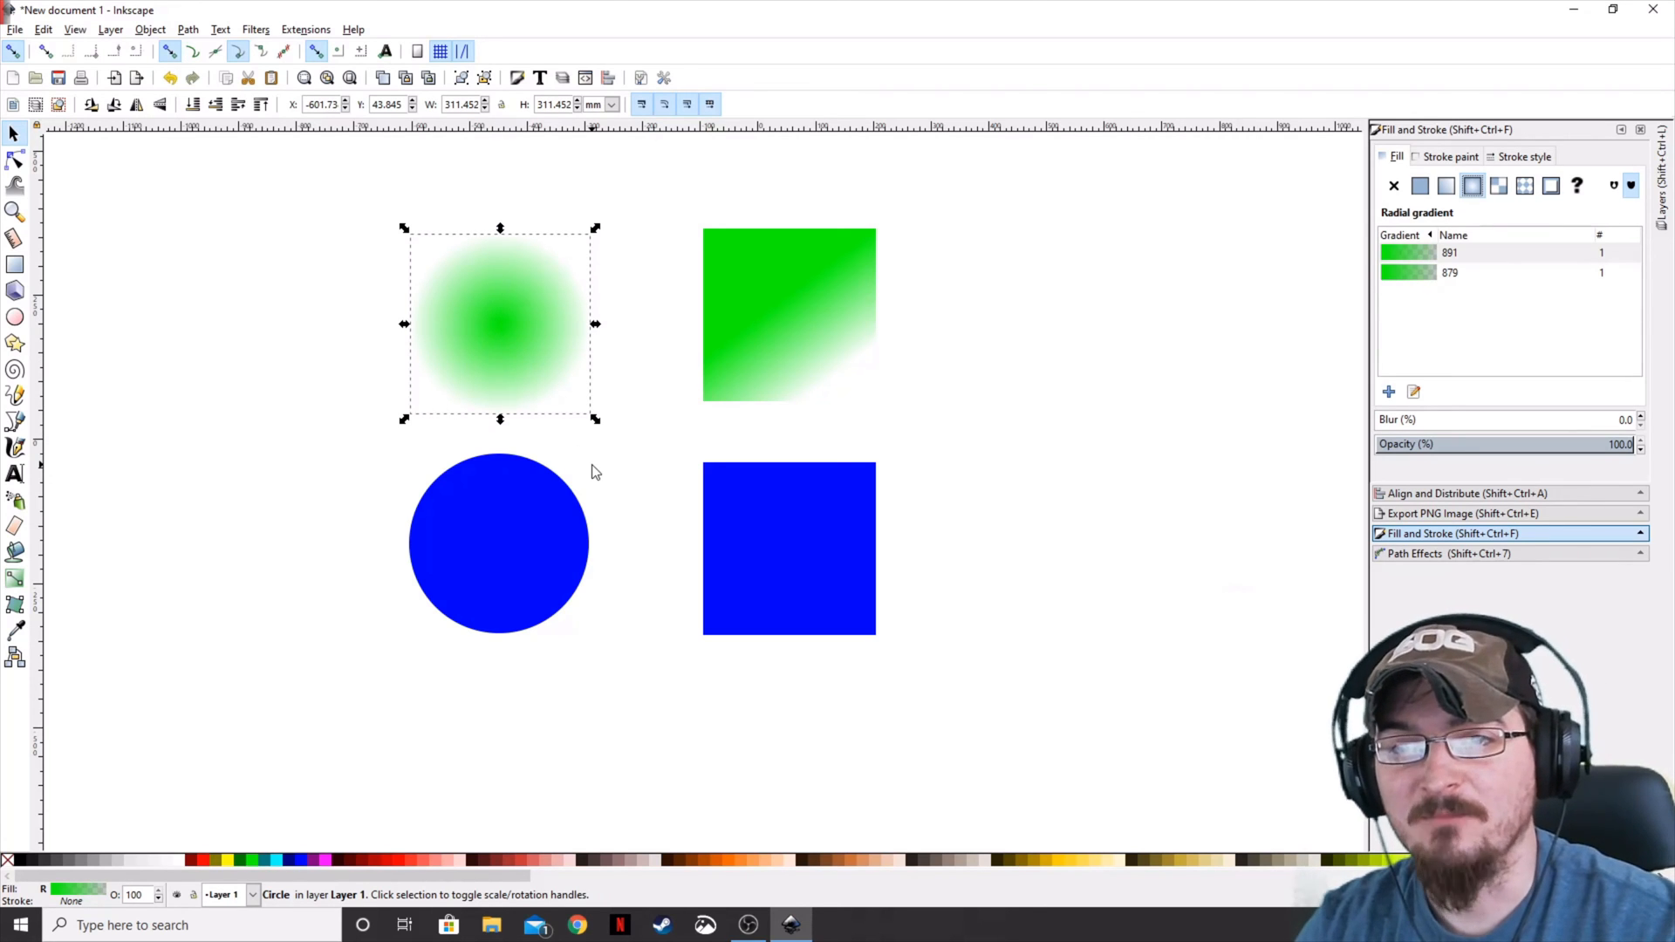
{"action": "mouse_move", "coordinate": [16, 161]}
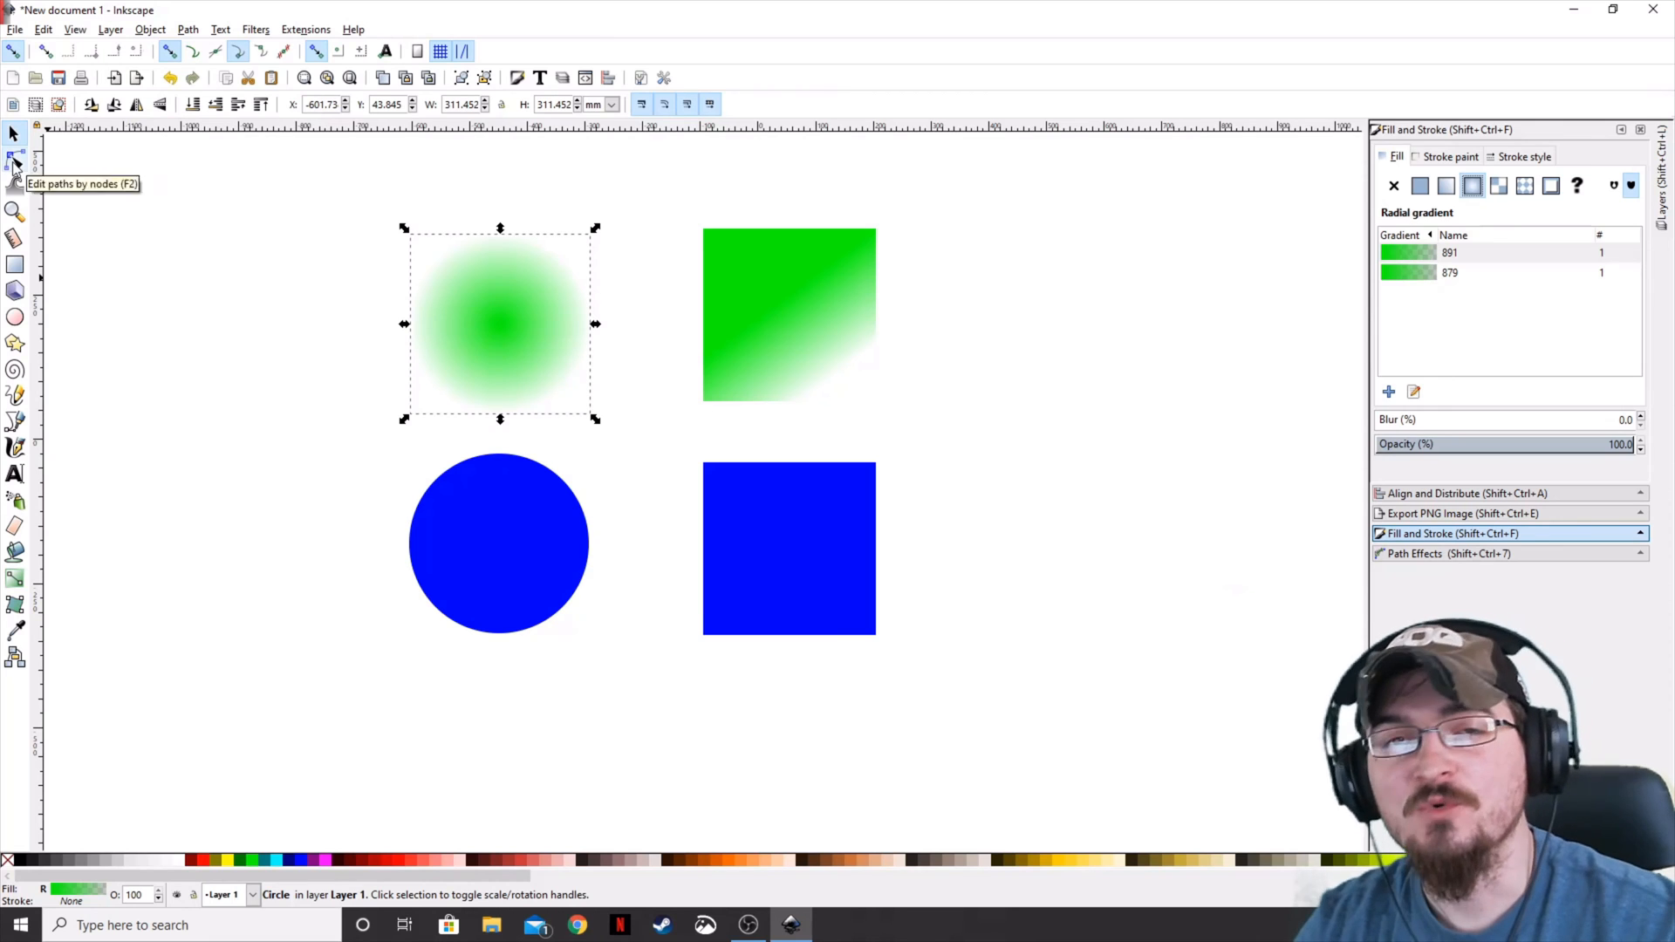
{"action": "left_click", "coordinate": [15, 160]}
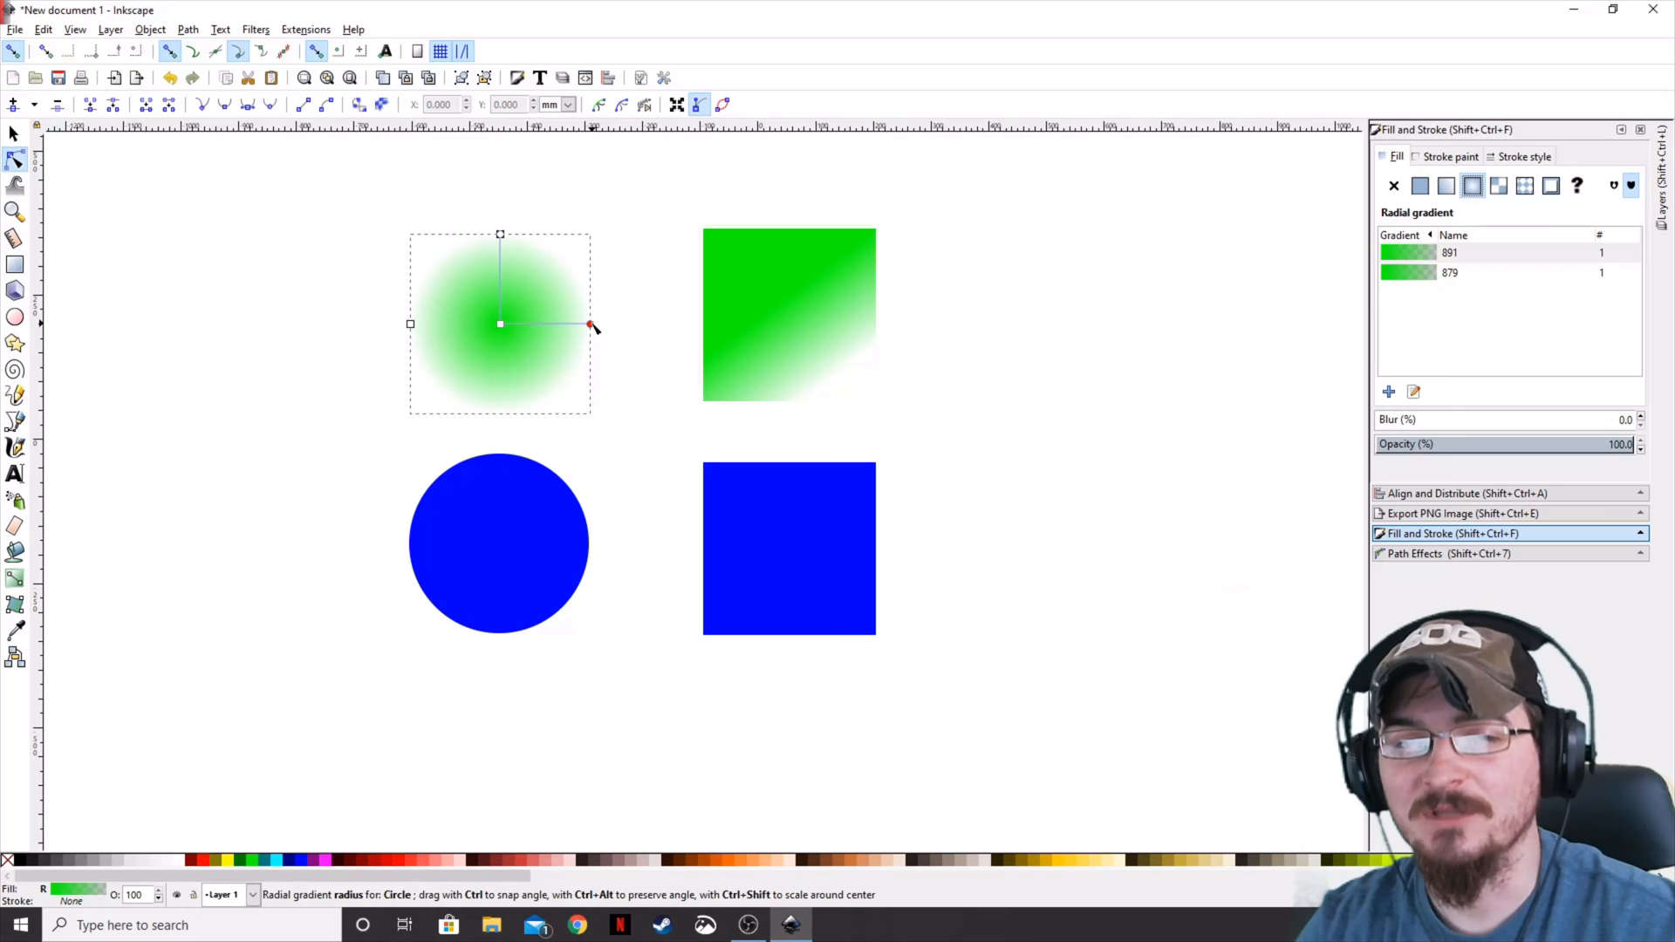
{"action": "left_click_drag", "start_coordinate": [591, 325], "coordinate": [551, 340]}
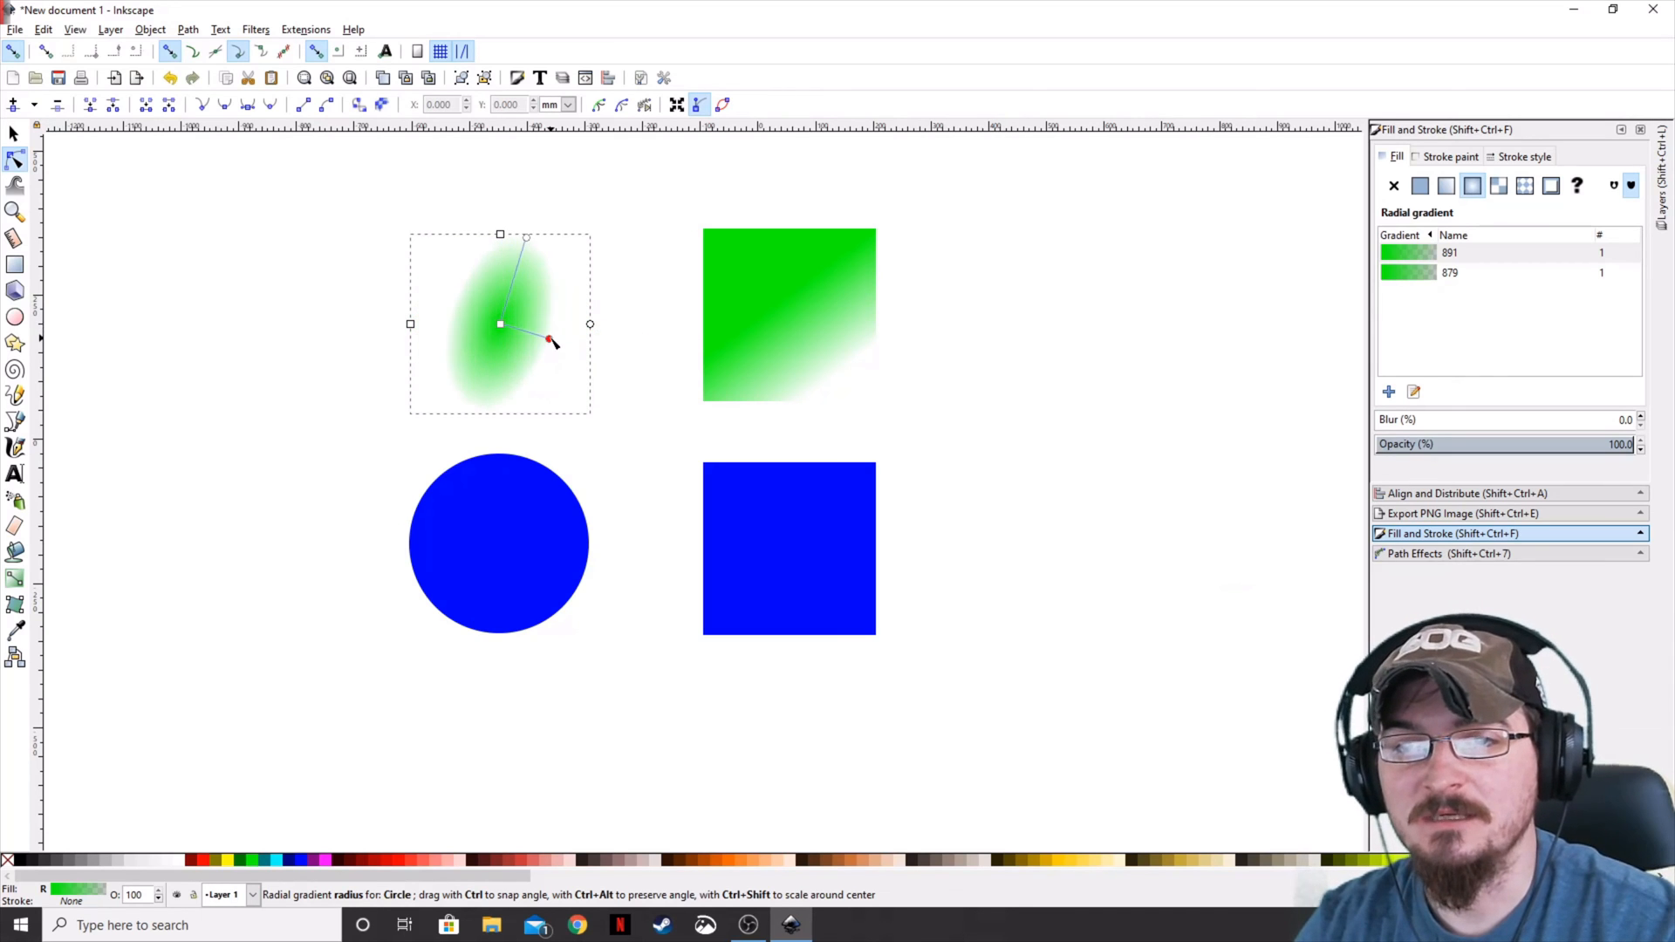
{"action": "left_click", "coordinate": [1420, 185]}
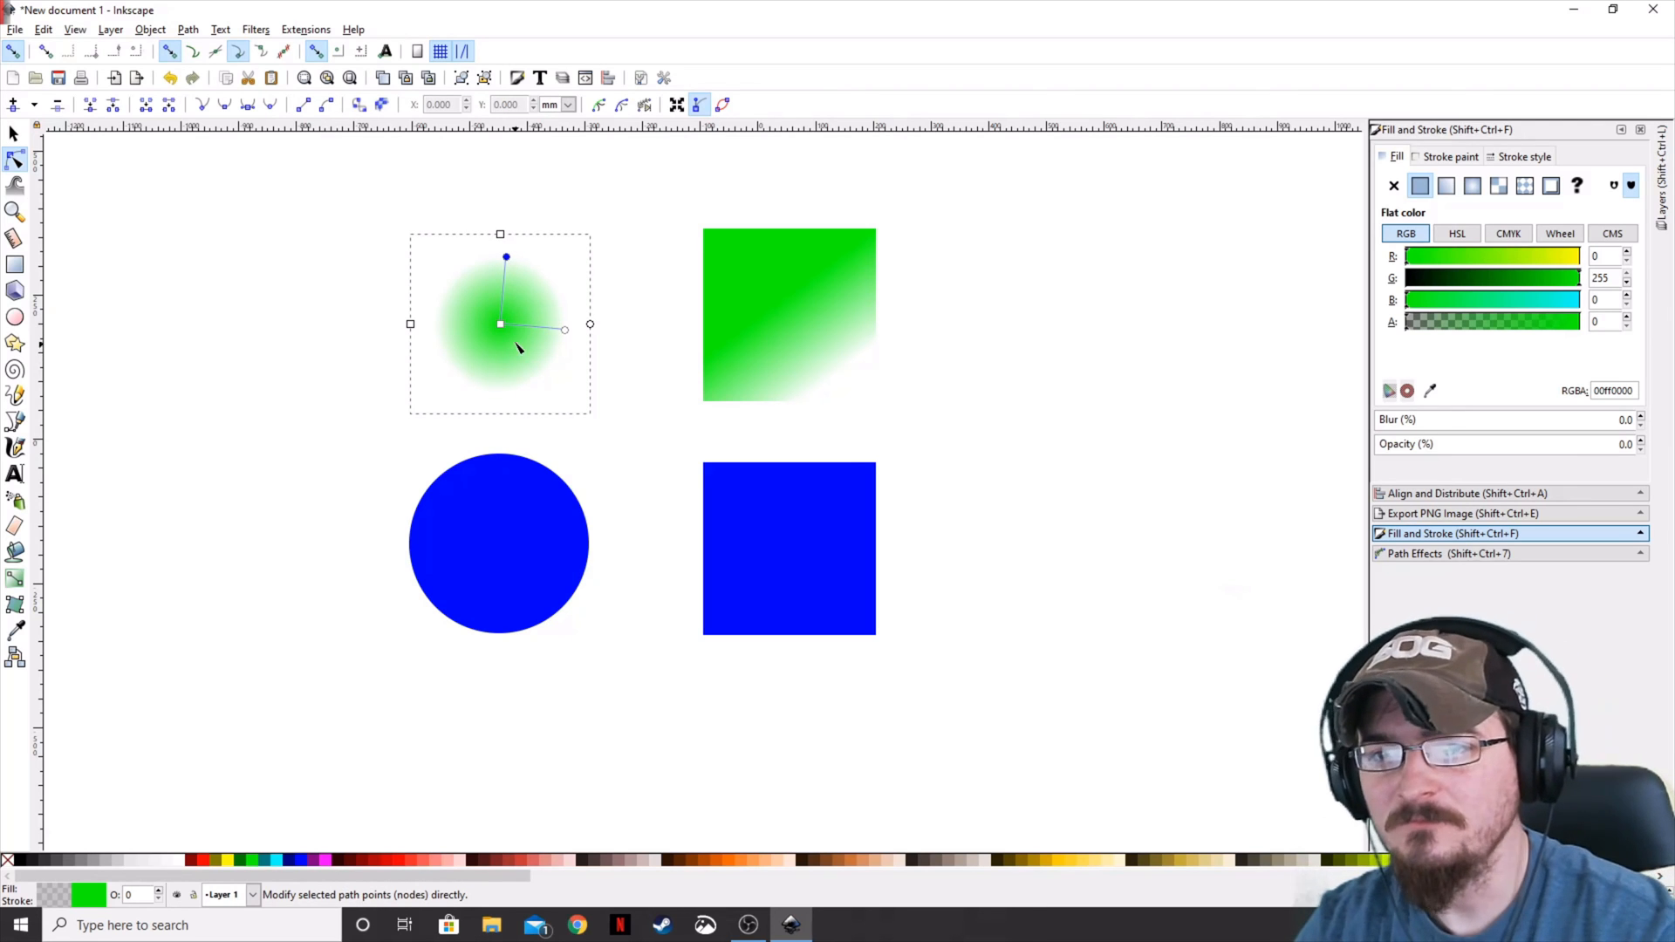
{"action": "left_click_drag", "start_coordinate": [499, 324], "coordinate": [462, 324]}
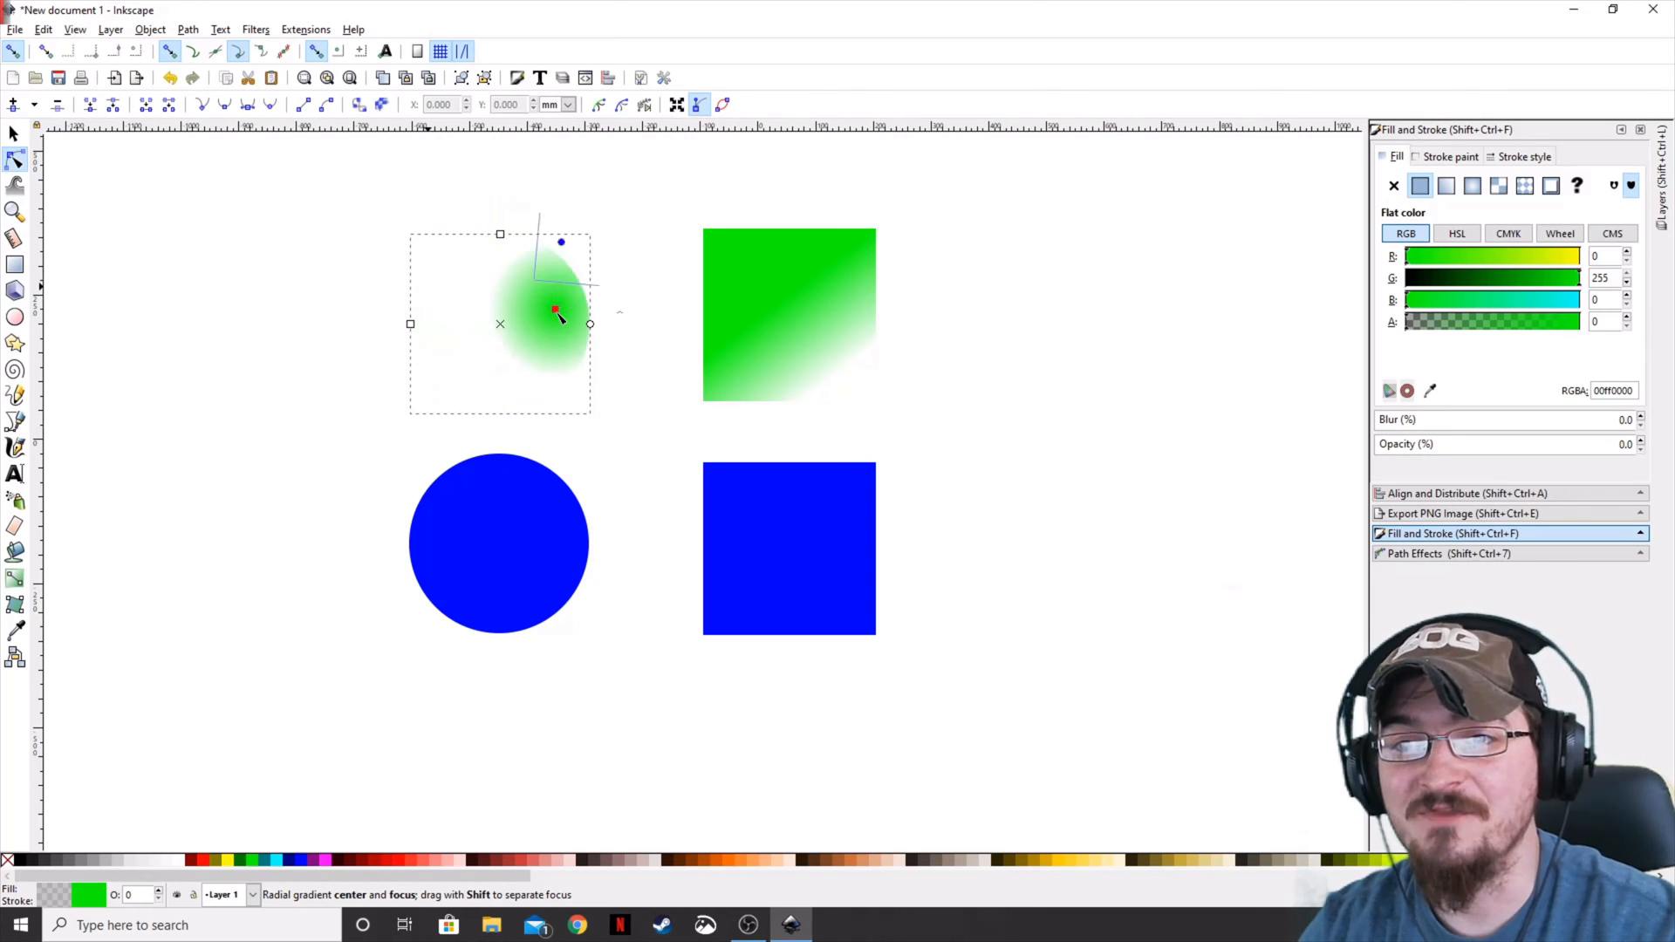
{"action": "left_click_drag", "start_coordinate": [555, 311], "coordinate": [467, 376]}
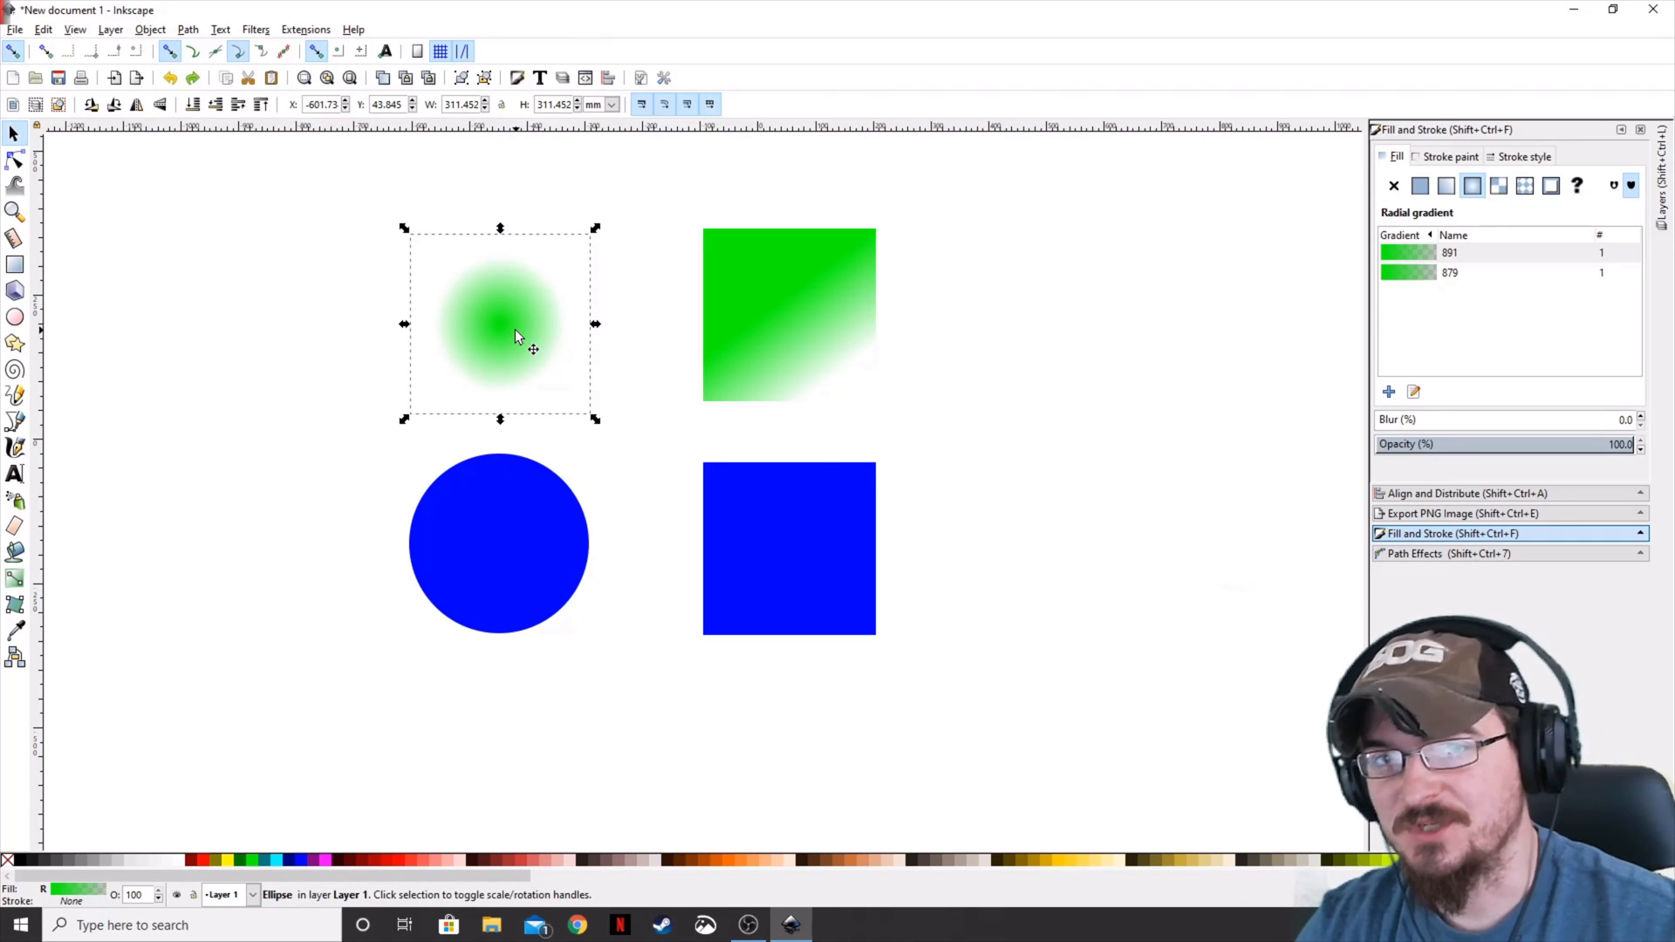
{"action": "mouse_move", "coordinate": [812, 332]}
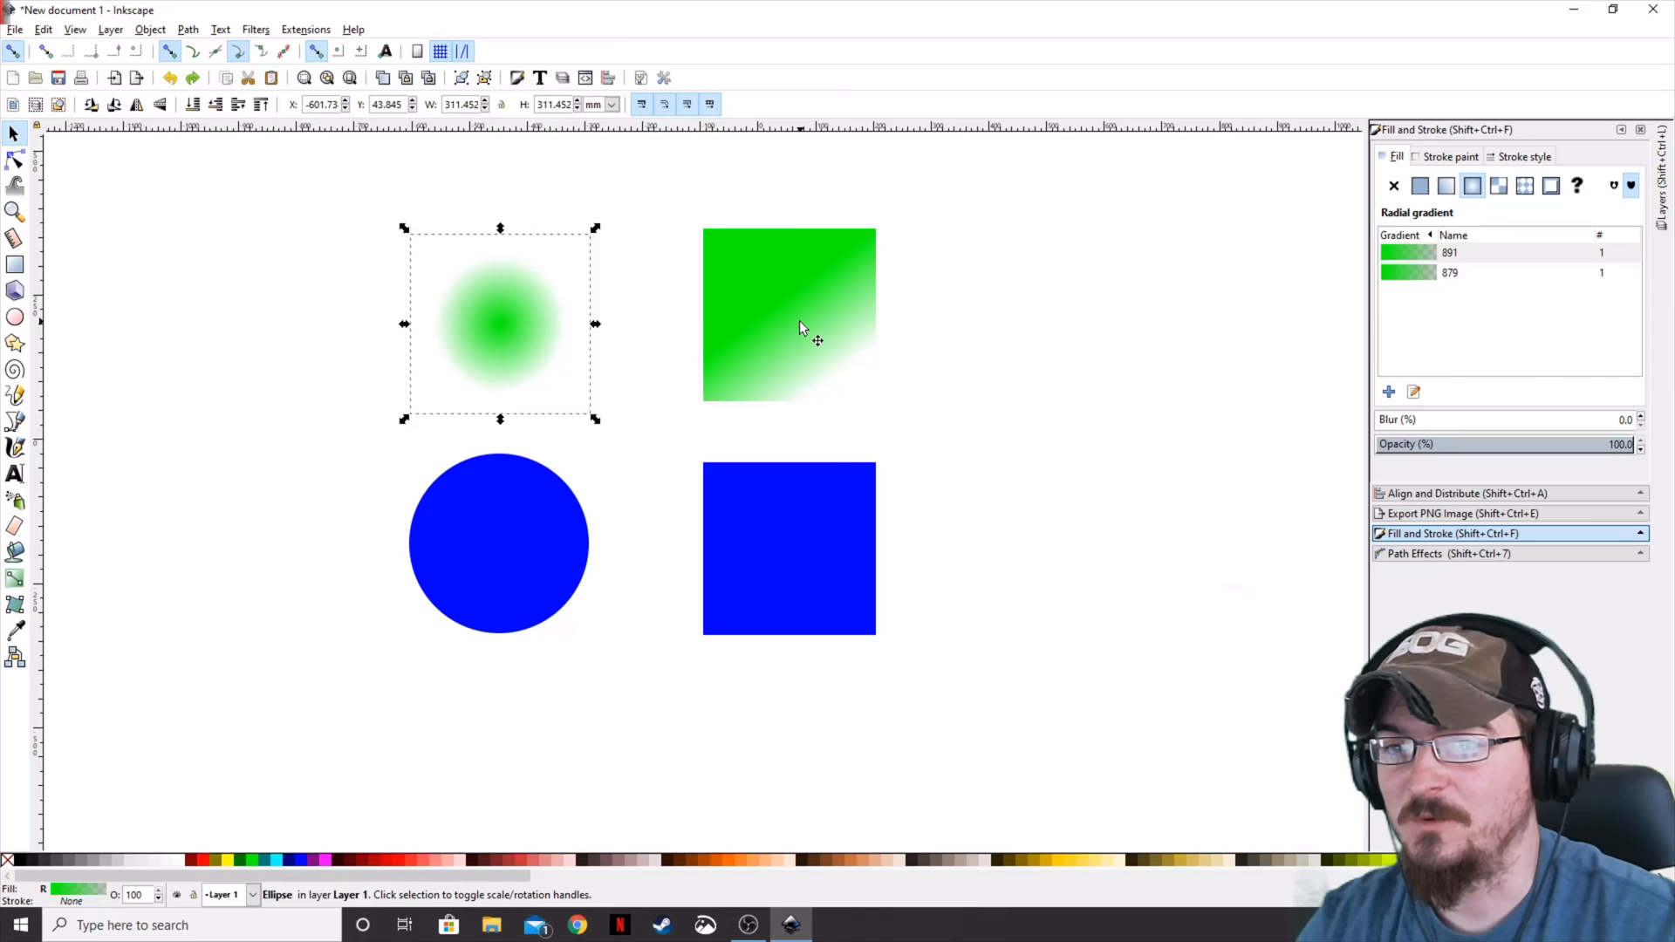
Fill the blue square with a radial gradient stretched into a diagonal oval, fading to transparent.
{"action": "left_click", "coordinate": [789, 548]}
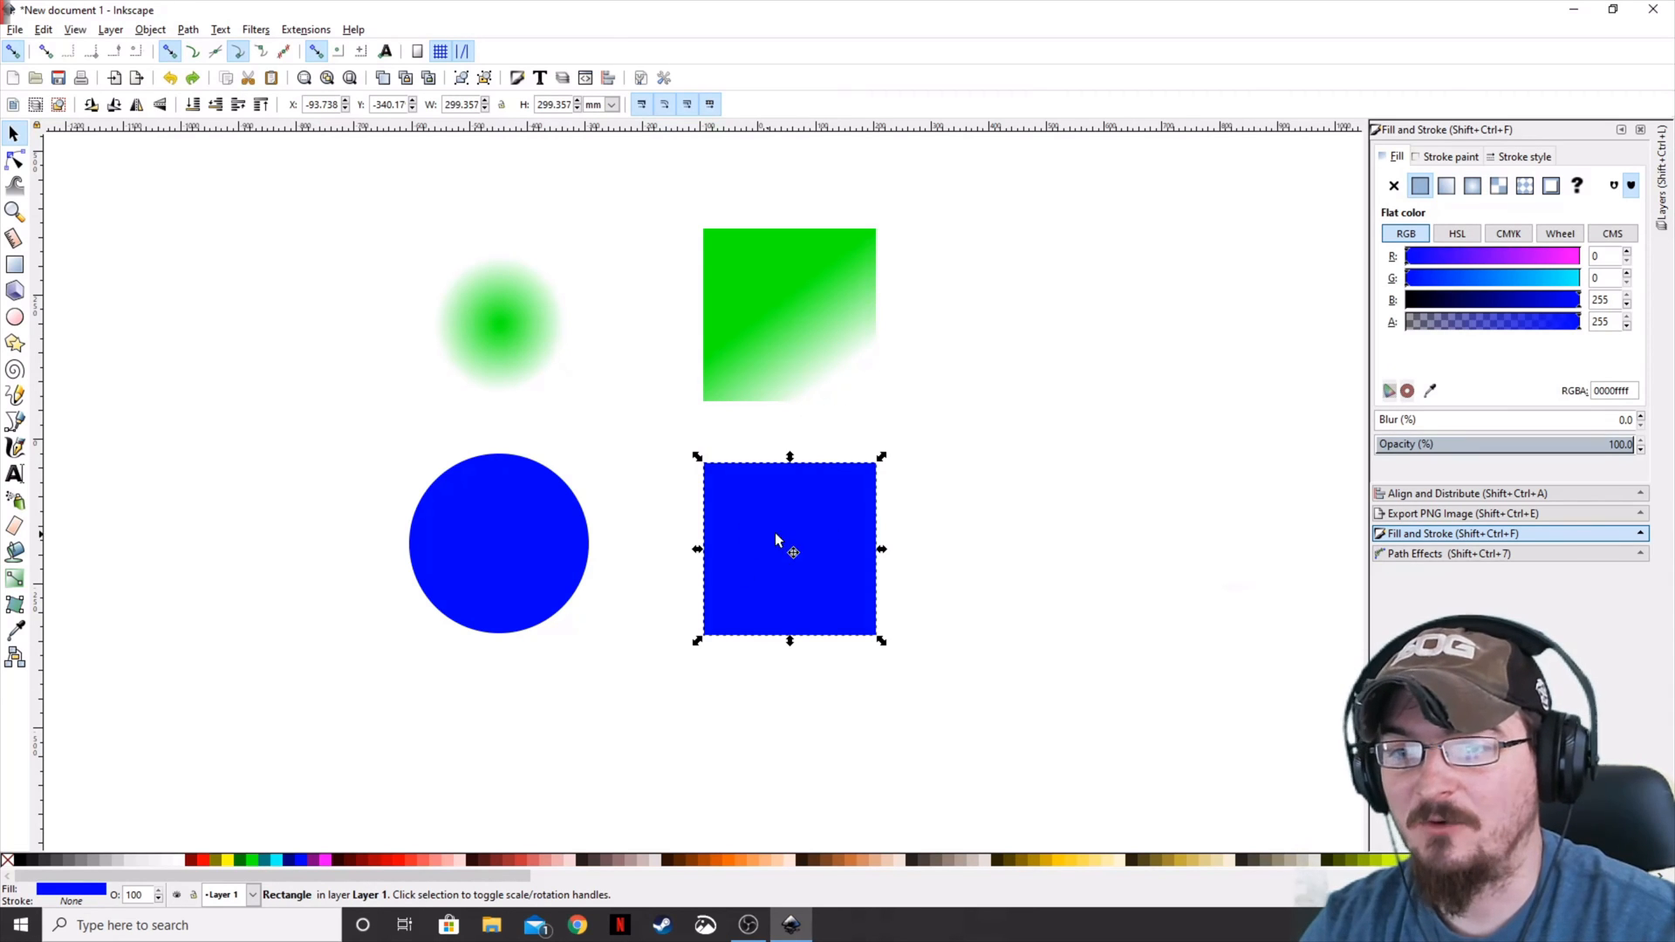
{"action": "left_click", "coordinate": [1472, 185]}
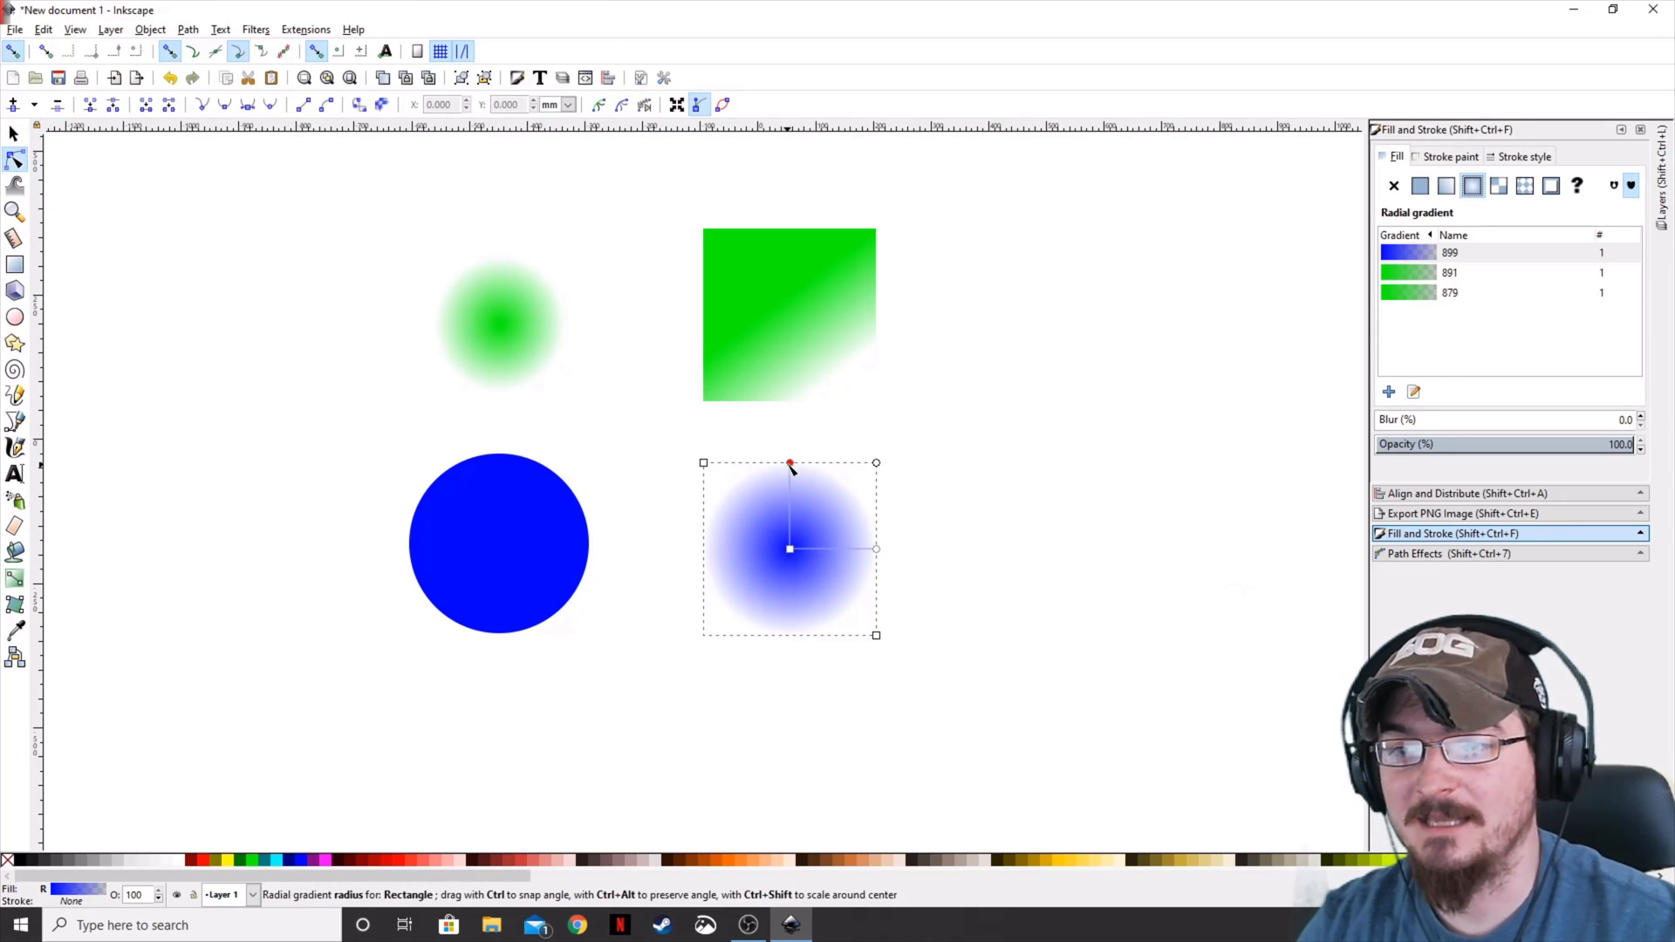
{"action": "left_click_drag", "start_coordinate": [789, 463], "coordinate": [785, 487]}
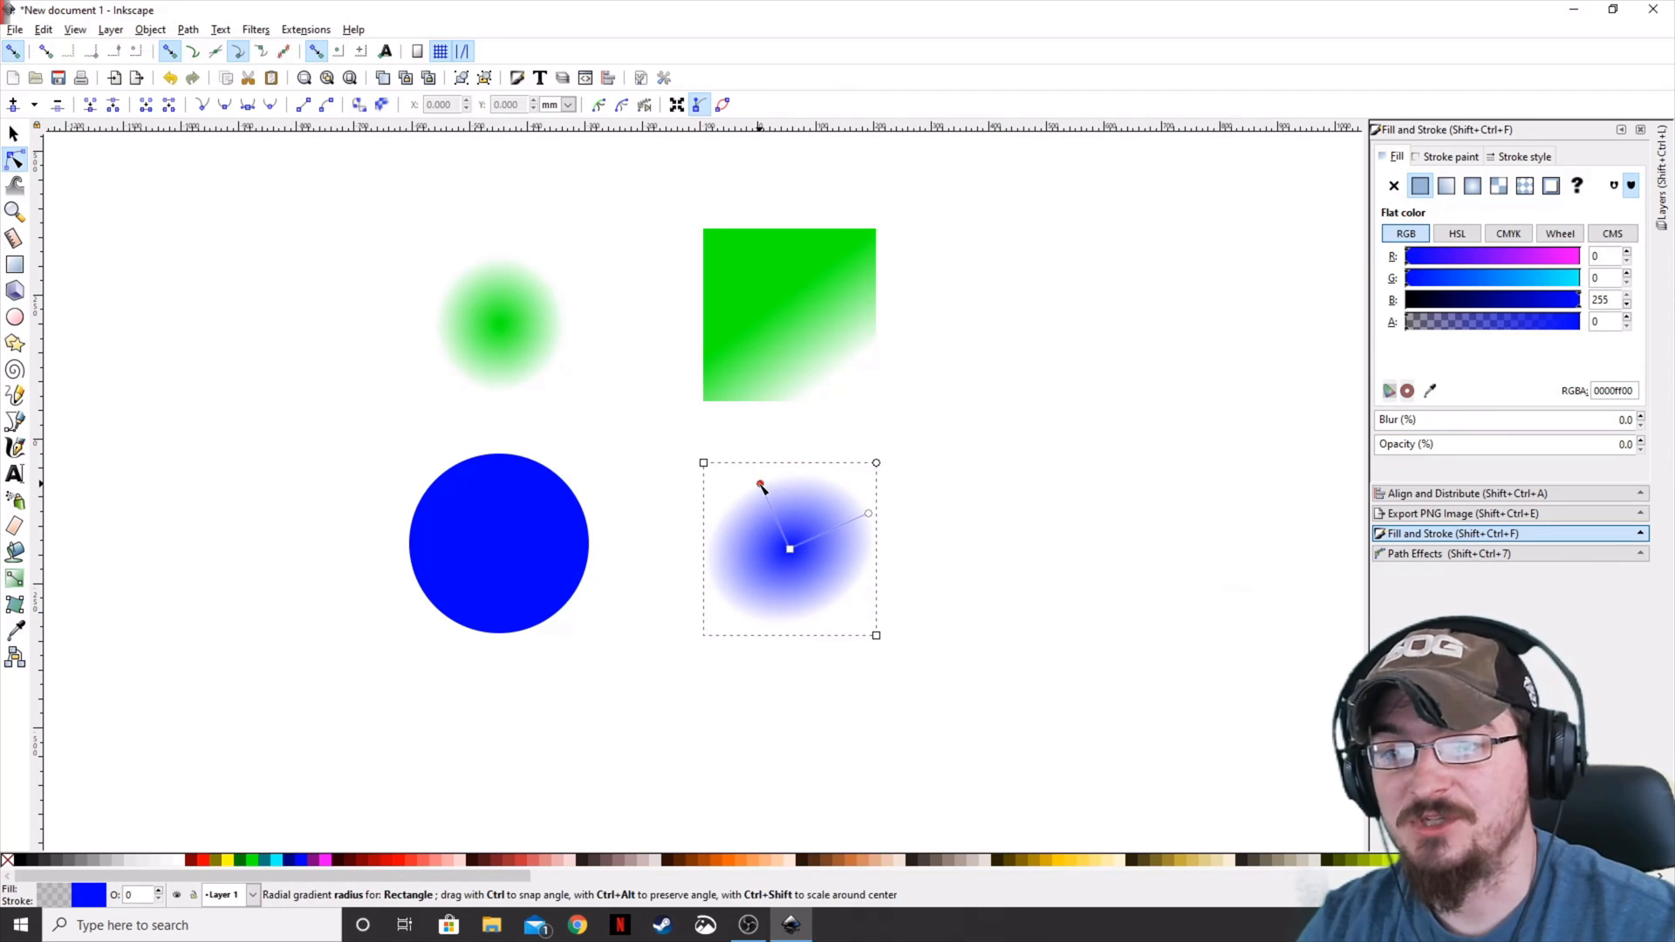
{"action": "left_click_drag", "start_coordinate": [761, 487], "coordinate": [671, 430]}
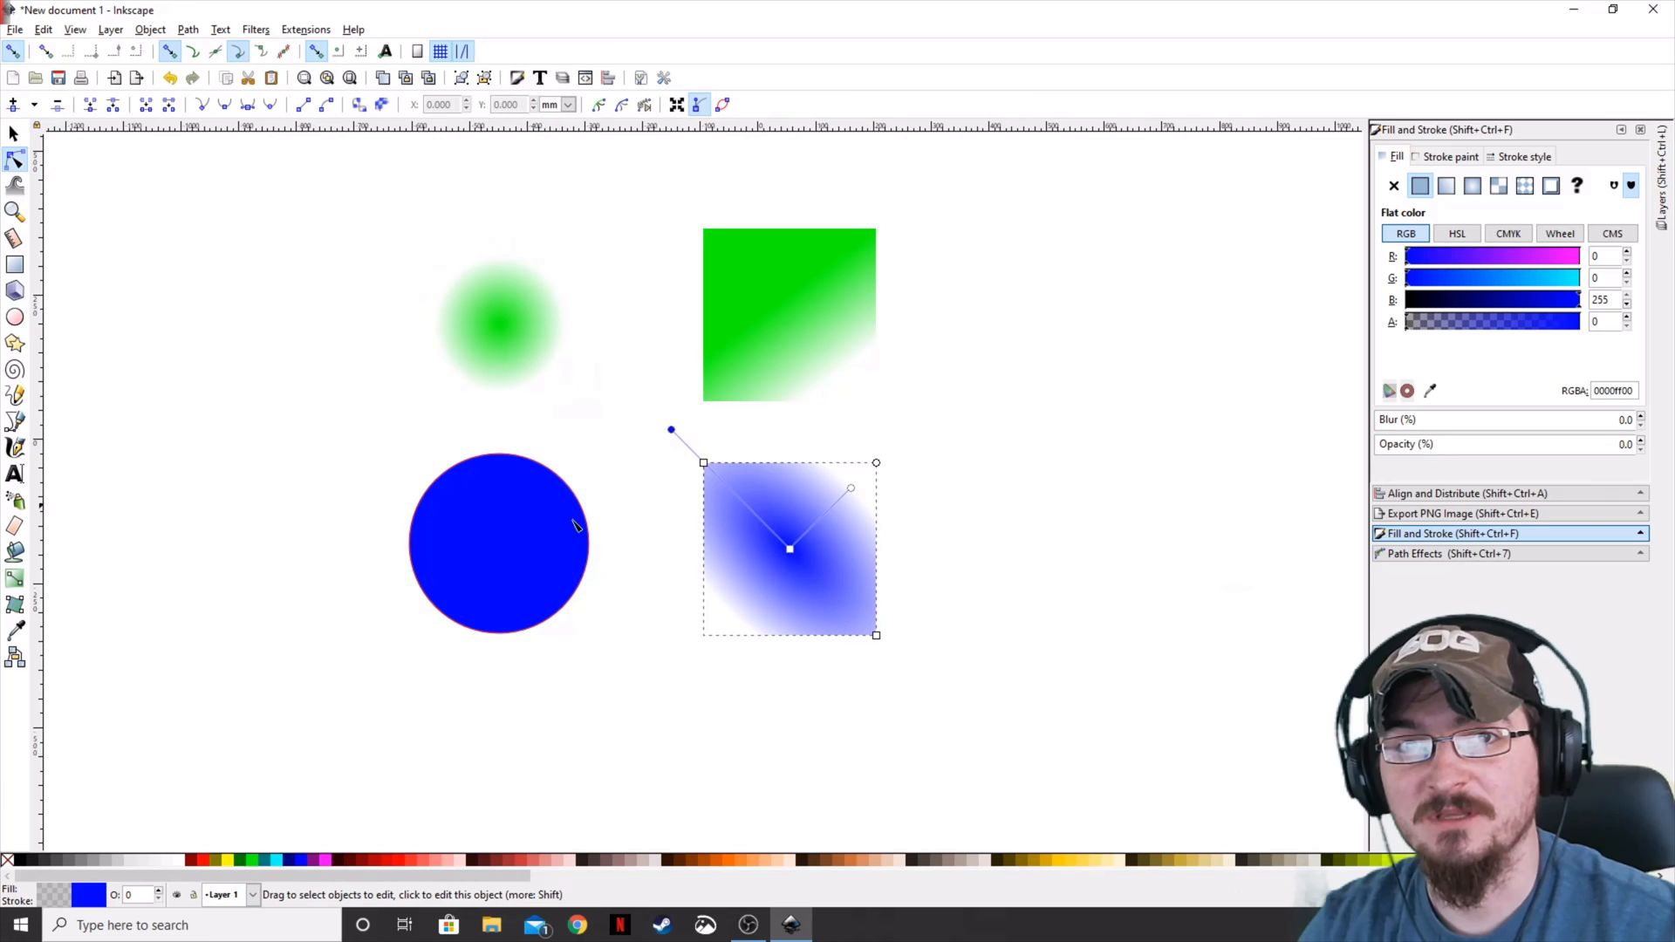
{"action": "left_click", "coordinate": [15, 132]}
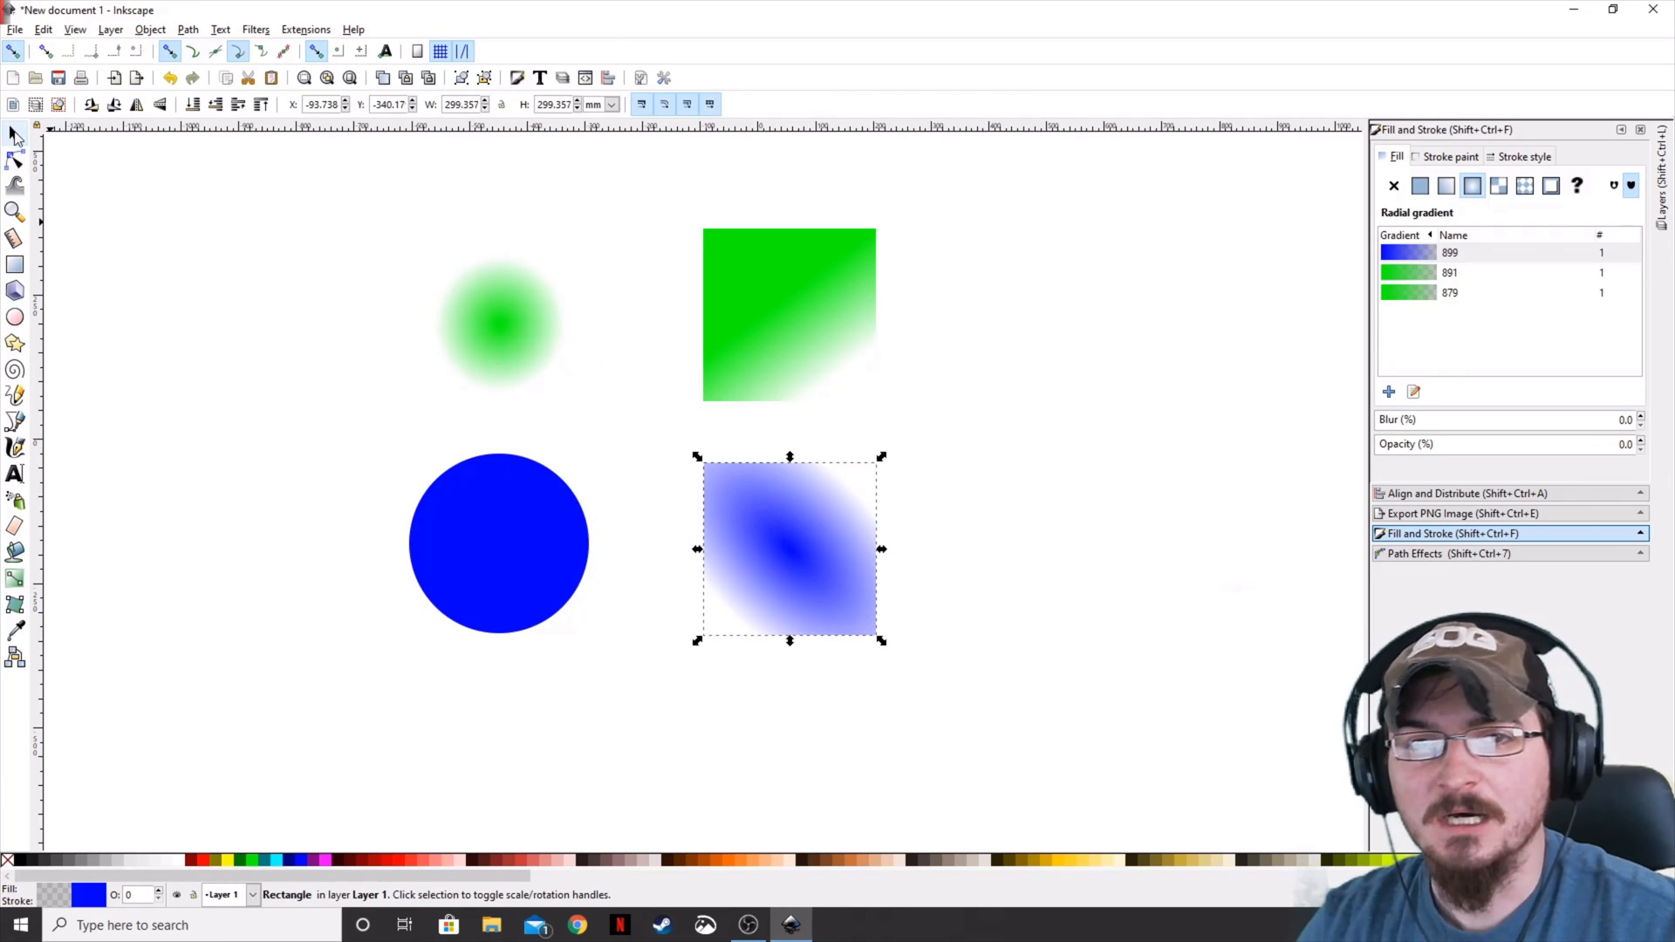
{"action": "mouse_move", "coordinate": [1023, 431]}
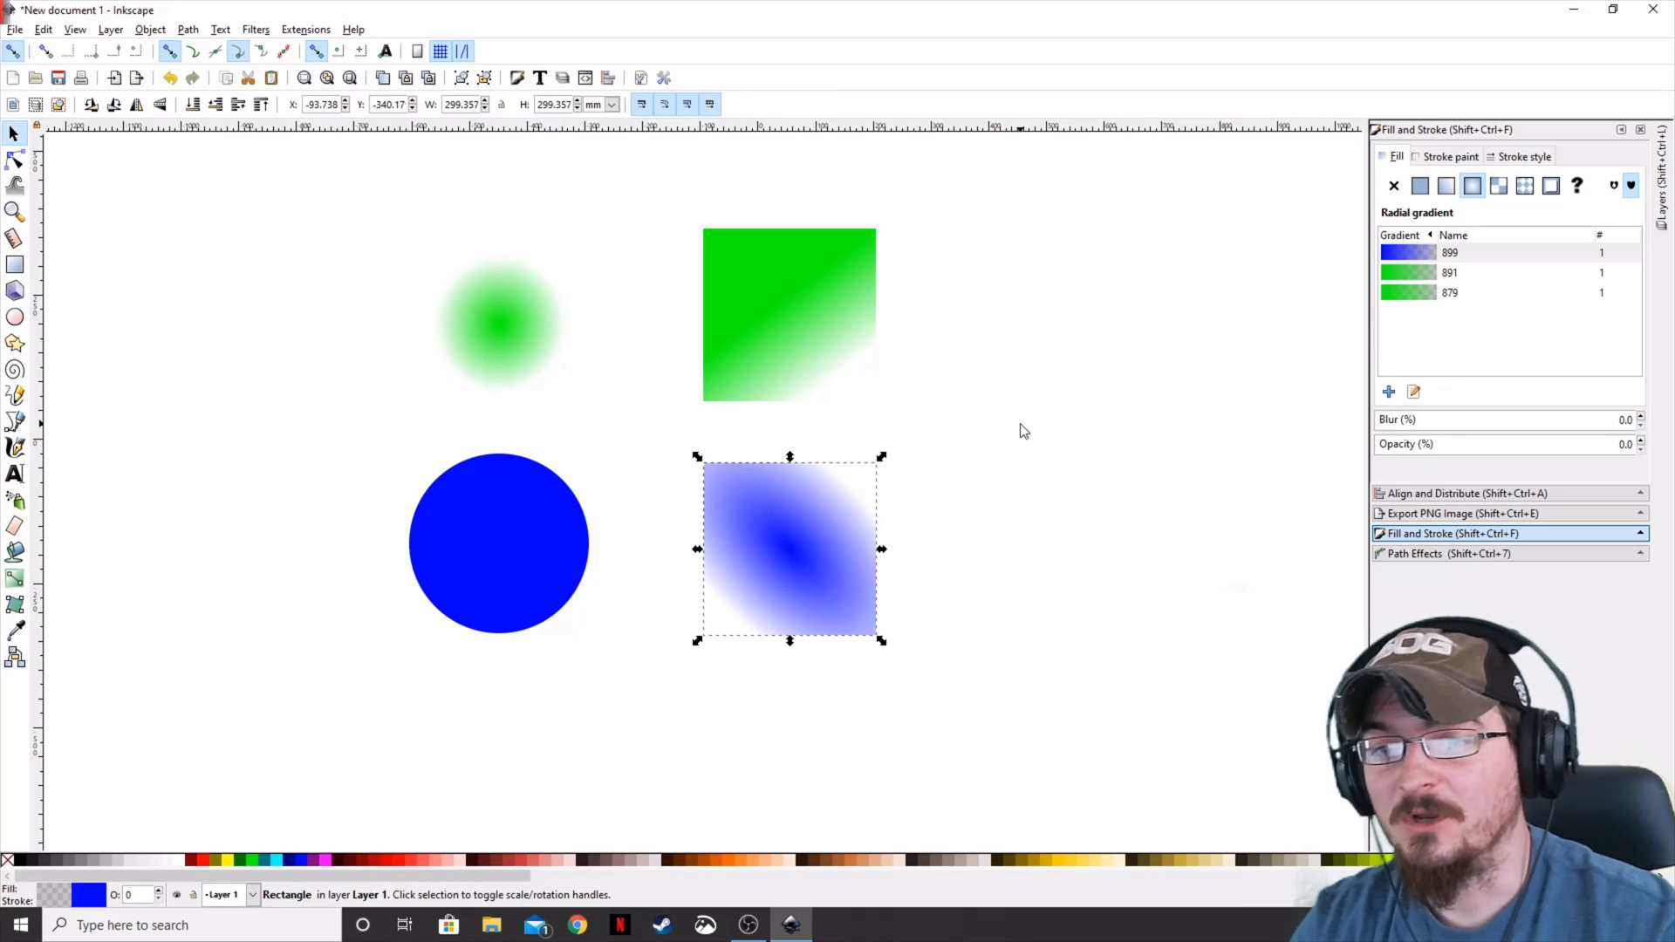
{"action": "mouse_move", "coordinate": [299, 591]}
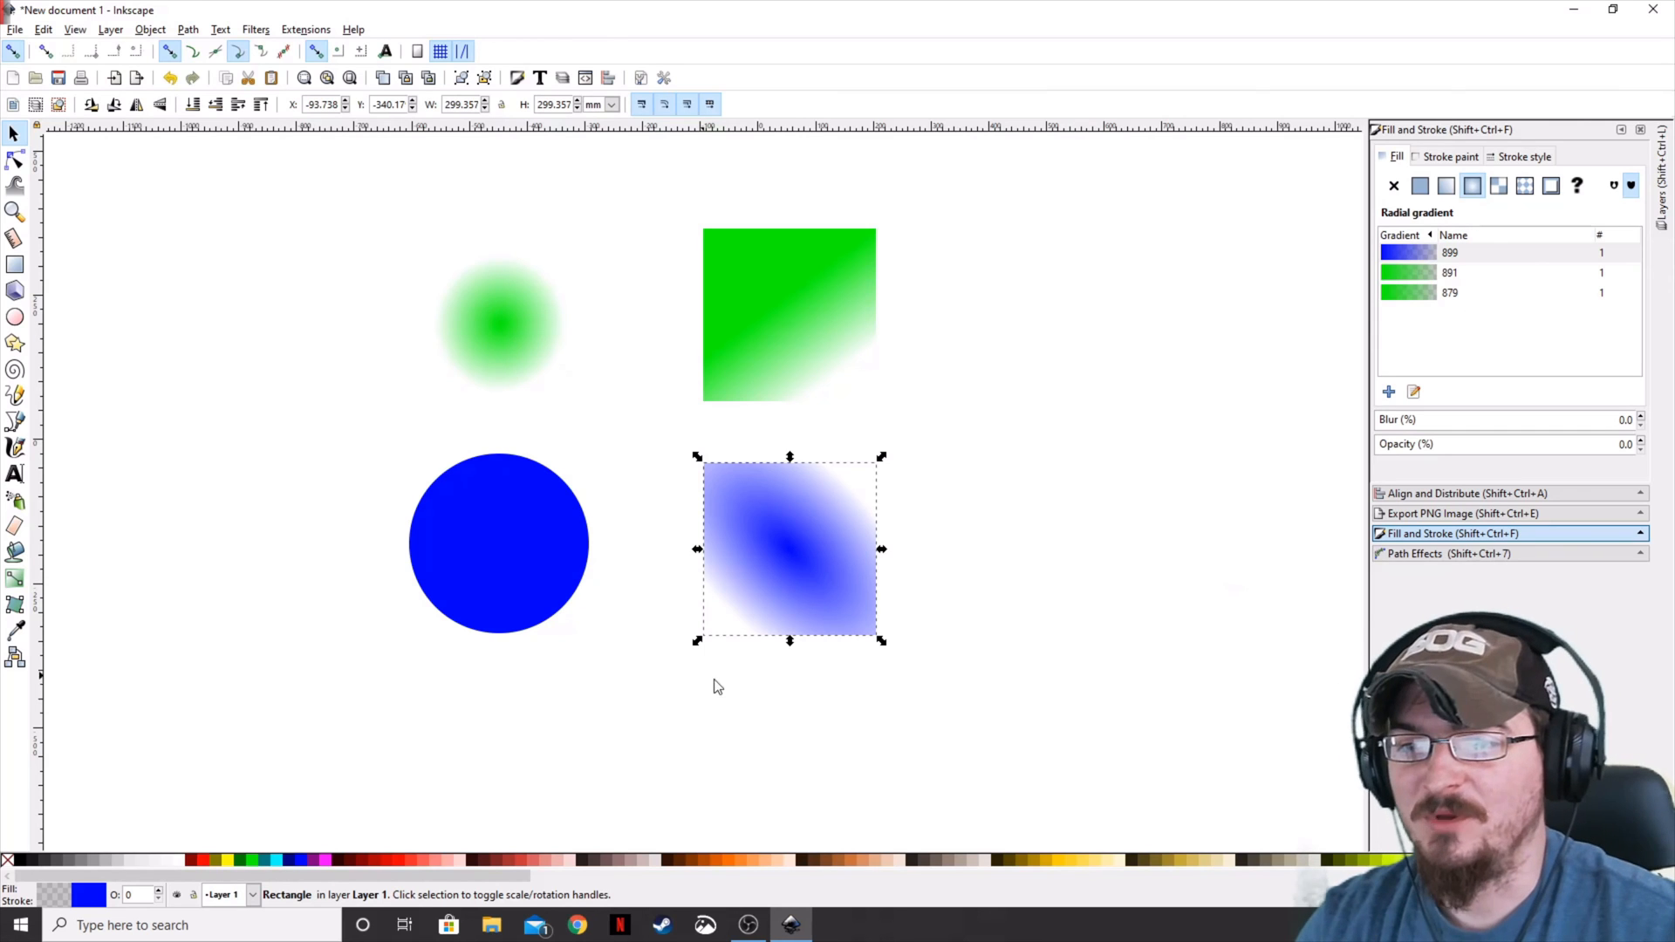
Give the blue circle a linear gradient fading from blue to transparent toward the lower left.
{"action": "left_click", "coordinate": [16, 266]}
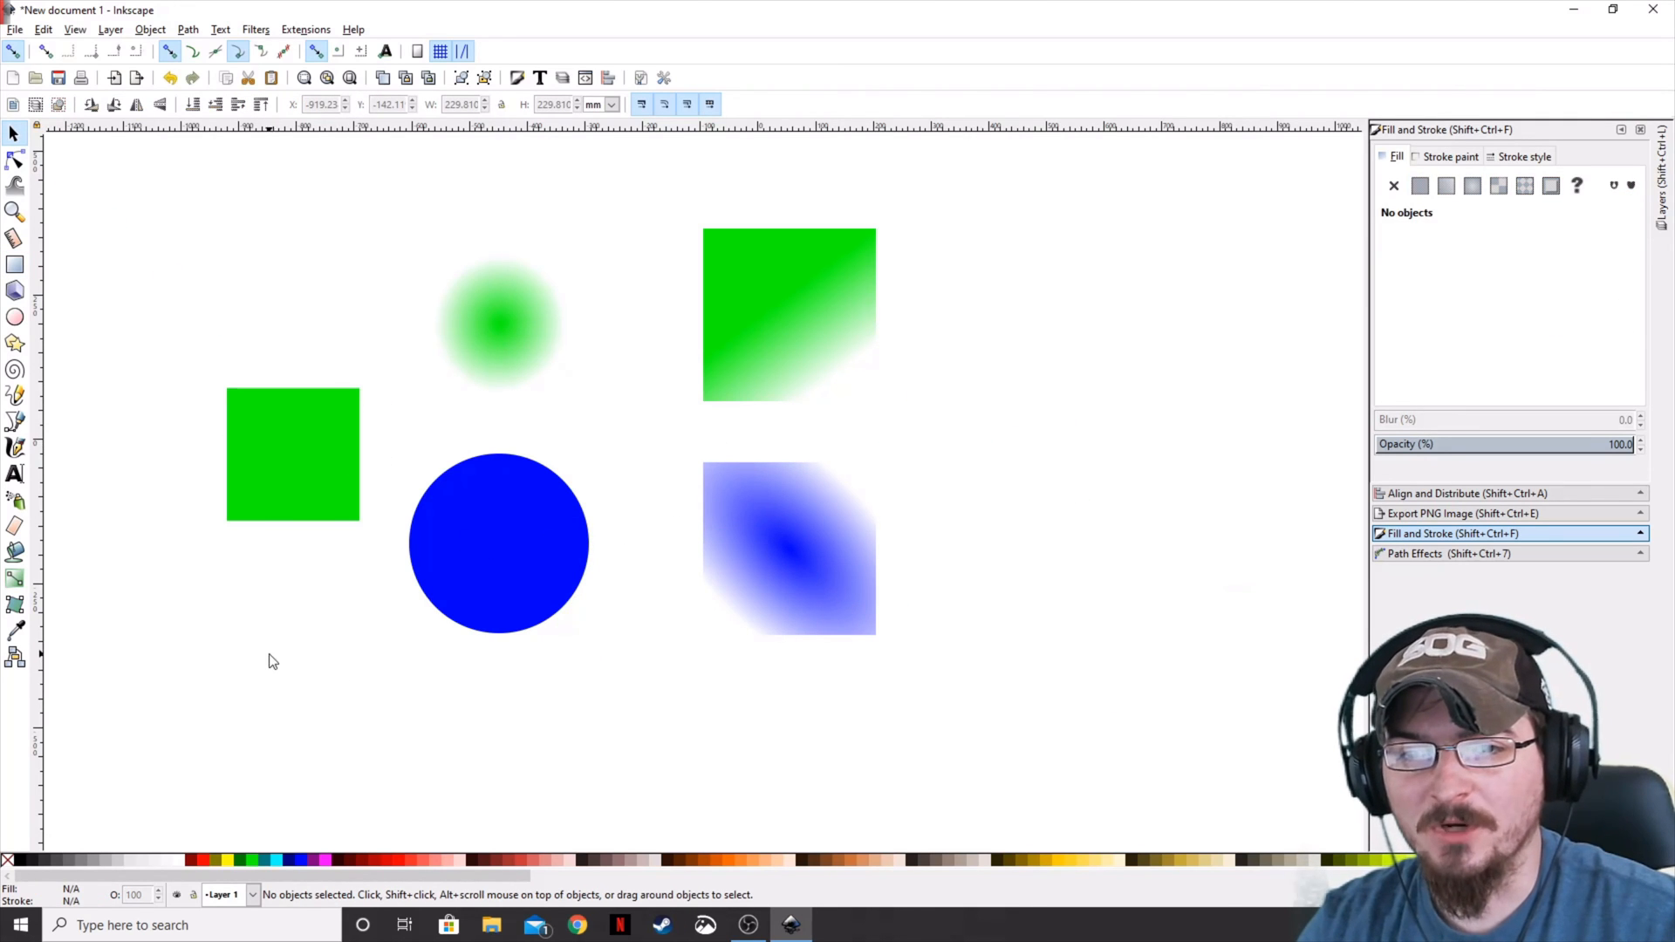
{"action": "mouse_move", "coordinate": [16, 580]}
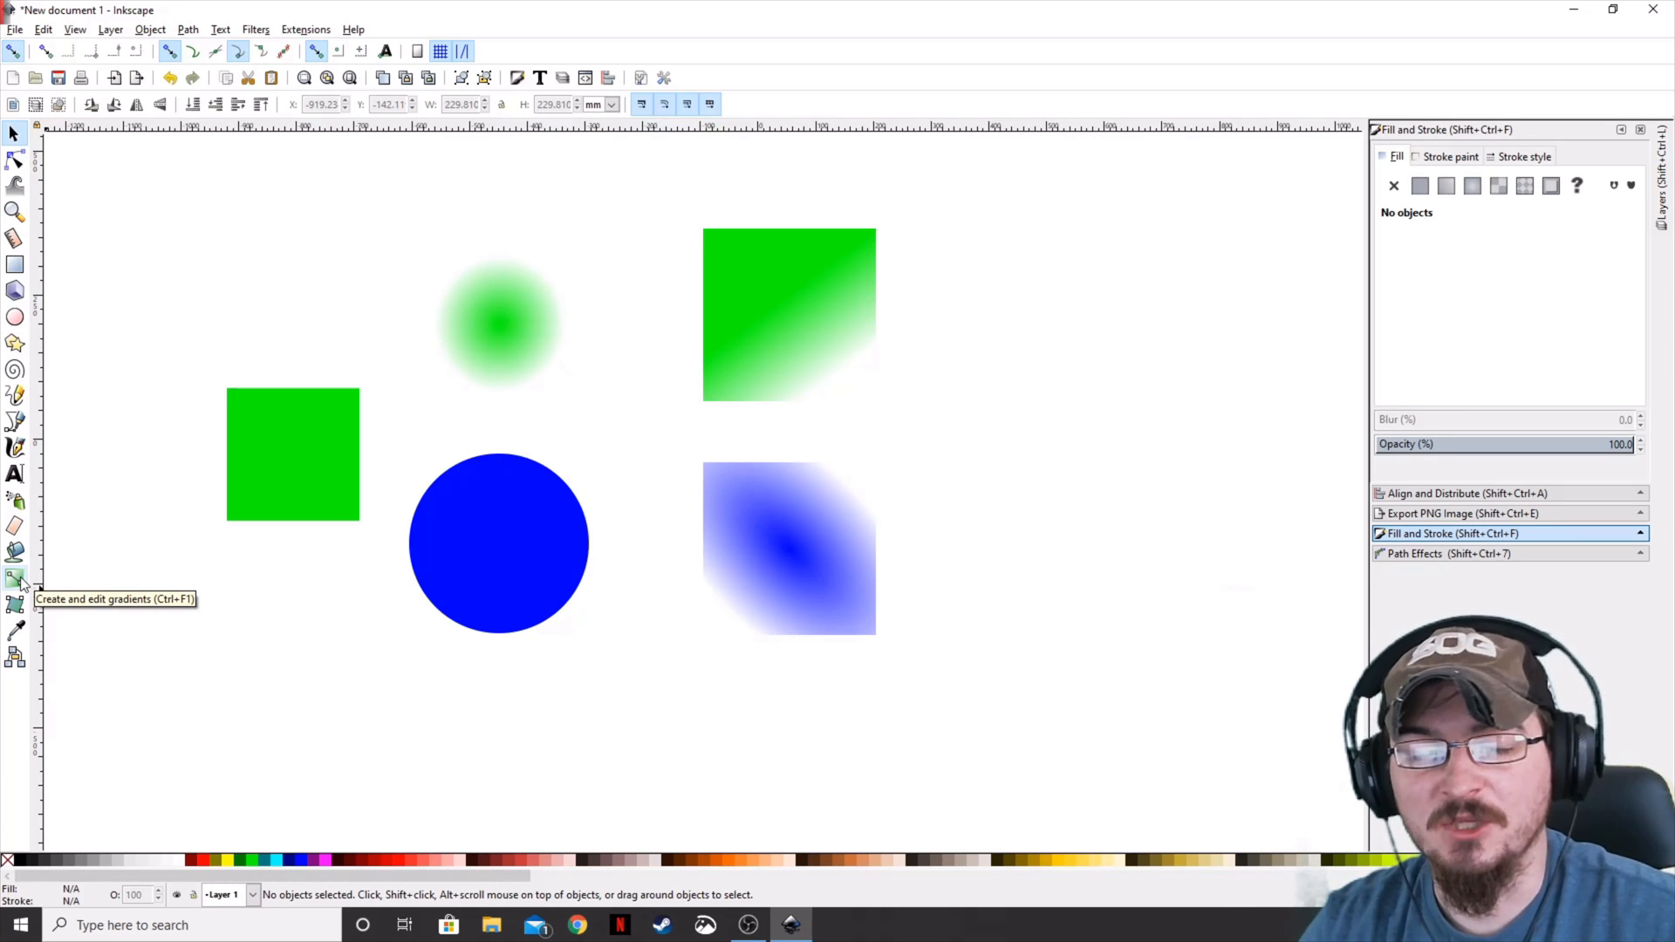
{"action": "left_click", "coordinate": [16, 577]}
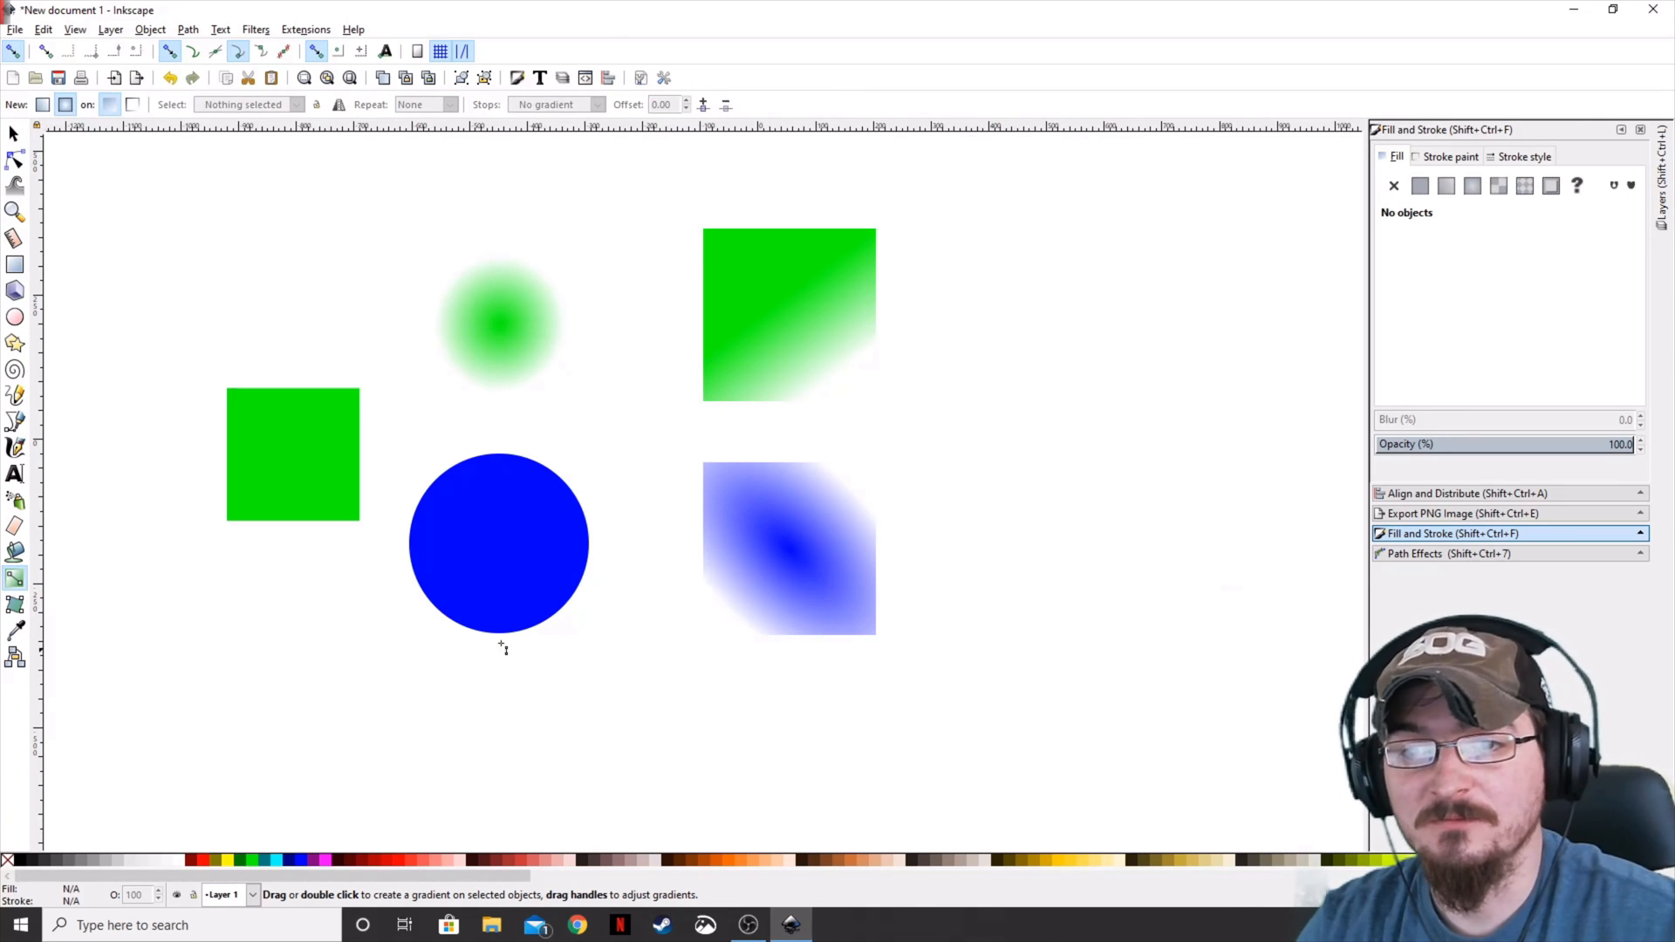
{"action": "left_click", "coordinate": [498, 544]}
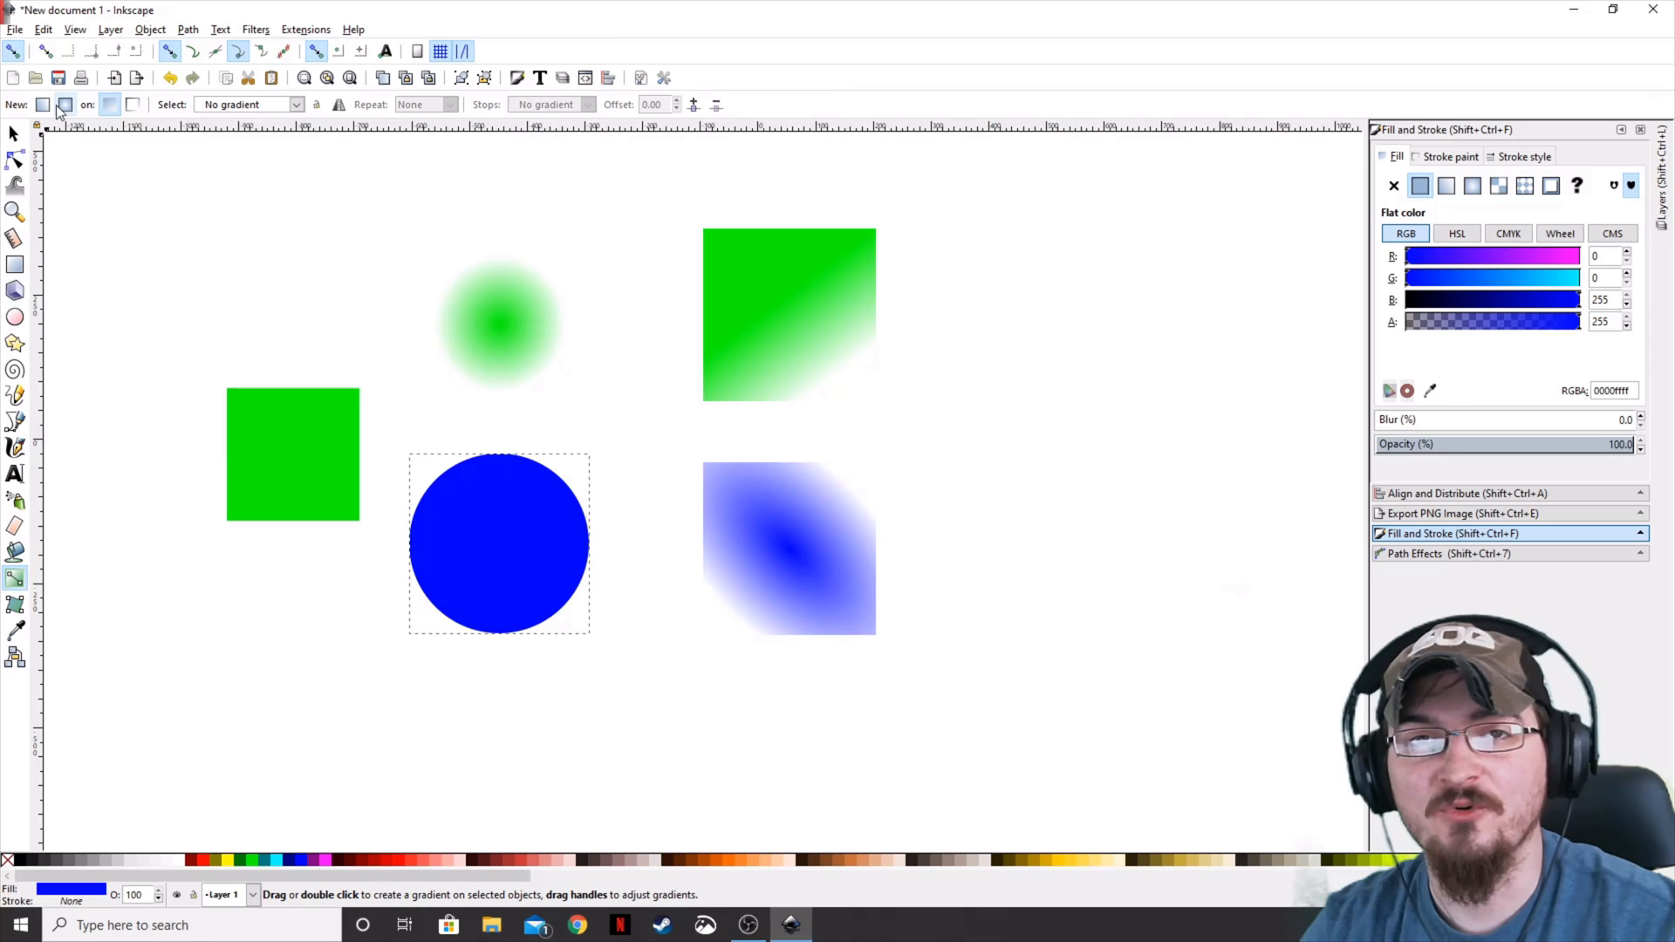
{"action": "mouse_move", "coordinate": [43, 104]}
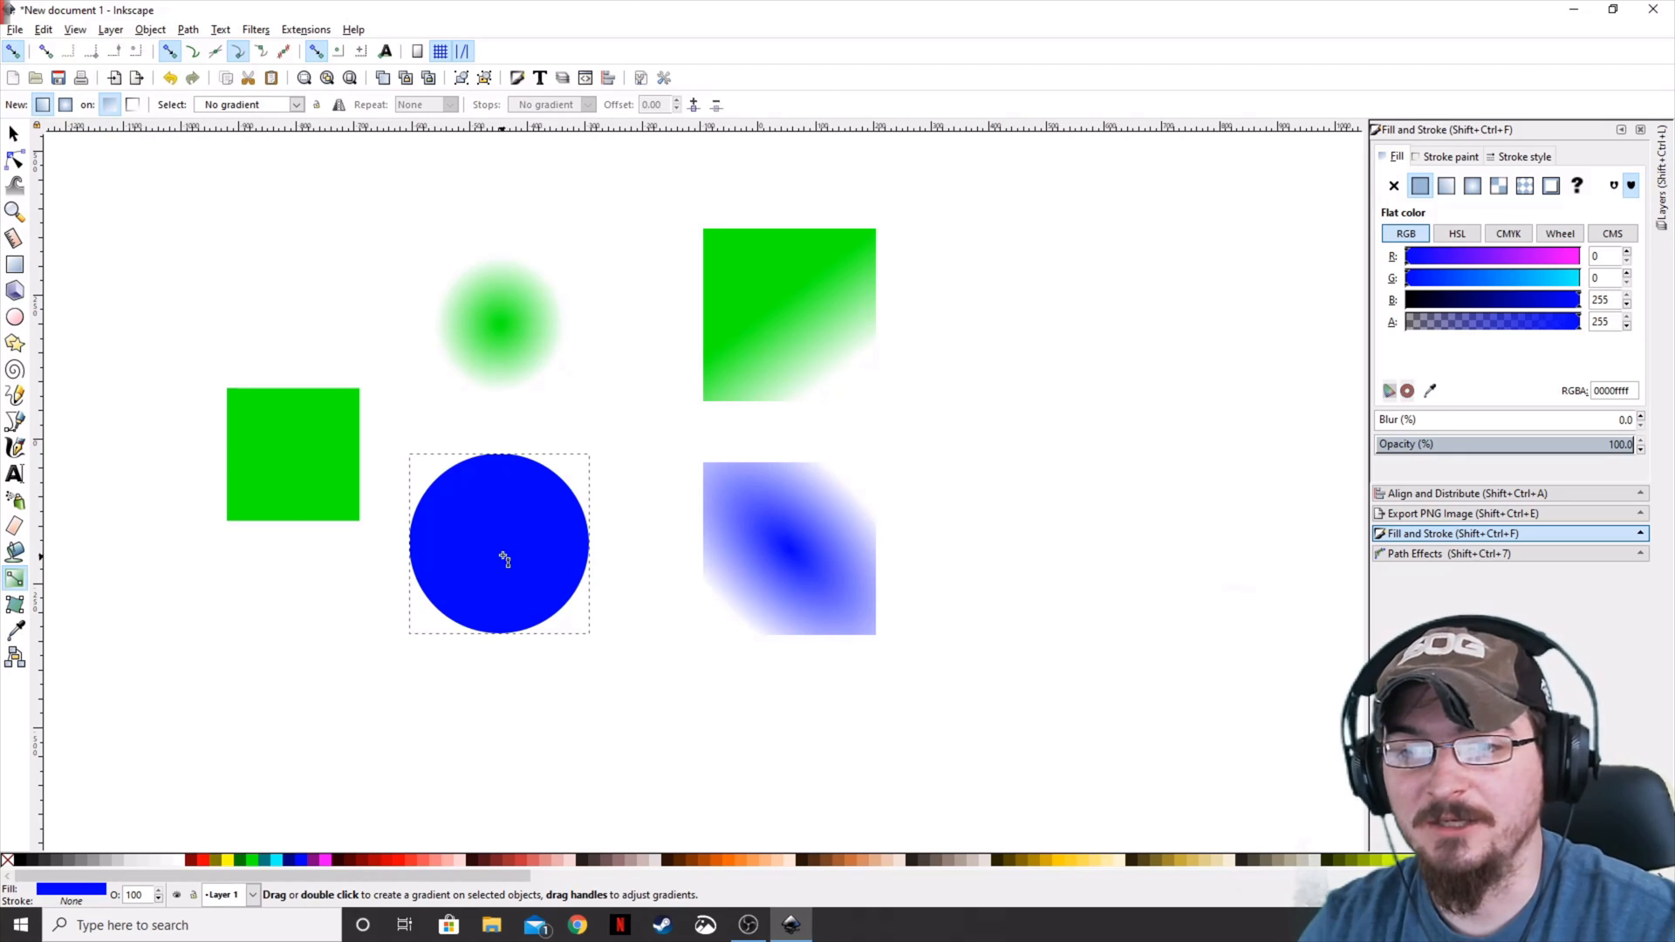
{"action": "mouse_move", "coordinate": [492, 502]}
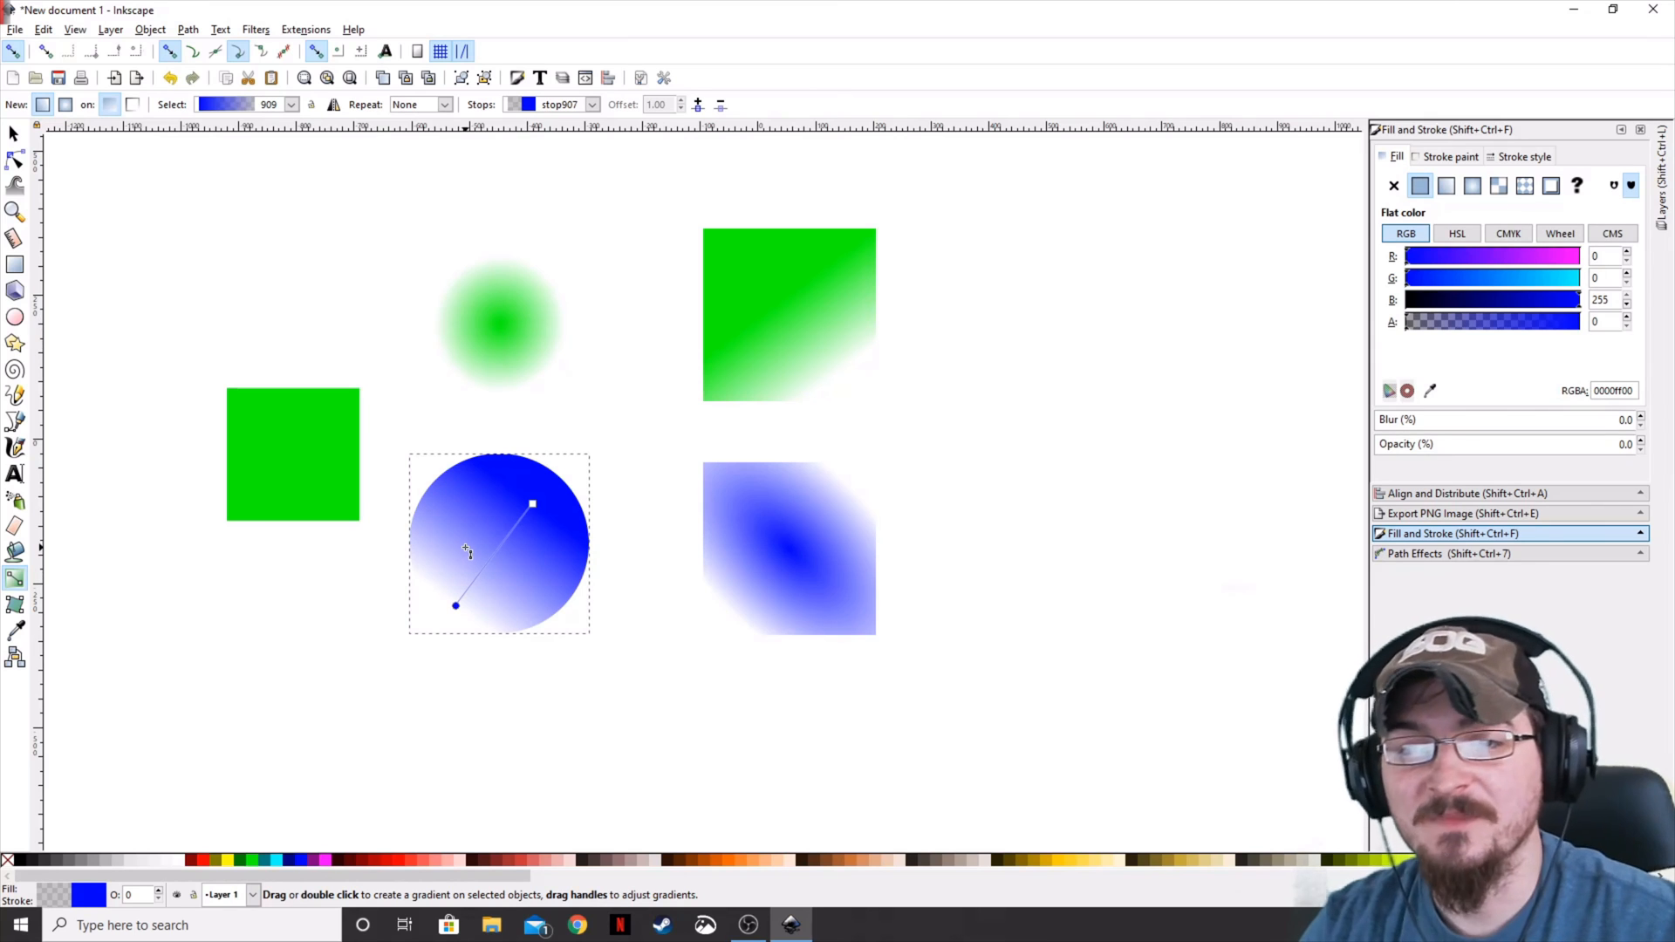
{"action": "left_click", "coordinate": [15, 159]}
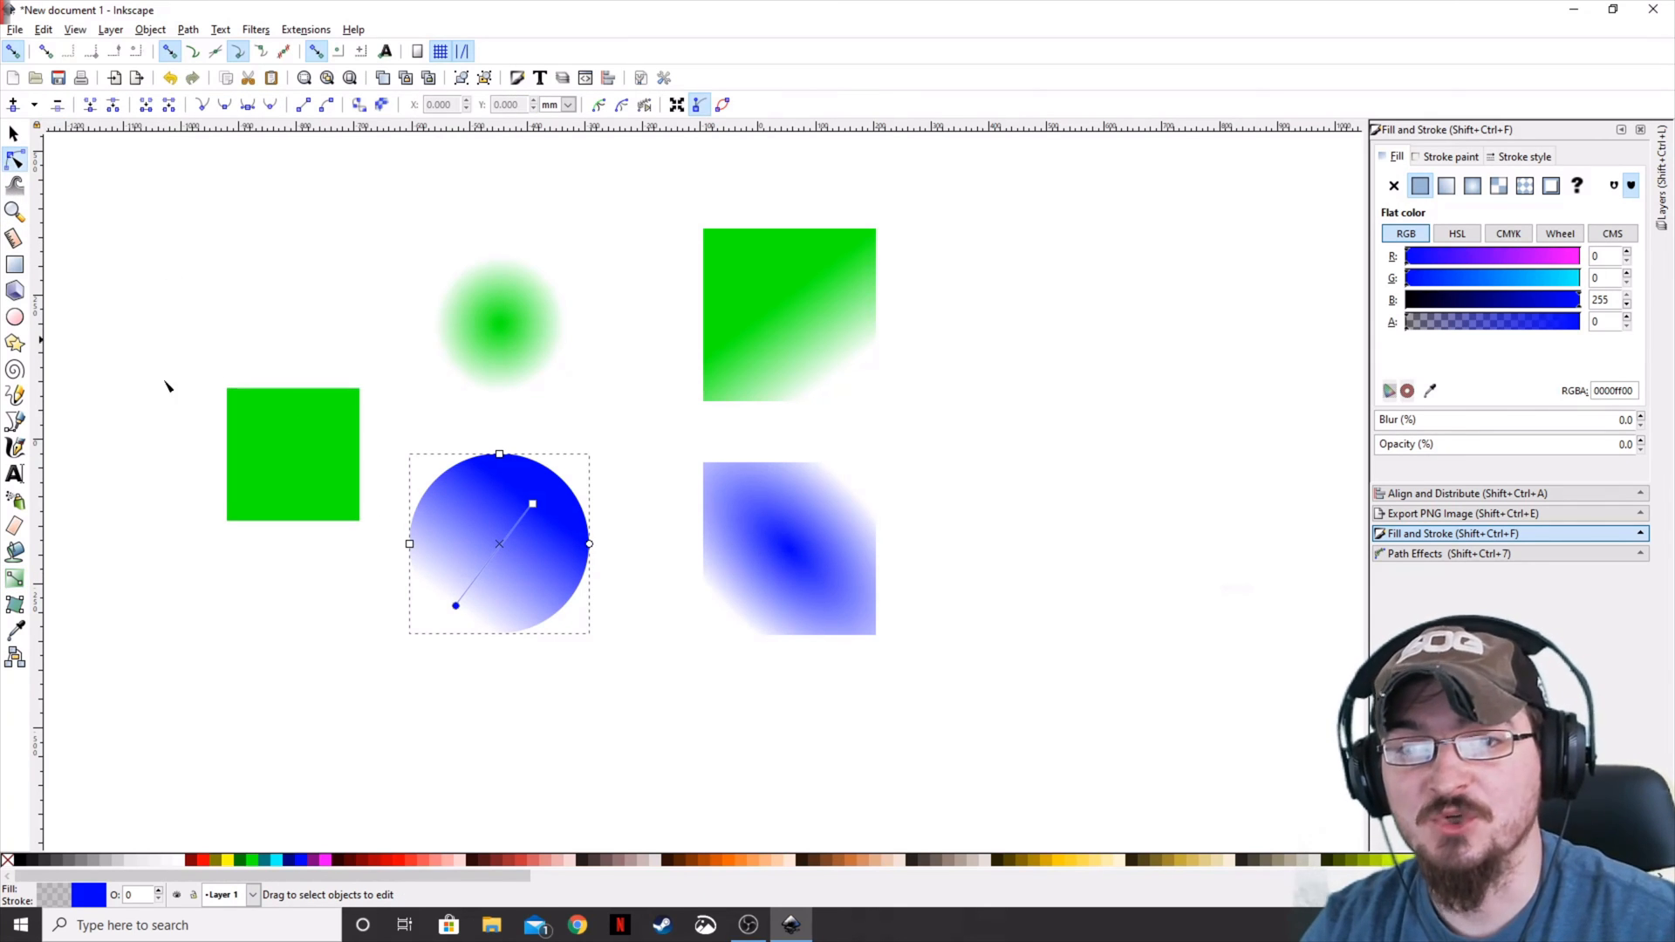
{"action": "left_click_drag", "start_coordinate": [454, 607], "coordinate": [483, 529]}
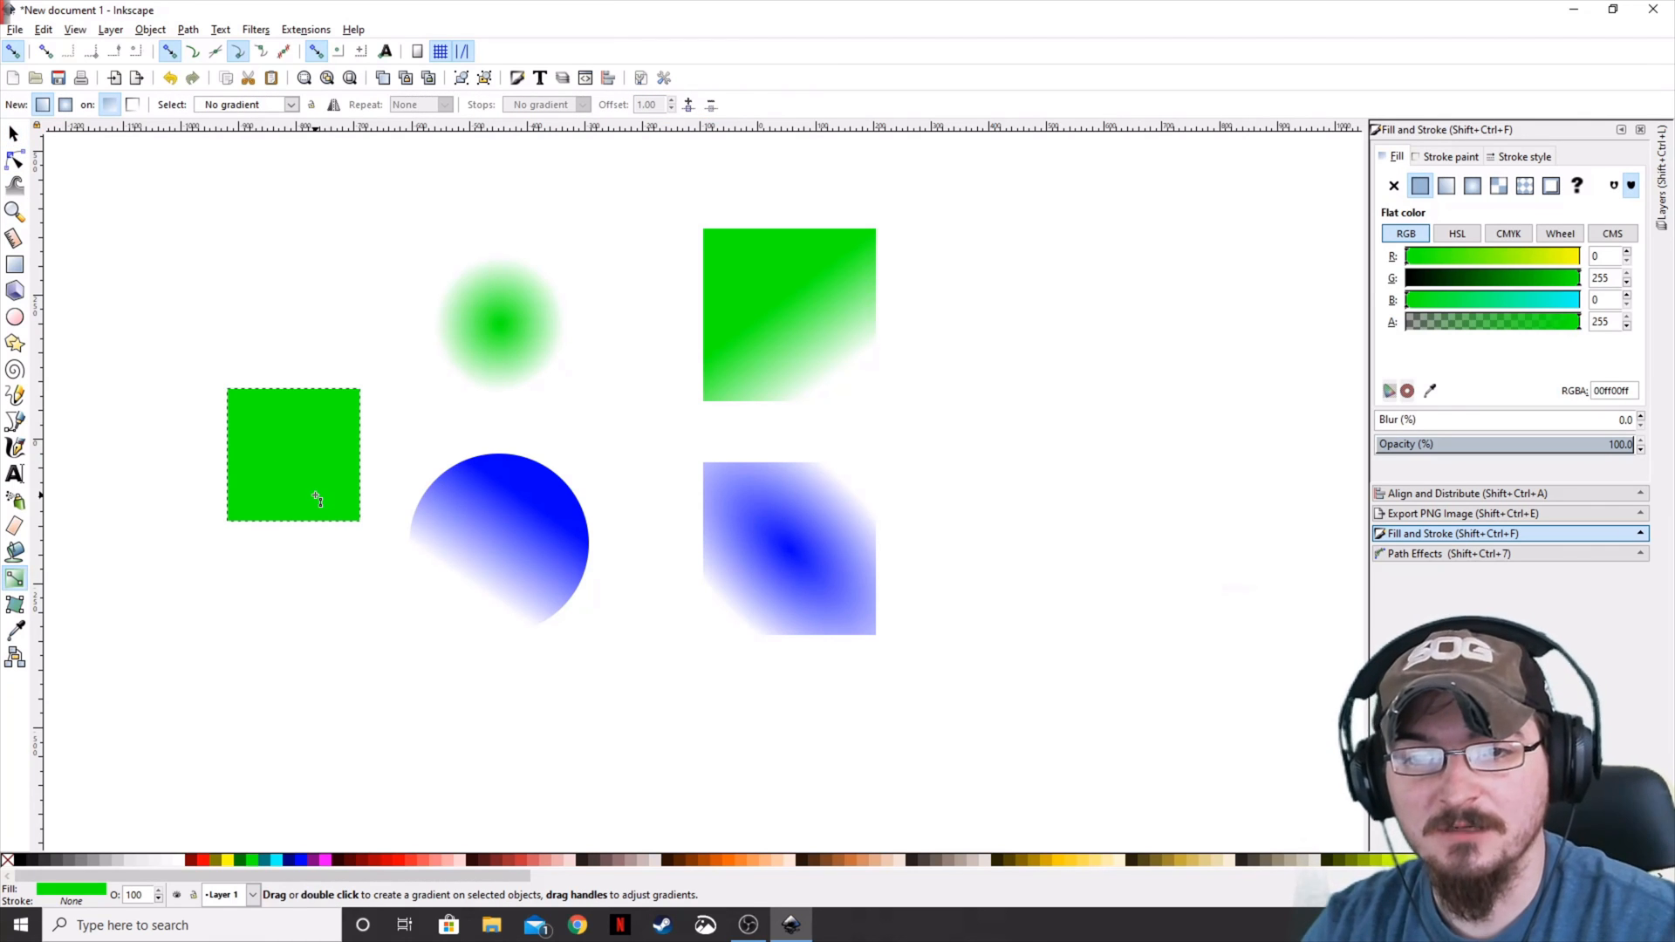
{"action": "mouse_move", "coordinate": [265, 300]}
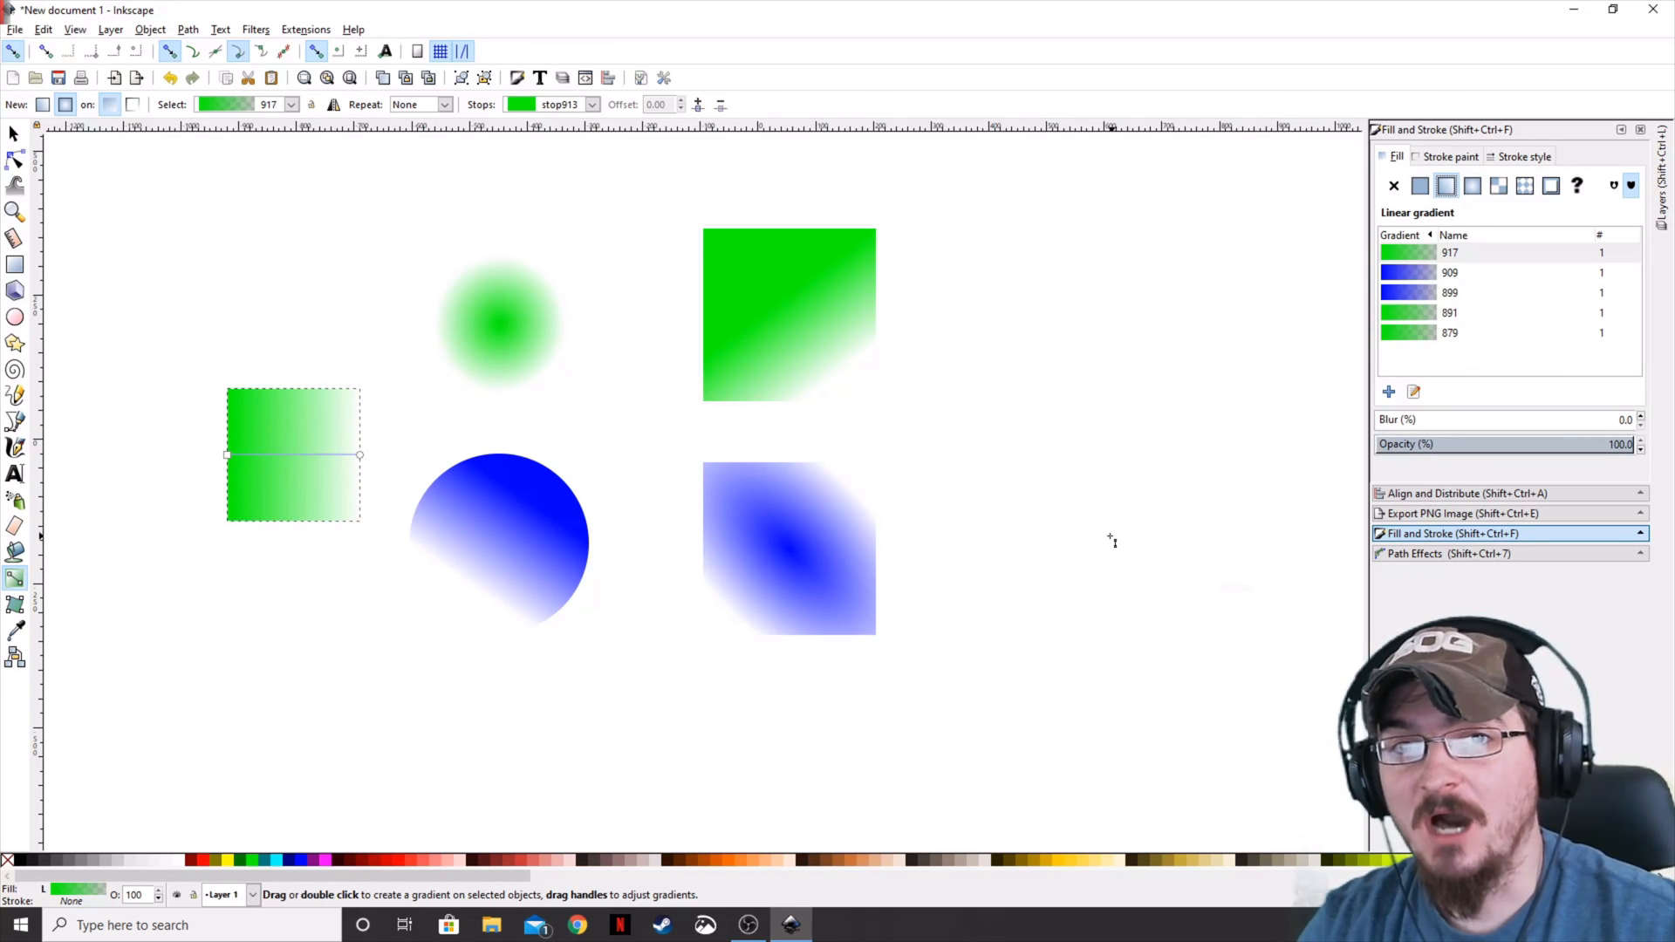
{"action": "mouse_move", "coordinate": [1053, 572]}
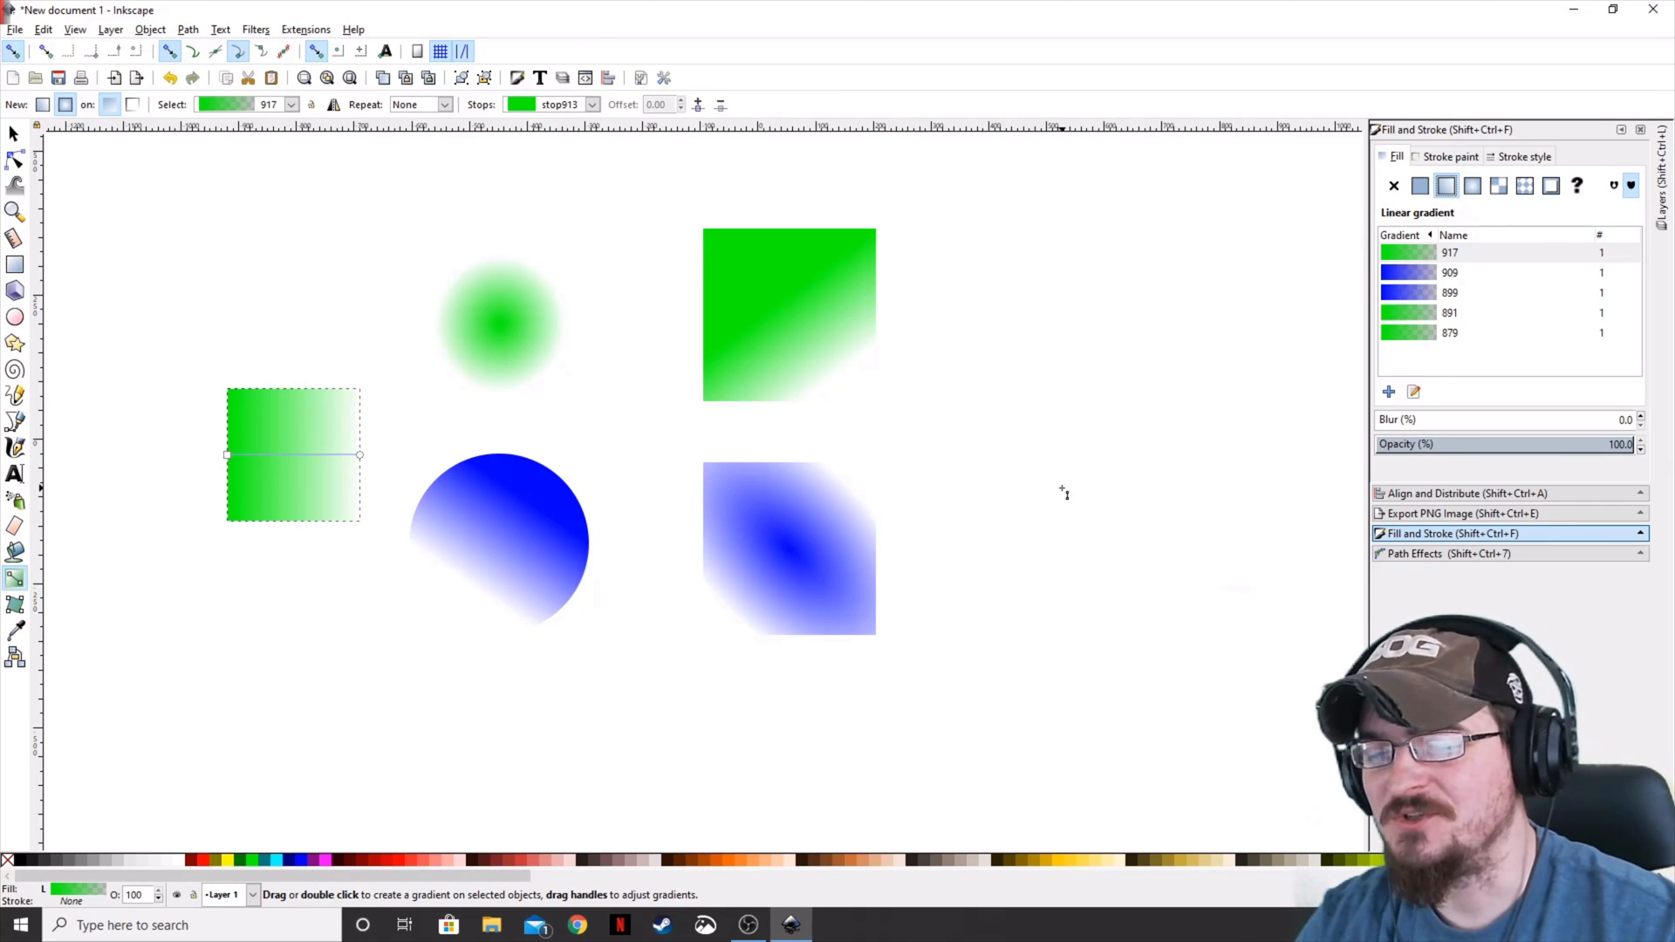
{"action": "mouse_move", "coordinate": [1047, 487]}
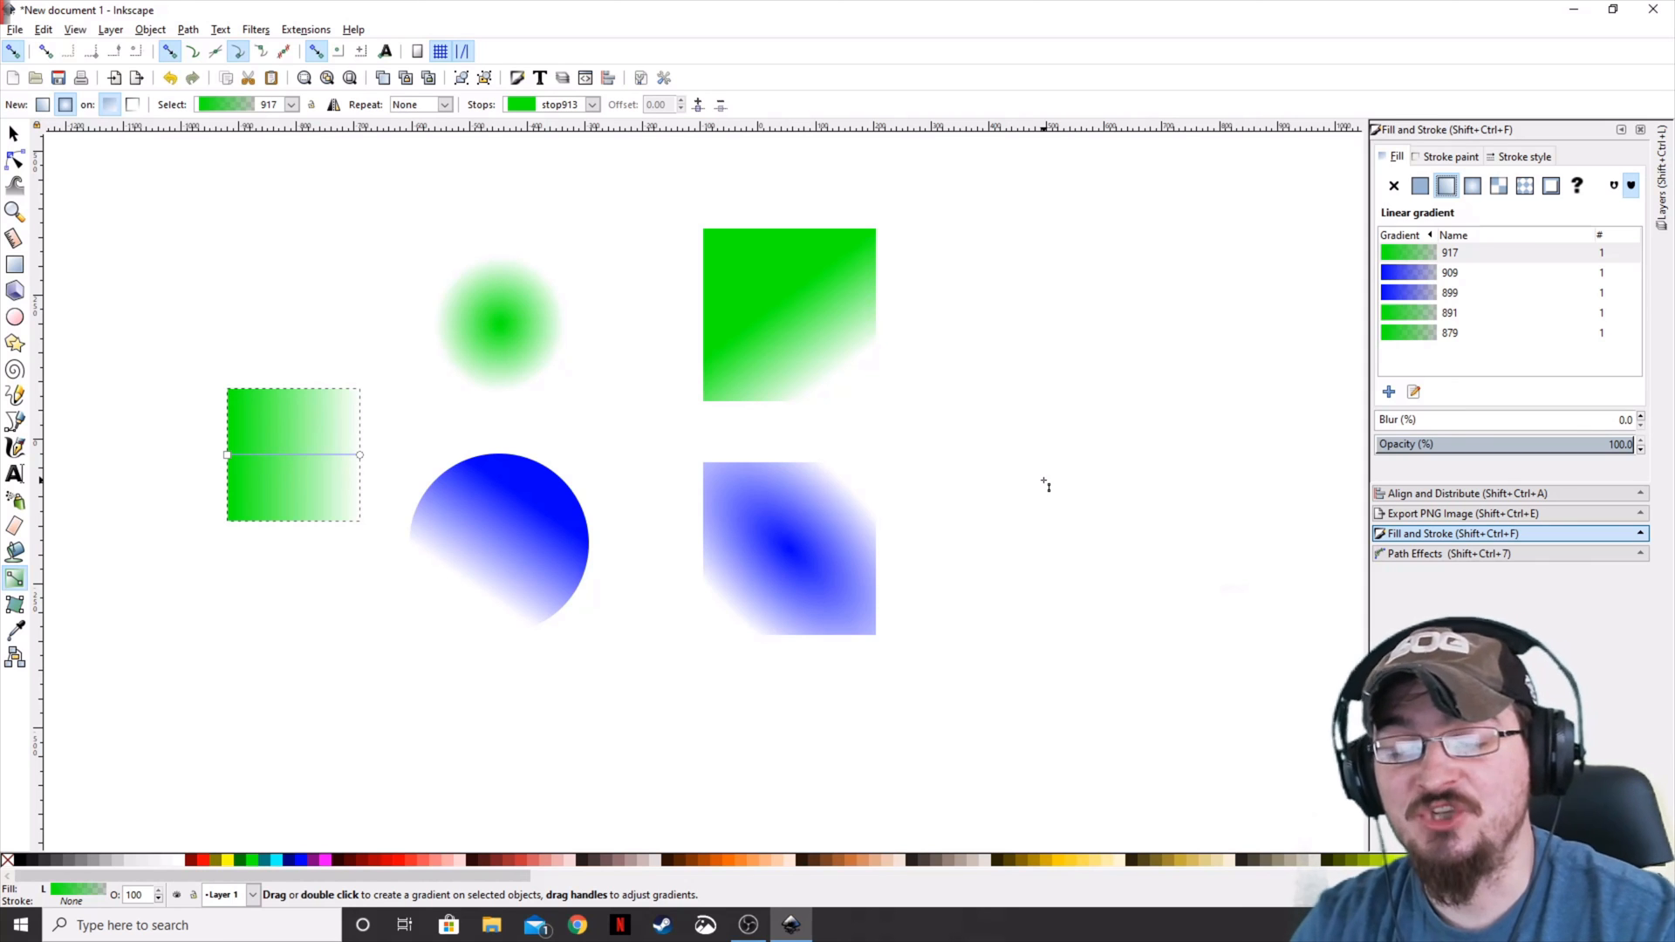
{"action": "mouse_move", "coordinate": [991, 461]}
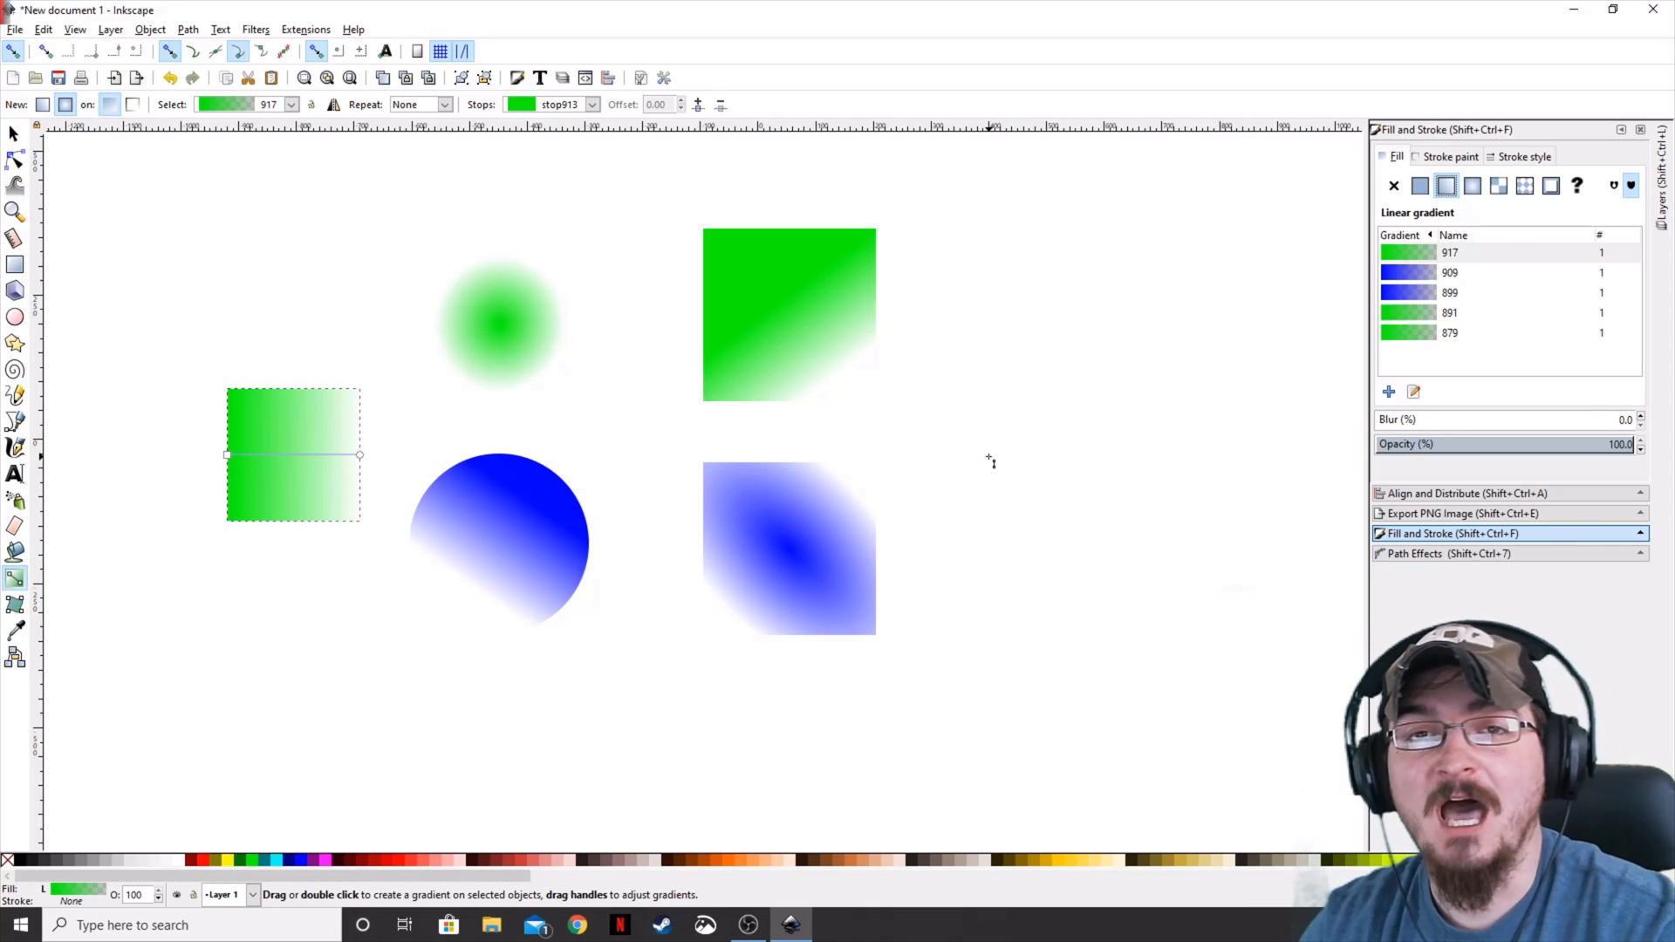
{"action": "mouse_move", "coordinate": [940, 427]}
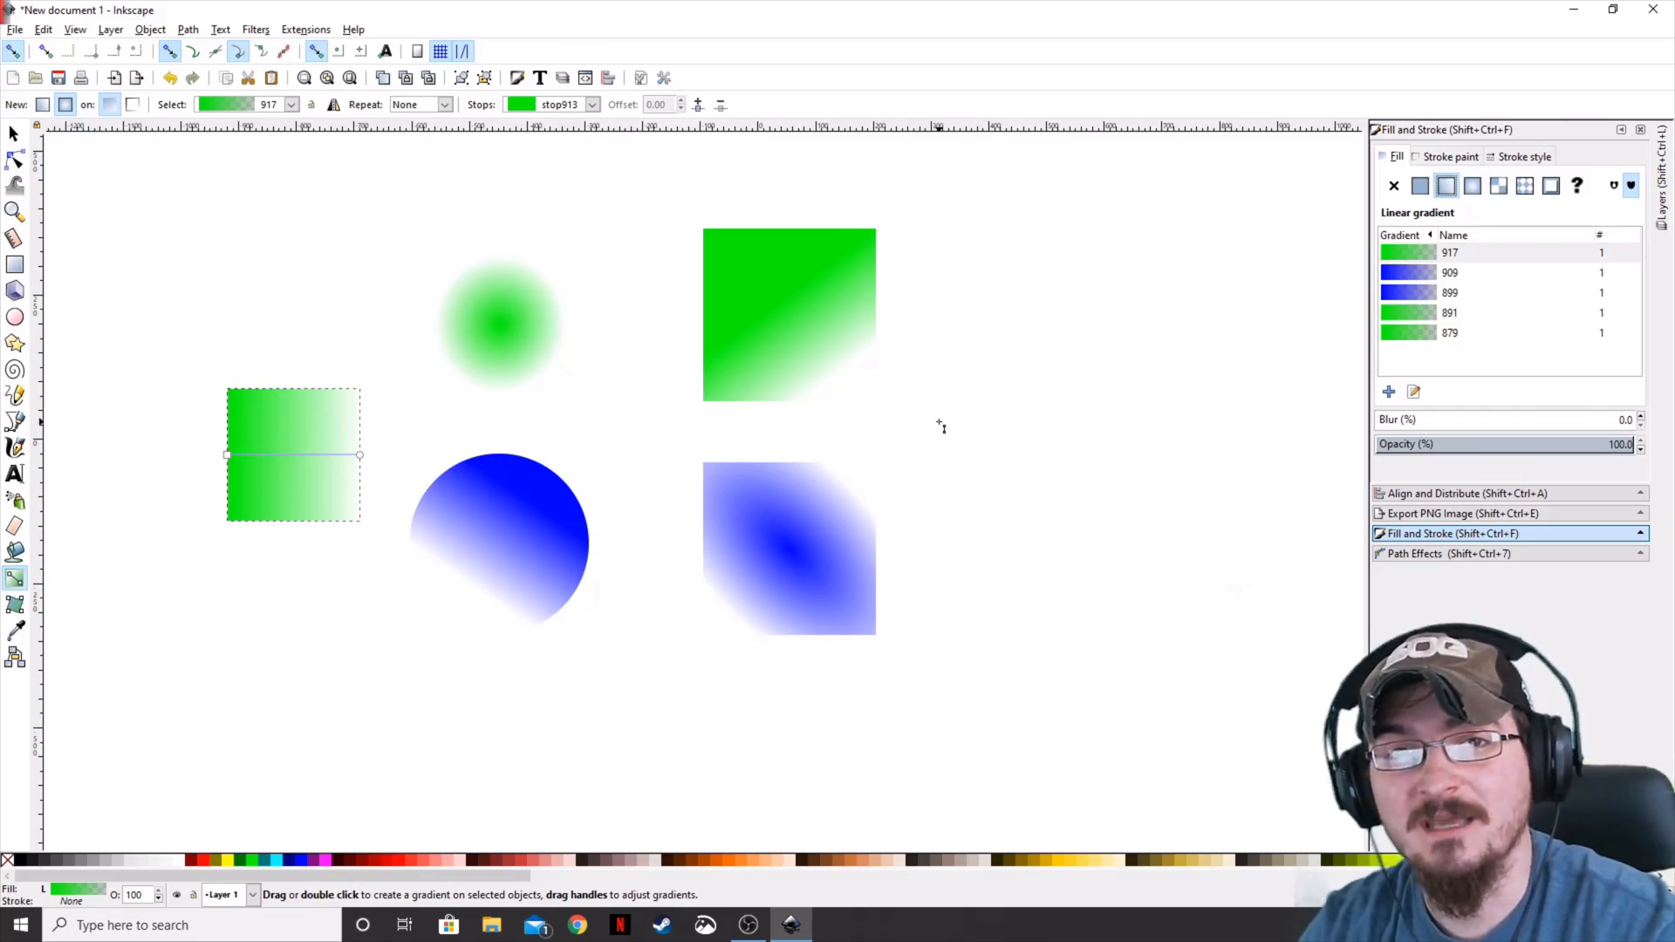